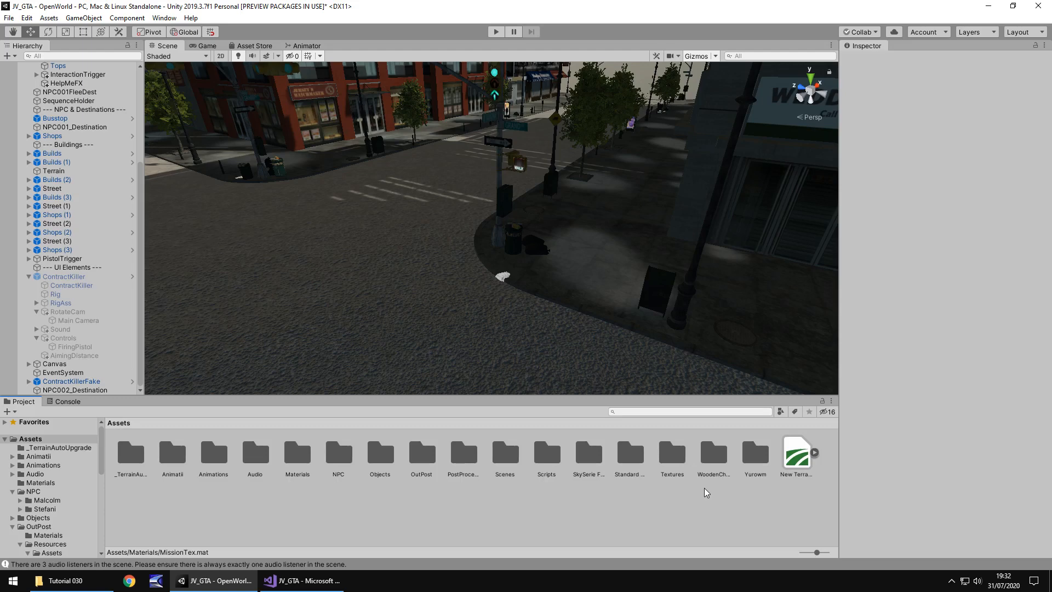
mouse_move(847, 490)
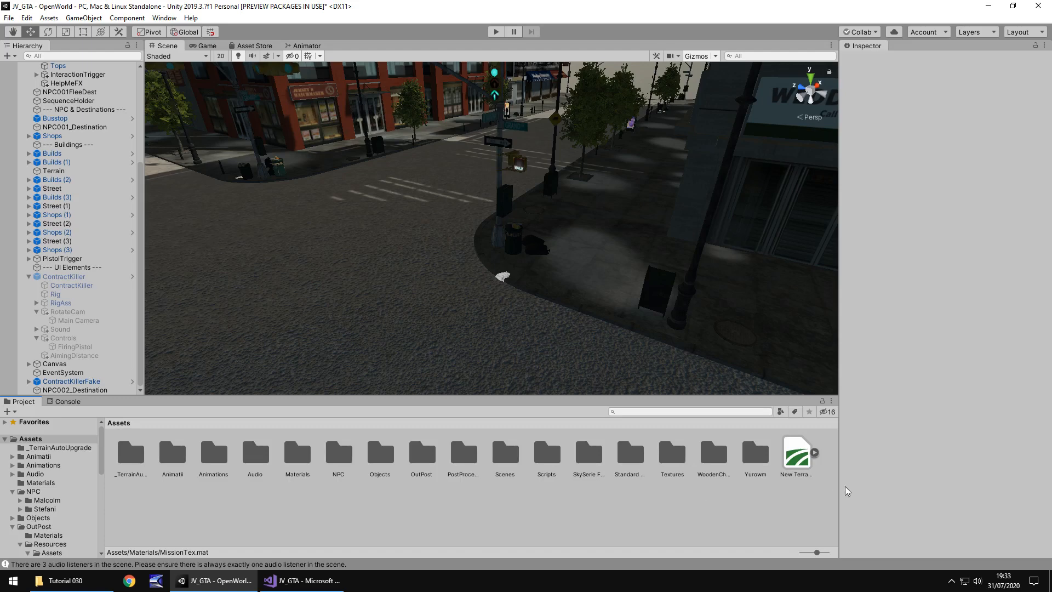
mouse_move(483, 265)
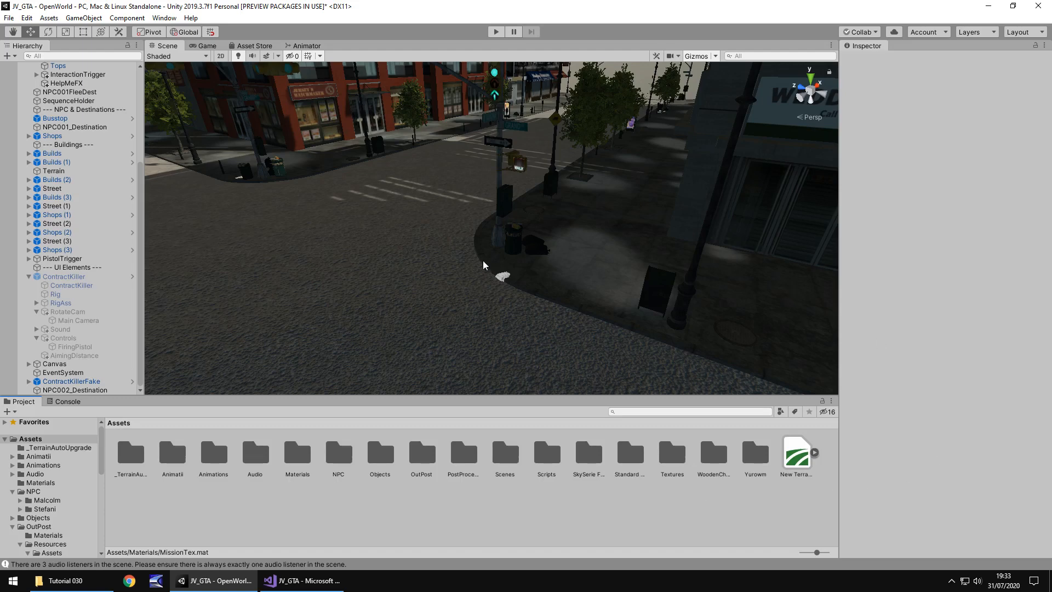
mouse_move(473, 248)
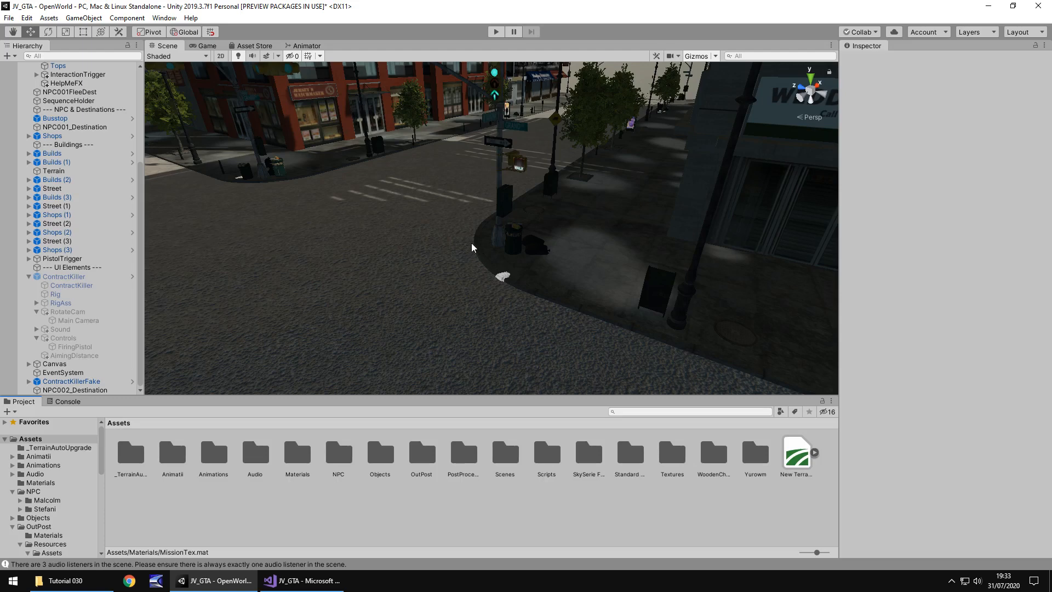
mouse_move(512, 267)
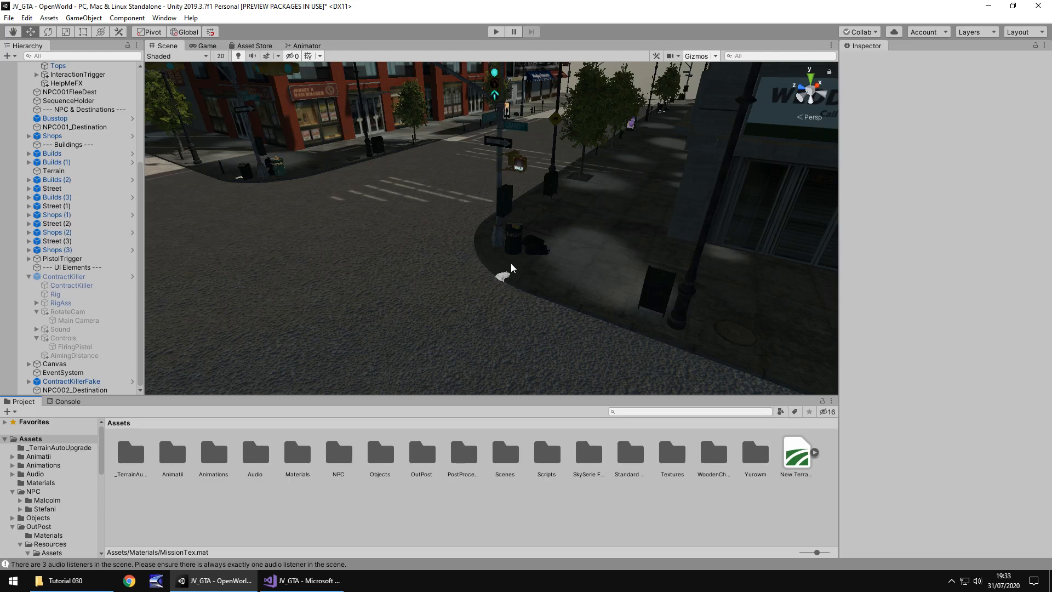
mouse_move(533, 265)
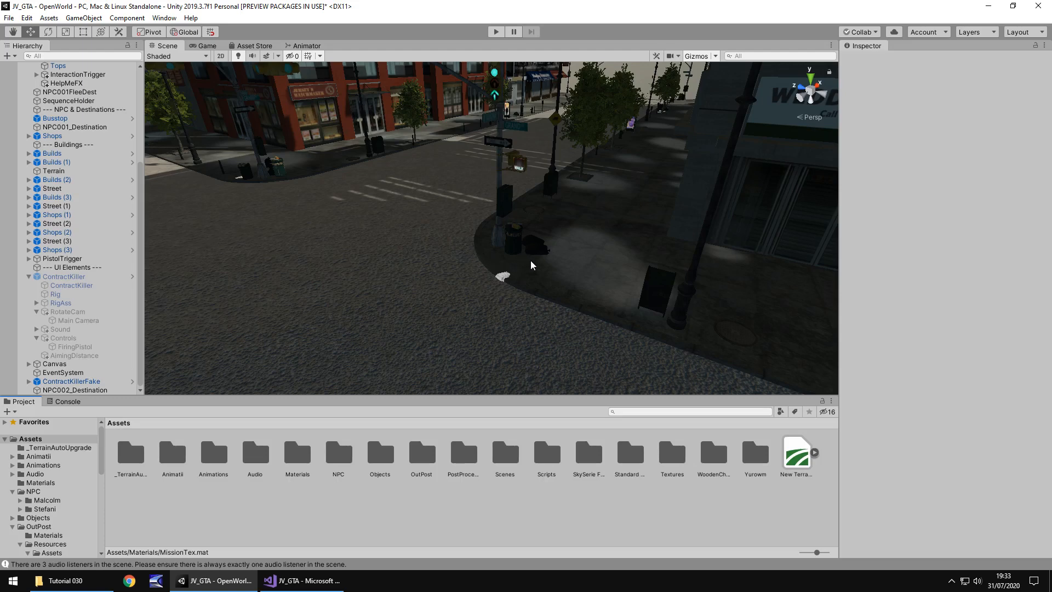
mouse_move(537, 268)
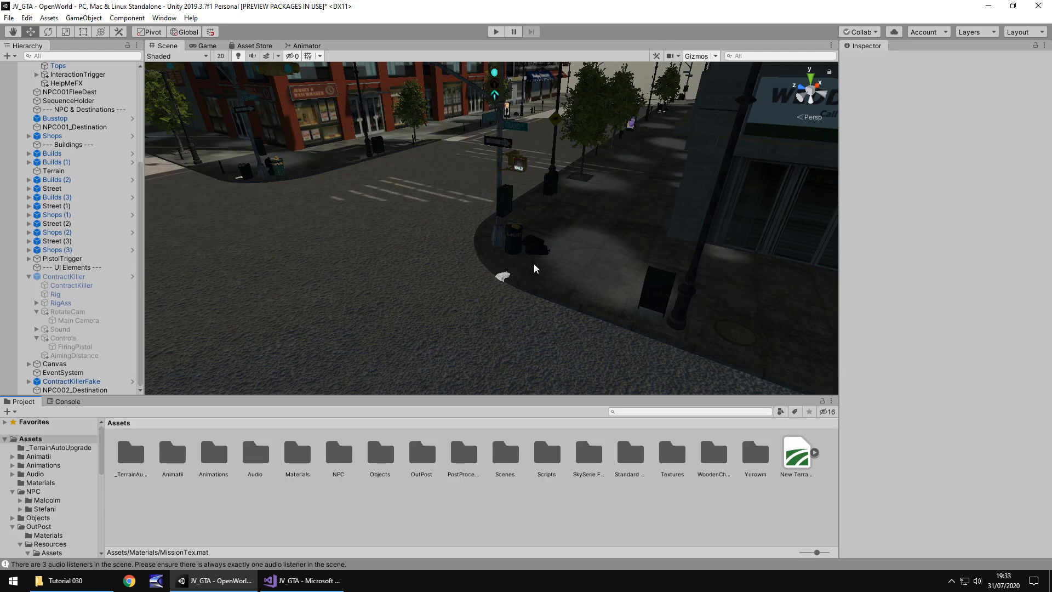
mouse_move(535, 263)
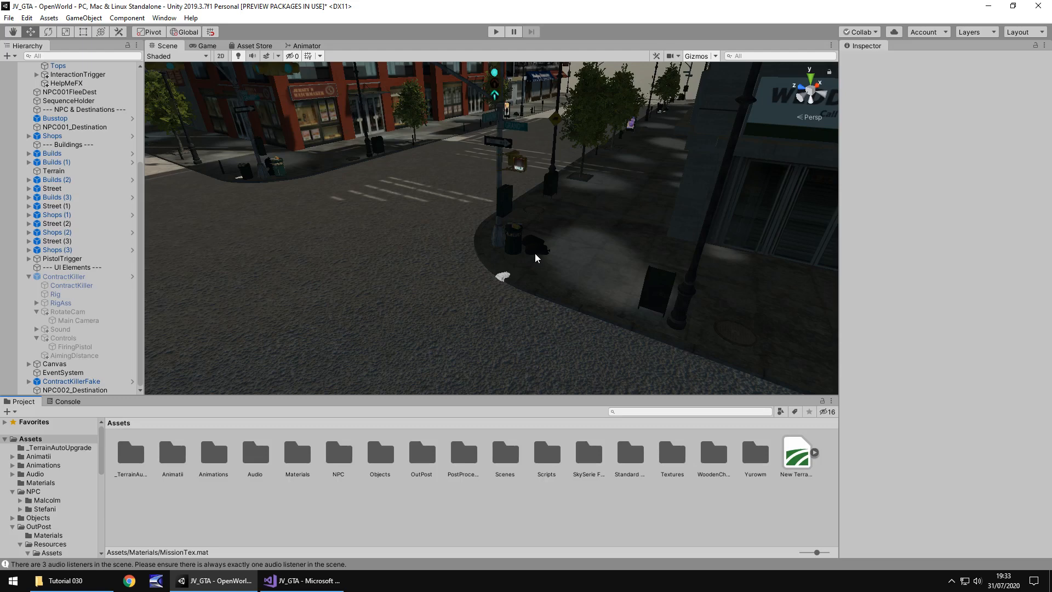
mouse_move(534, 261)
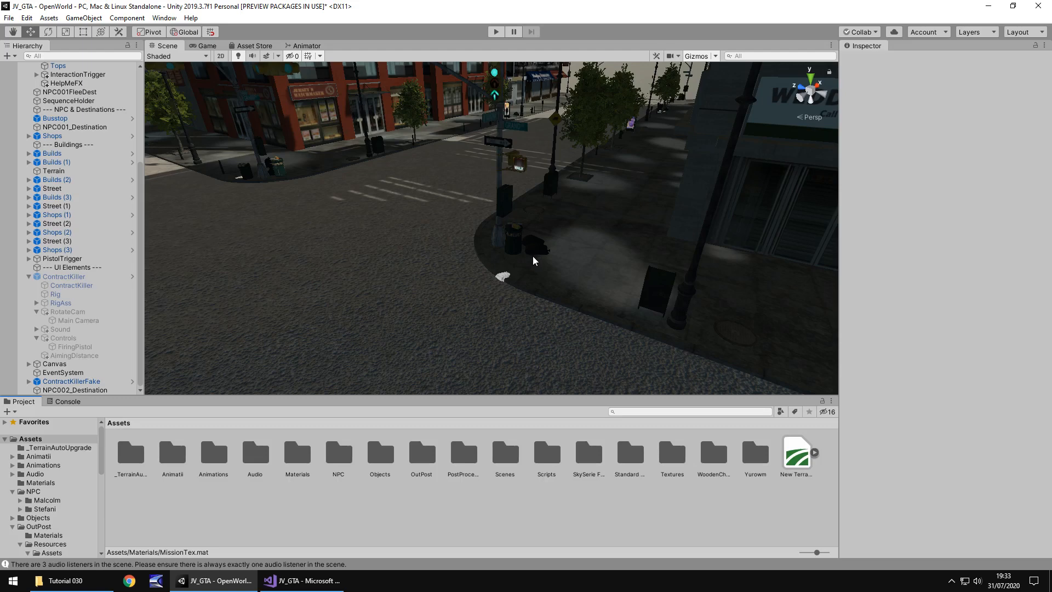
mouse_move(548, 272)
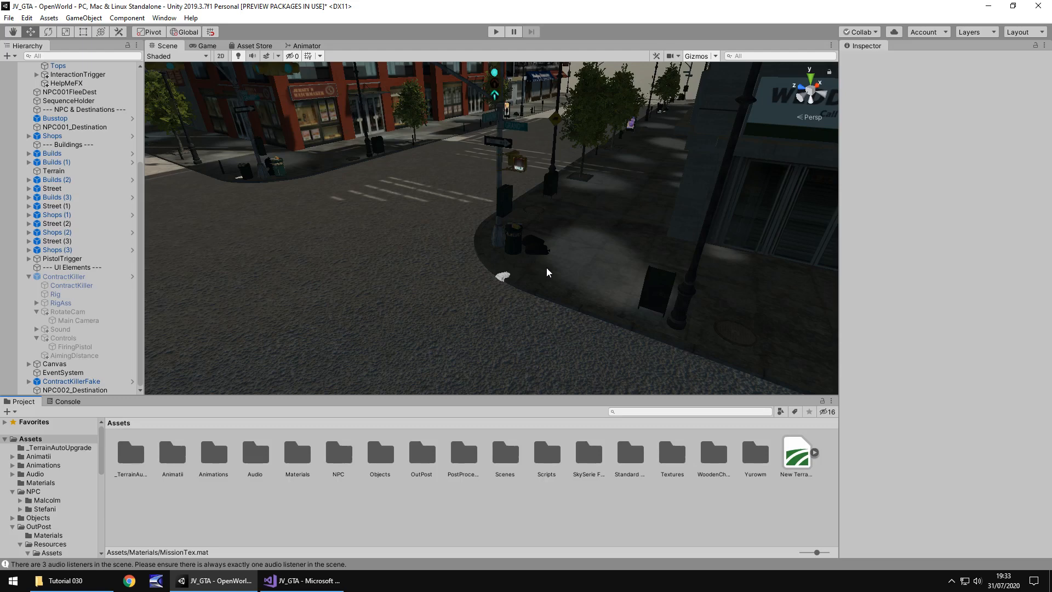
mouse_move(555, 288)
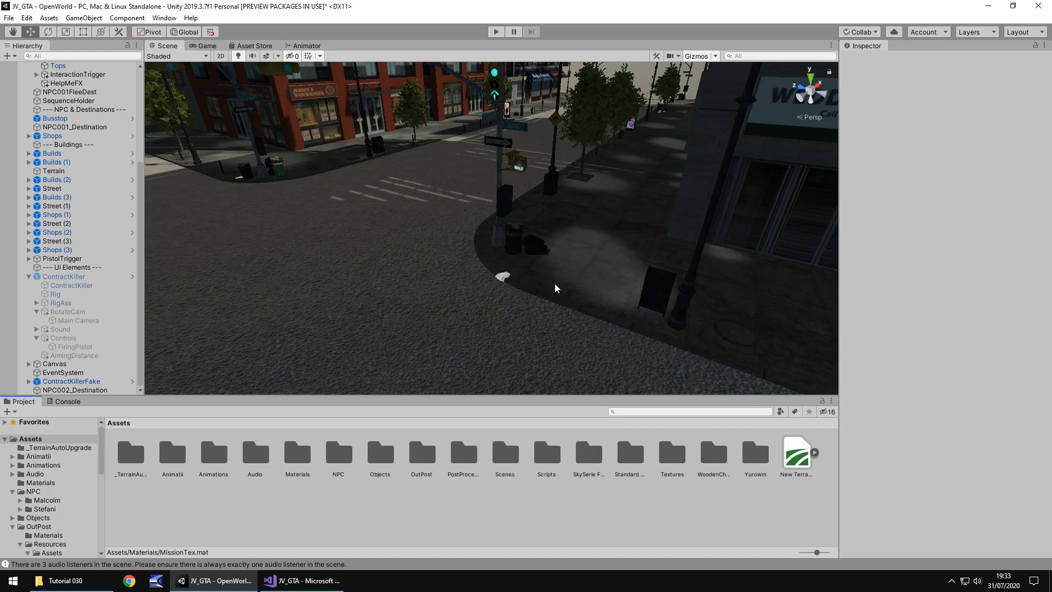
mouse_move(560, 297)
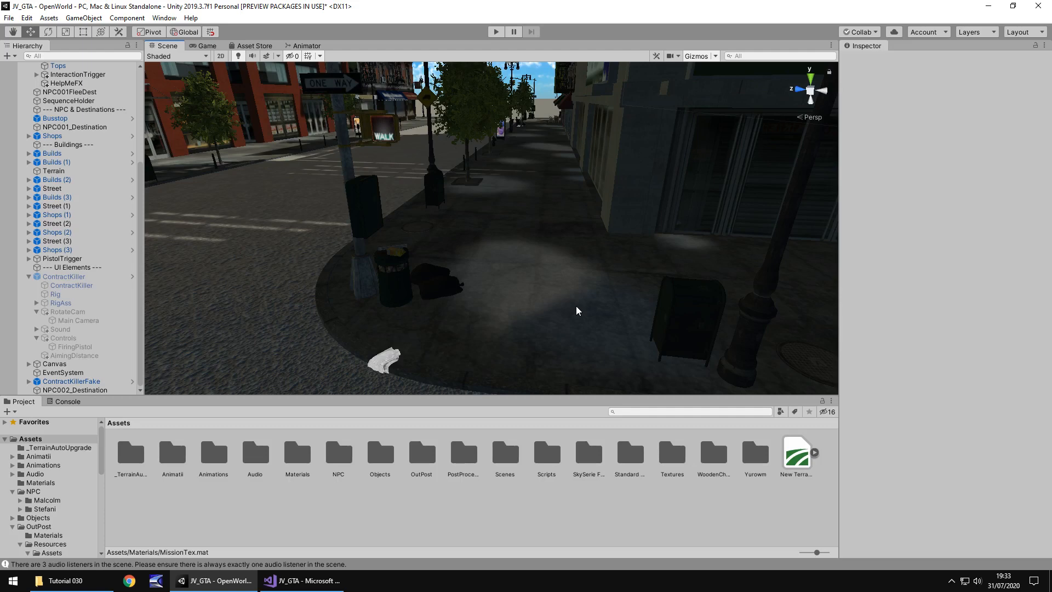
mouse_move(575, 304)
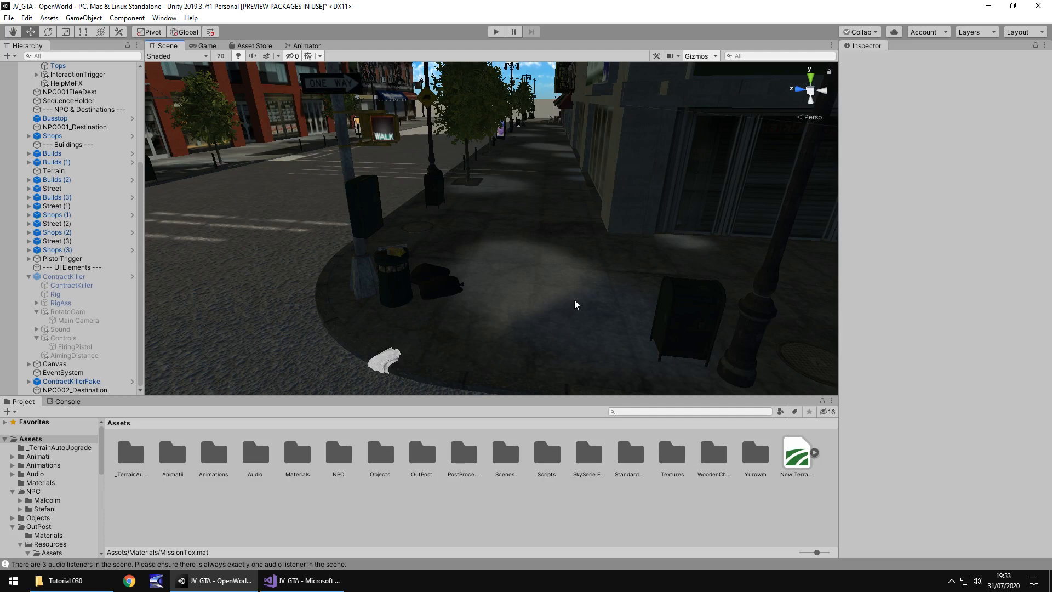
mouse_move(558, 298)
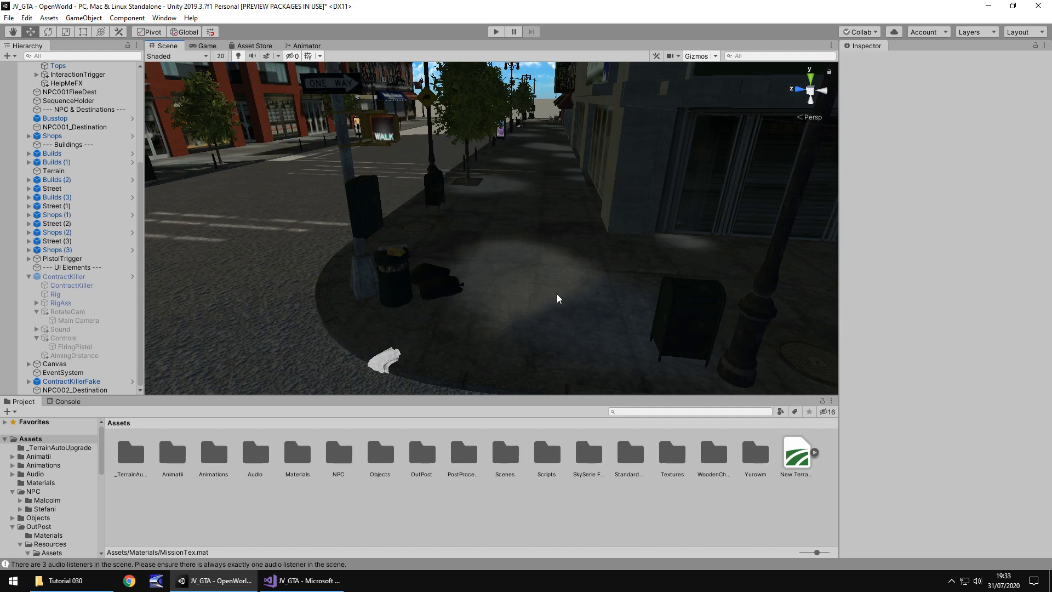
mouse_move(549, 303)
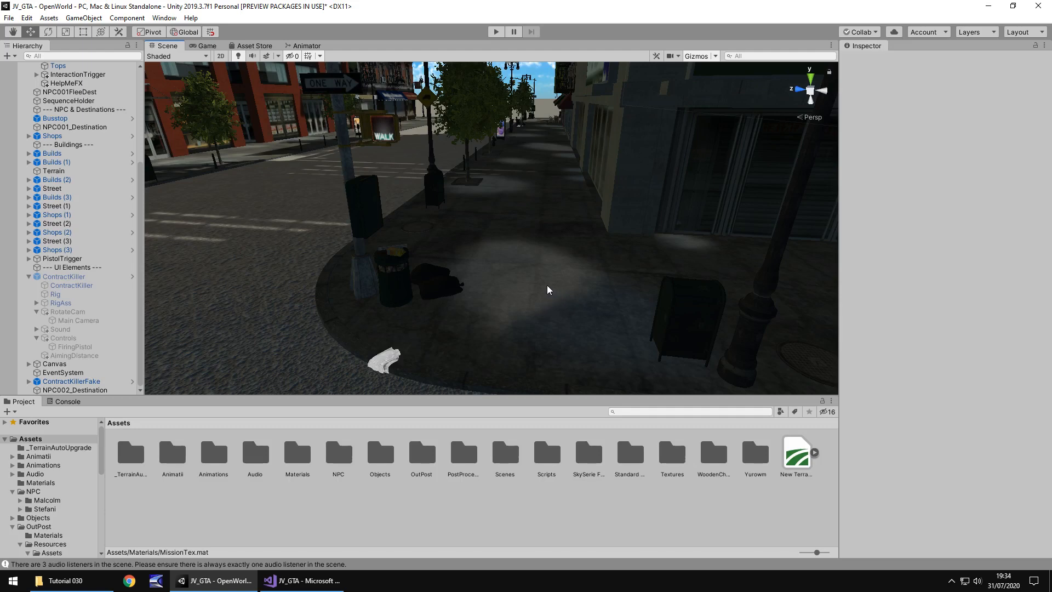
mouse_move(552, 274)
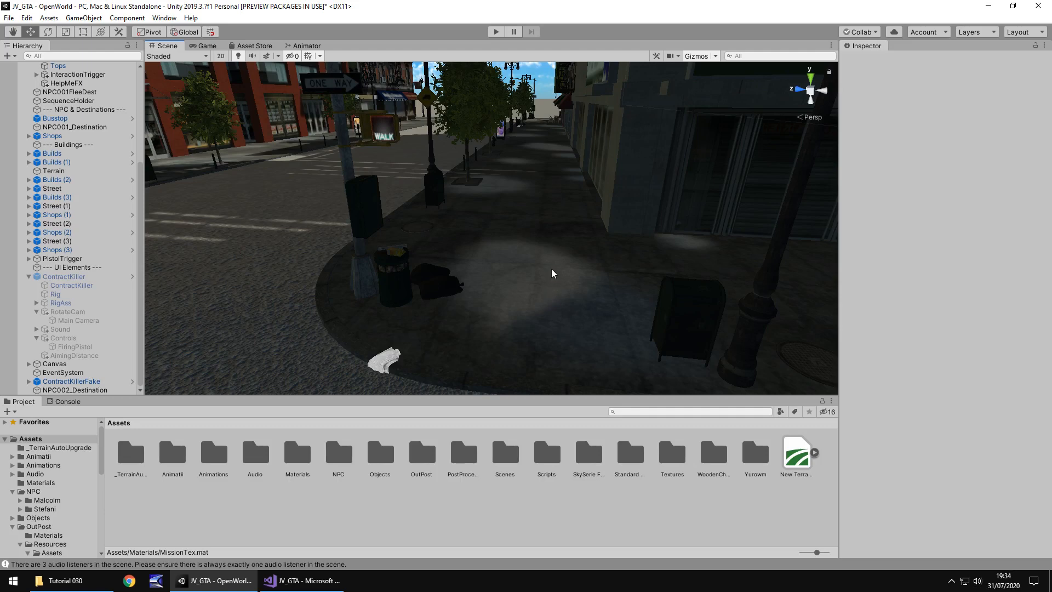
mouse_move(538, 264)
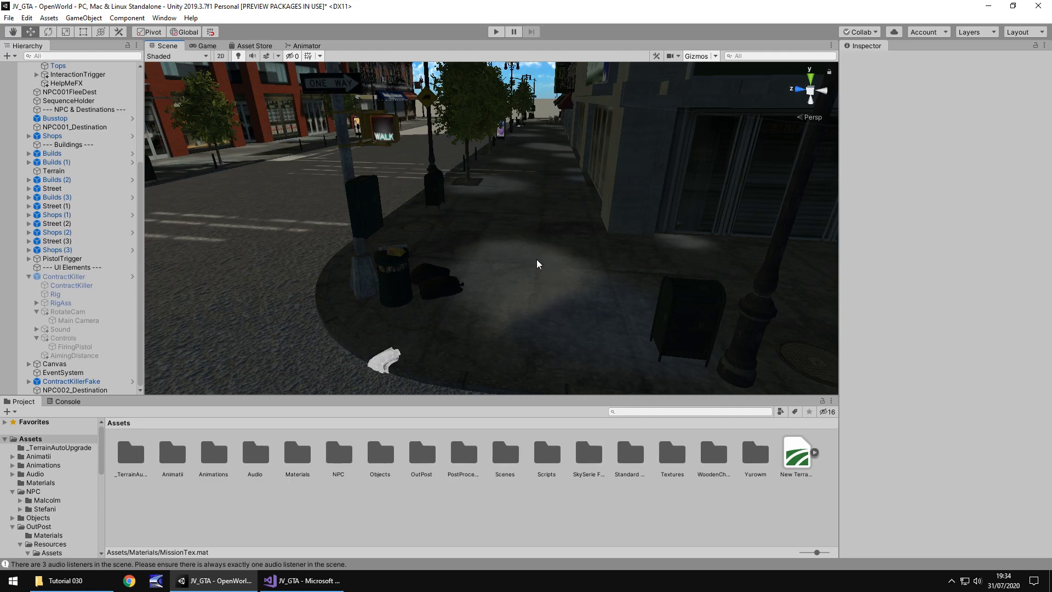
mouse_move(561, 257)
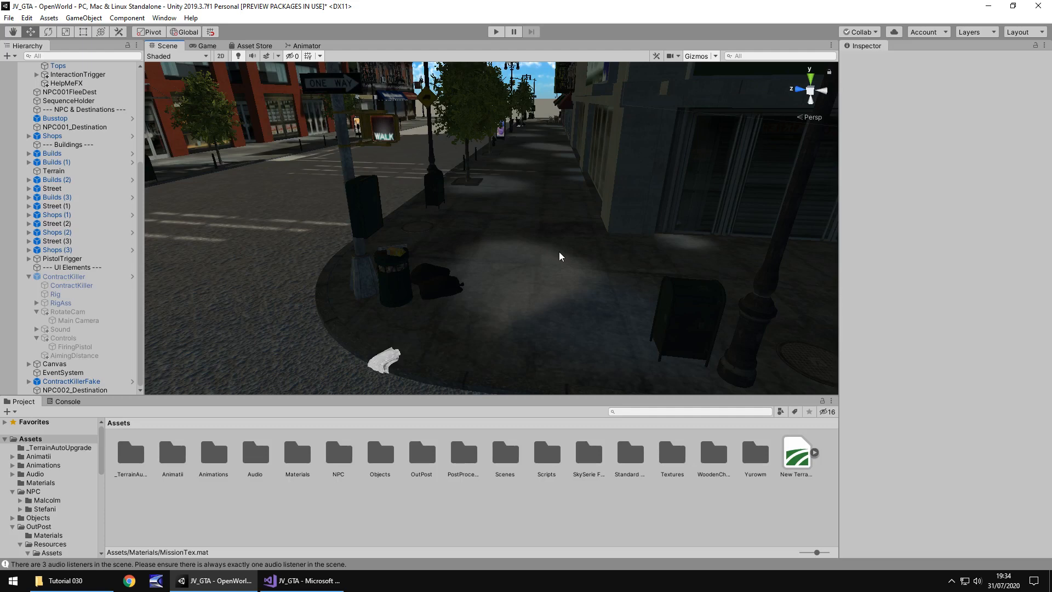
mouse_move(127, 22)
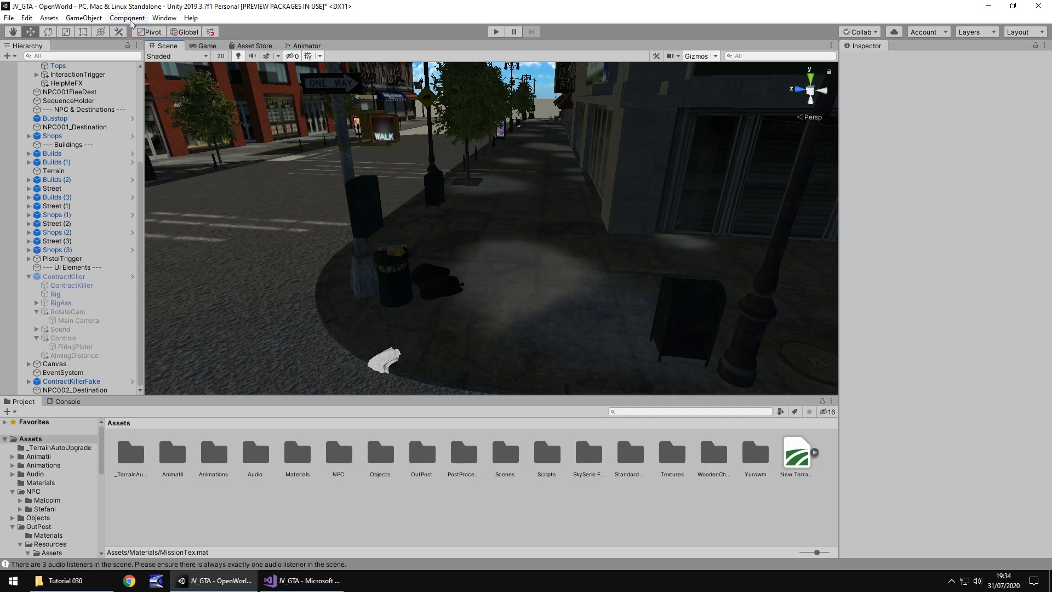
Step: Add a cylinder and move it up toward the building front
left_click(86, 18)
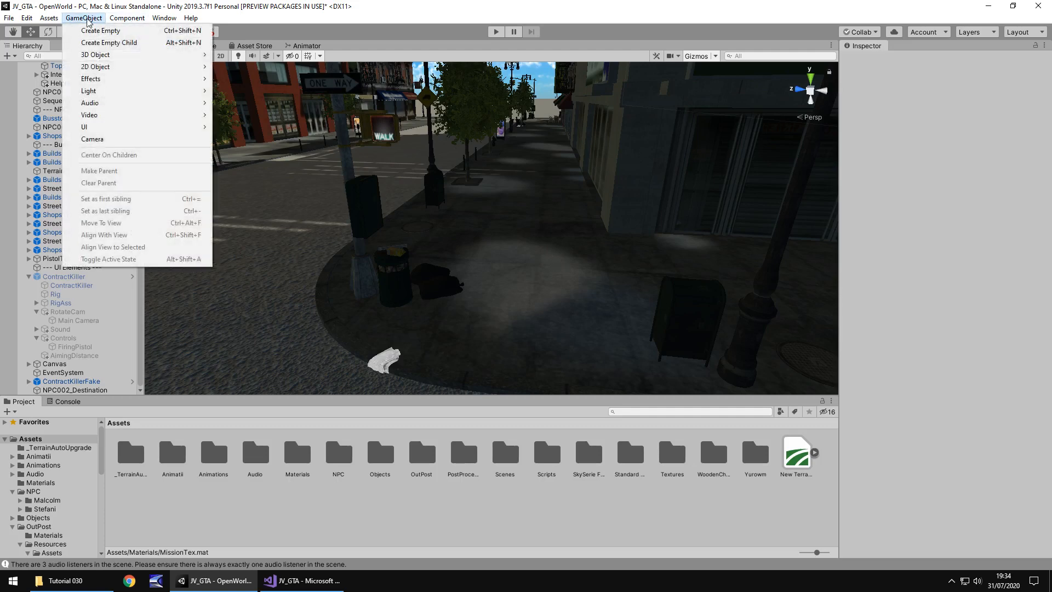
mouse_move(96, 66)
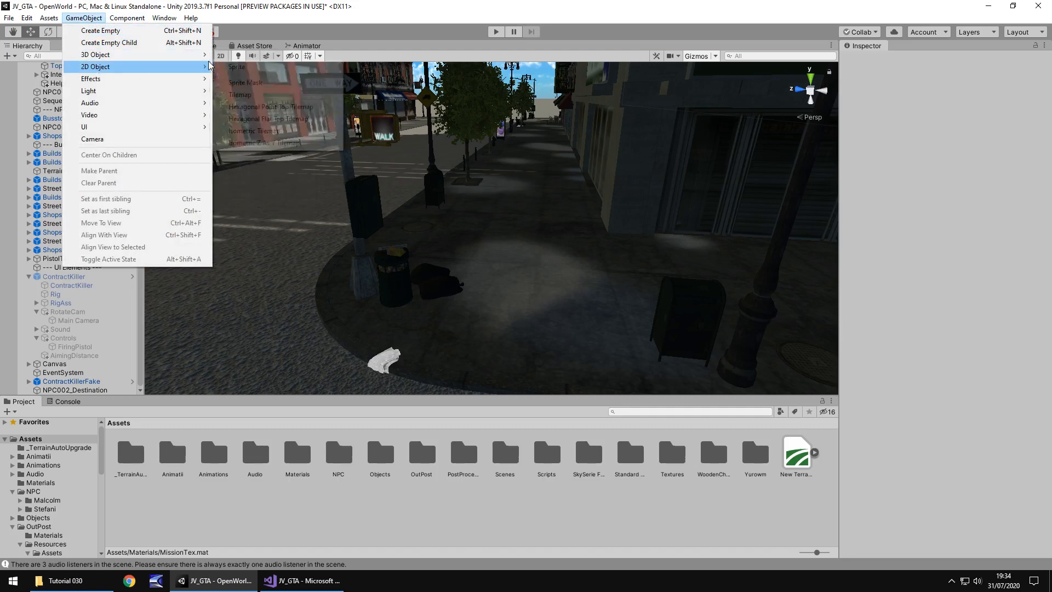
mouse_move(99, 55)
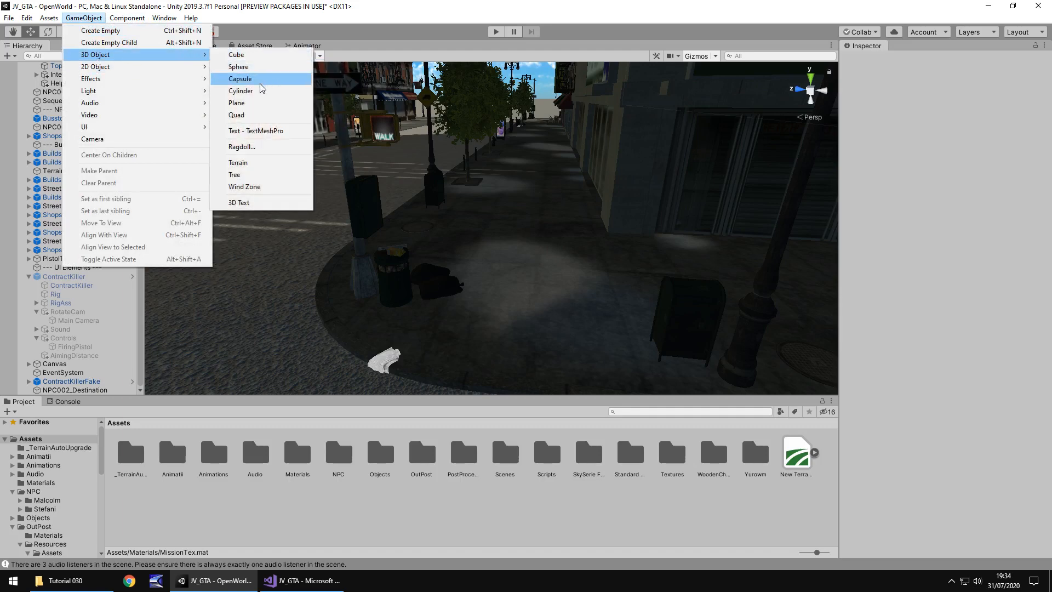
left_click(241, 90)
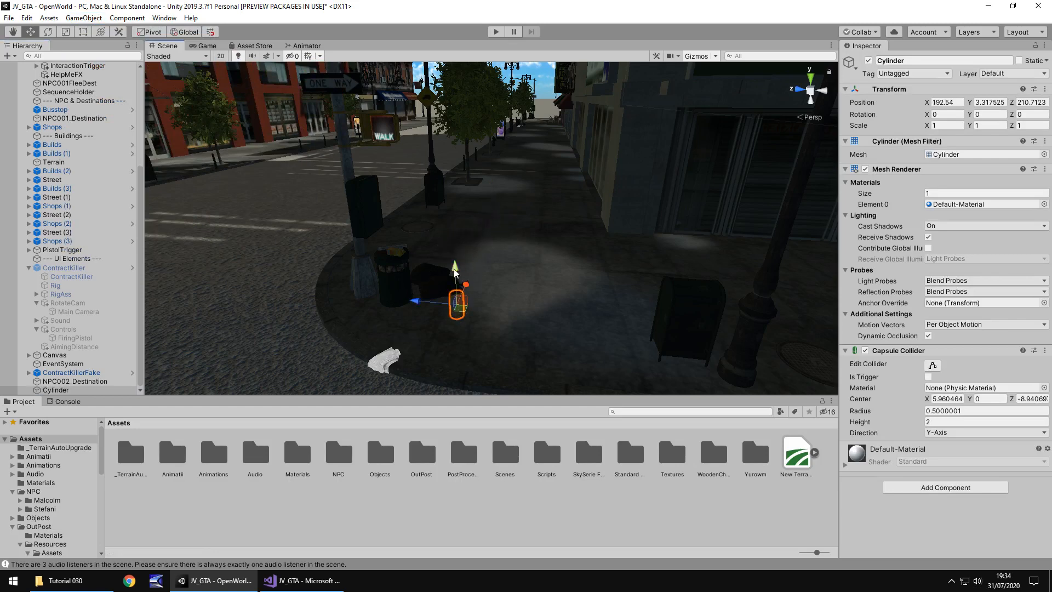
left_click_drag(455, 265, 486, 158)
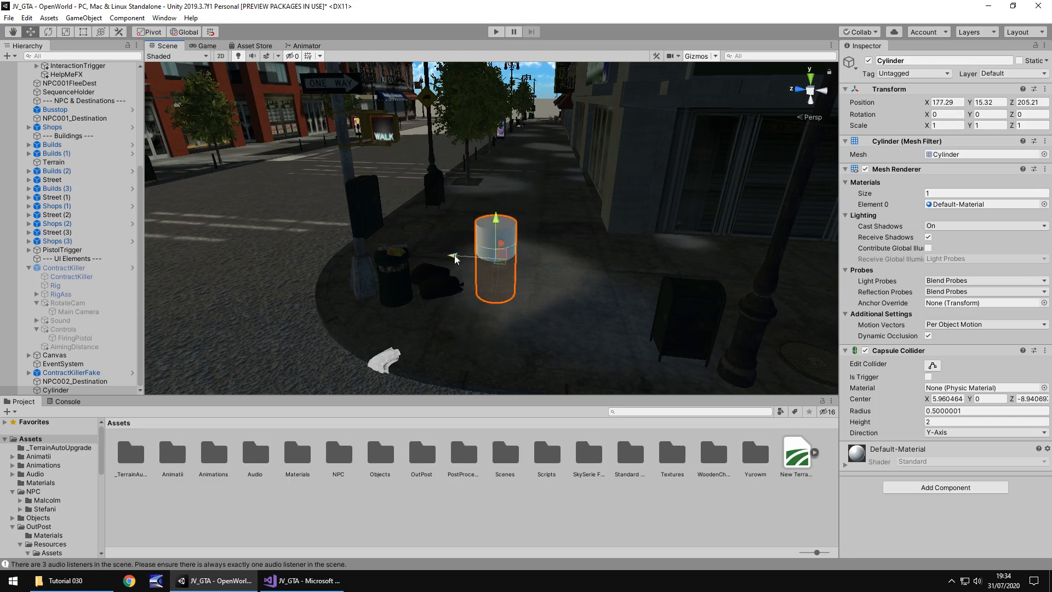
left_click_drag(496, 259, 796, 282)
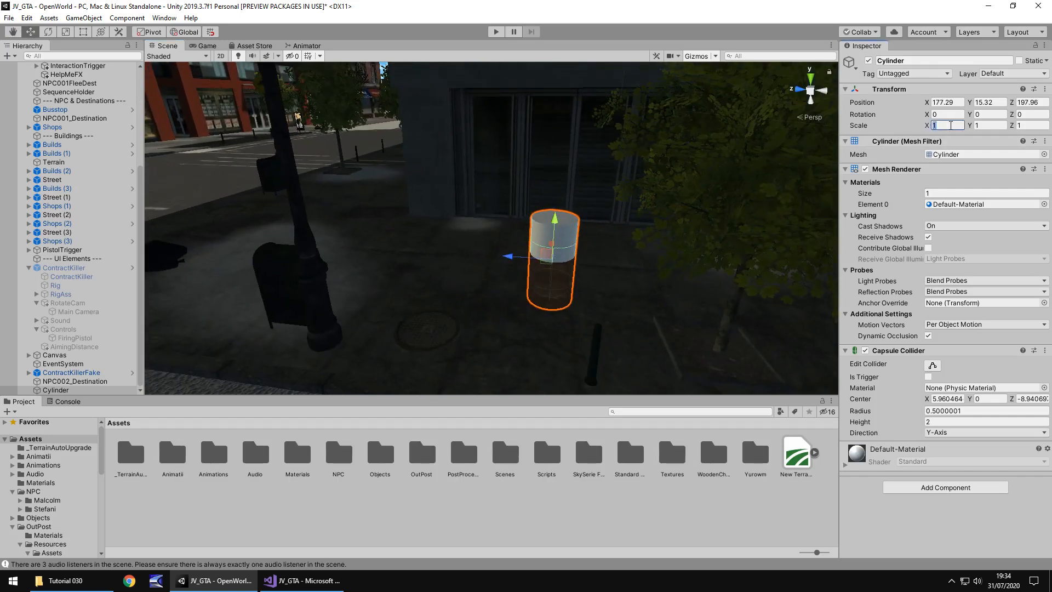
Step: Scale the cylinder to a flat disc of X 2, Y 0.03, Z 2 resting on the sidewalk
type("2")
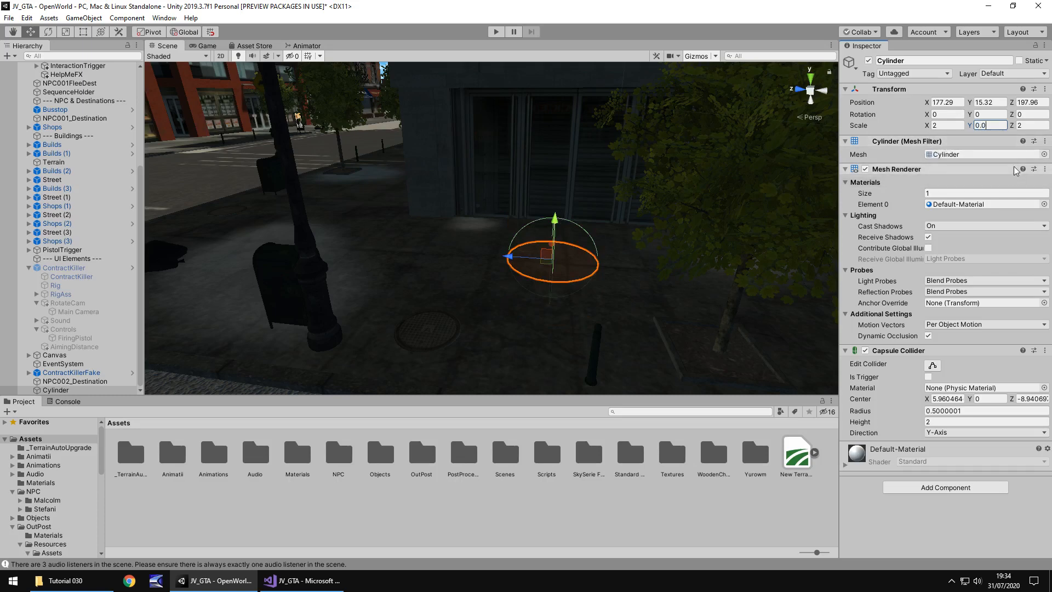
type("0.03")
left_click(991, 102)
type("15.432")
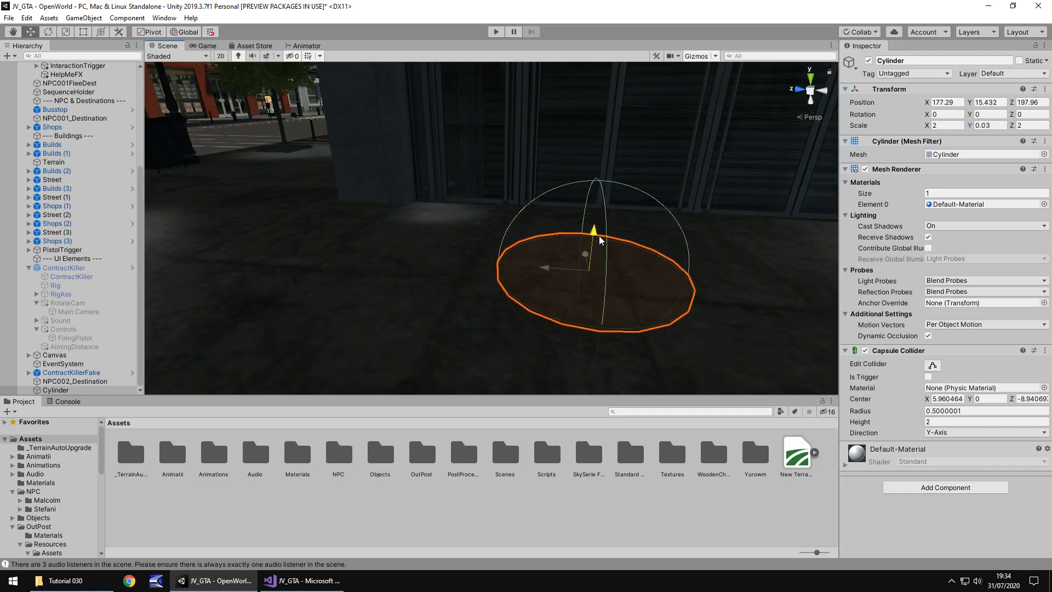
left_click_drag(594, 238, 597, 226)
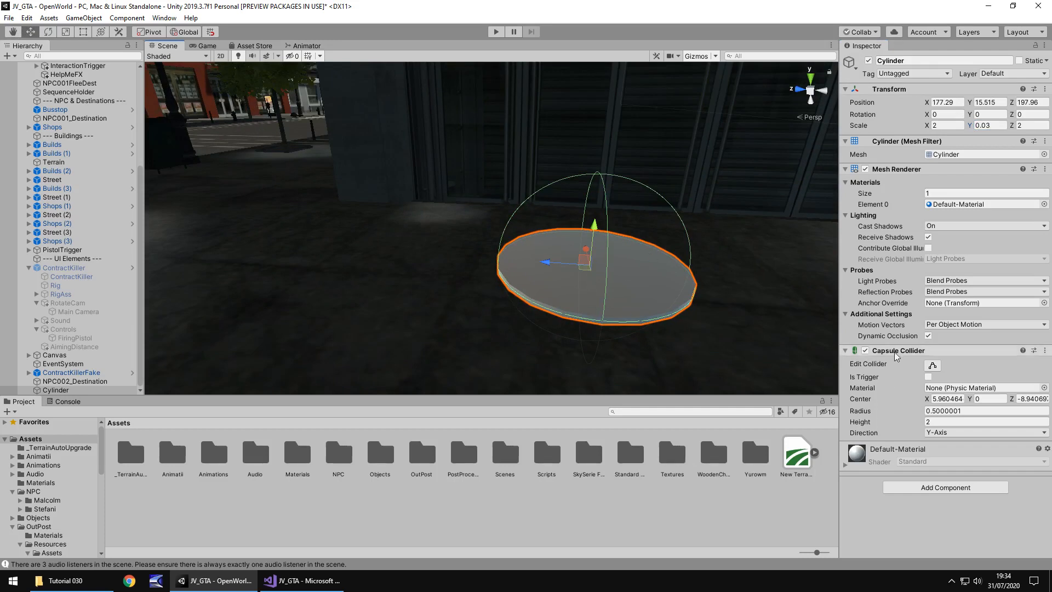
Step: Remove the capsule collider component from the flat disc
left_click(1045, 351)
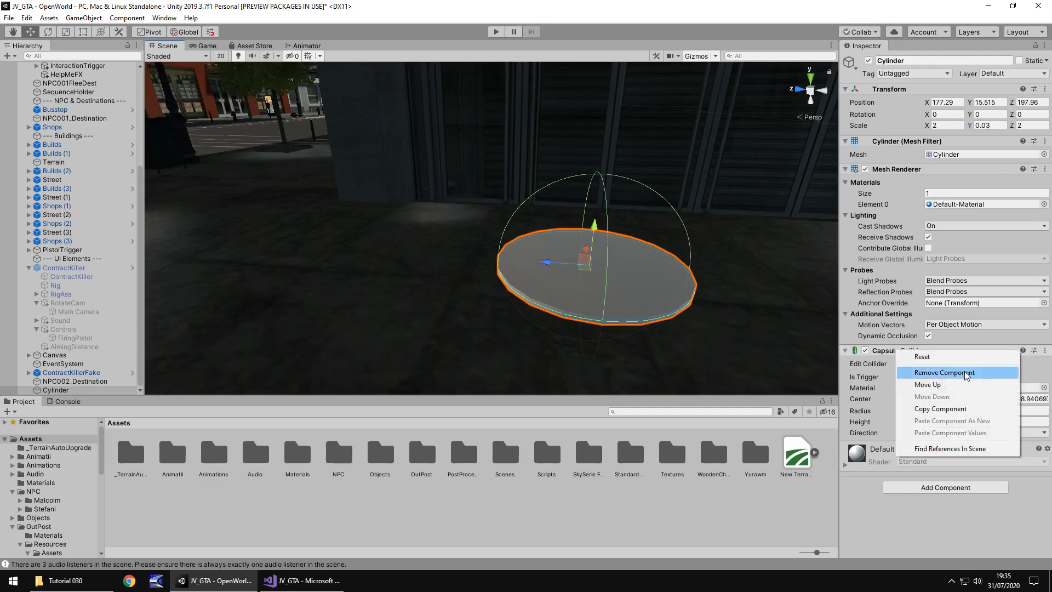
left_click(945, 373)
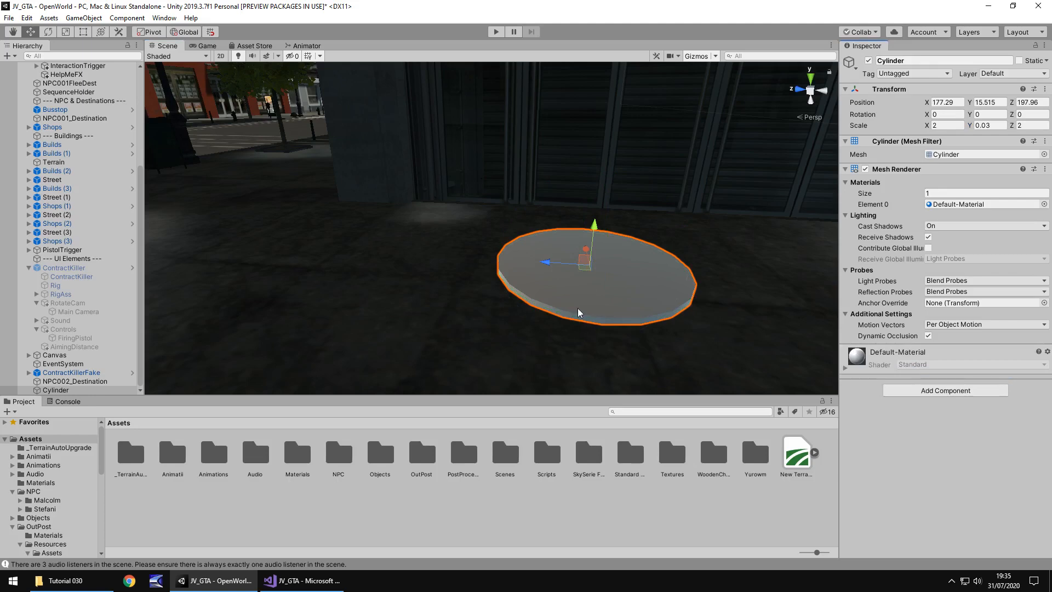
mouse_move(687, 366)
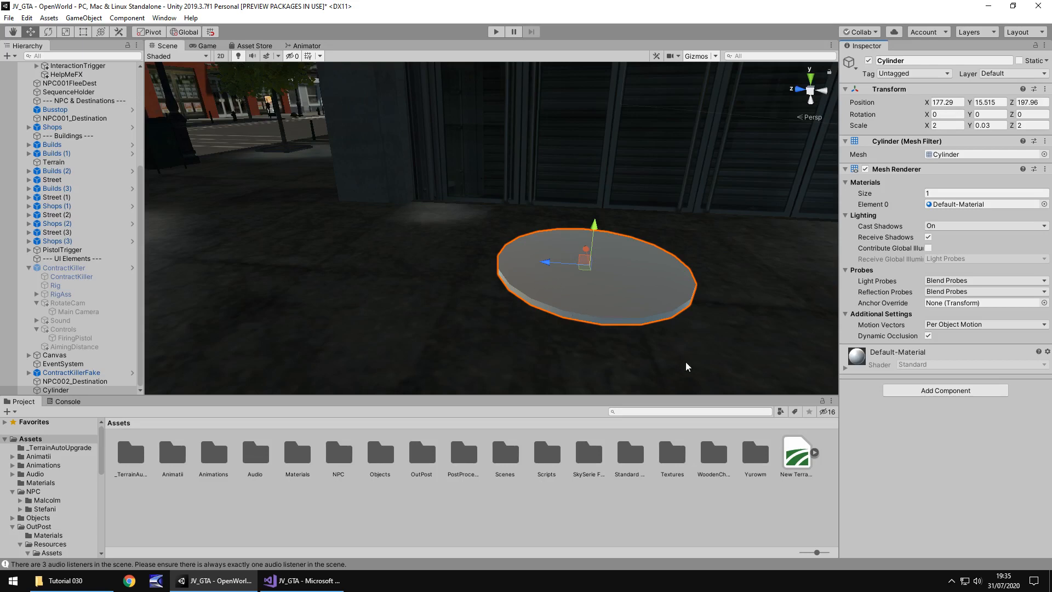
mouse_move(509, 259)
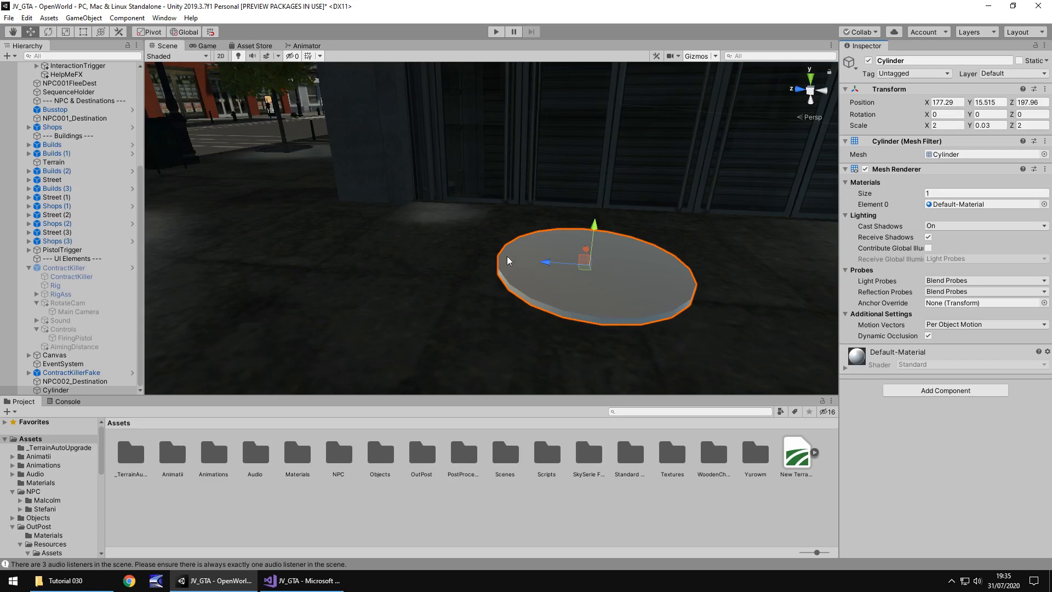
mouse_move(624, 353)
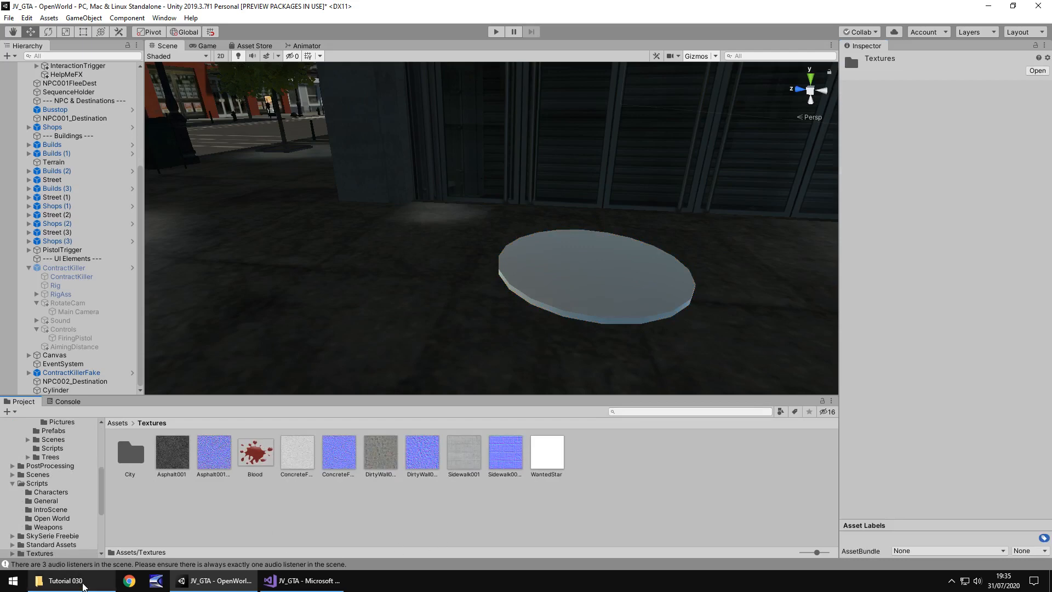
Step: Import MissionTex.png from the Tutorial 030 folder into Assets/Textures beside WantedStar
left_click(66, 581)
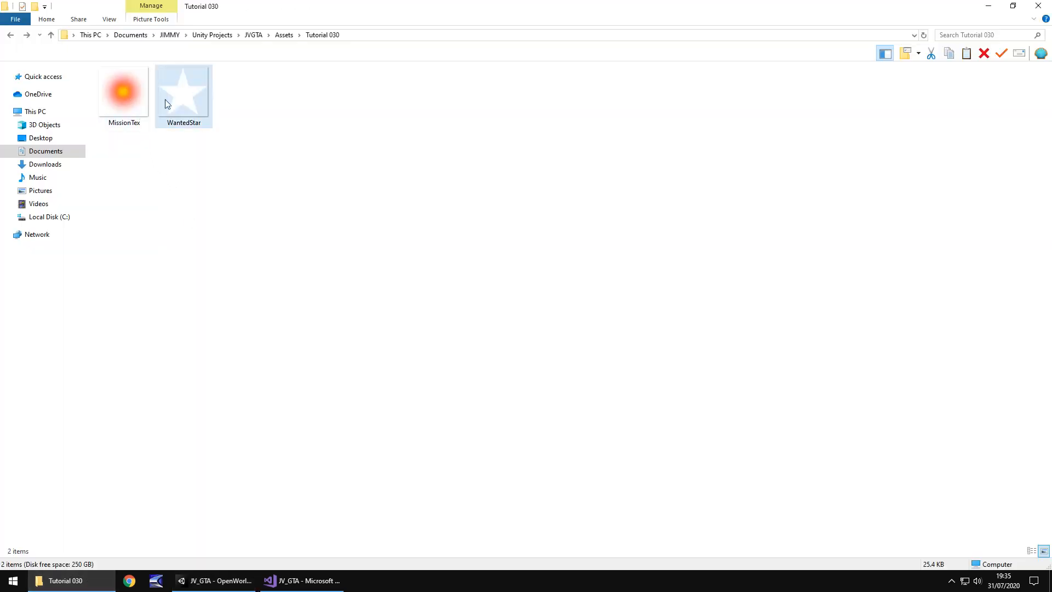
left_click(215, 581)
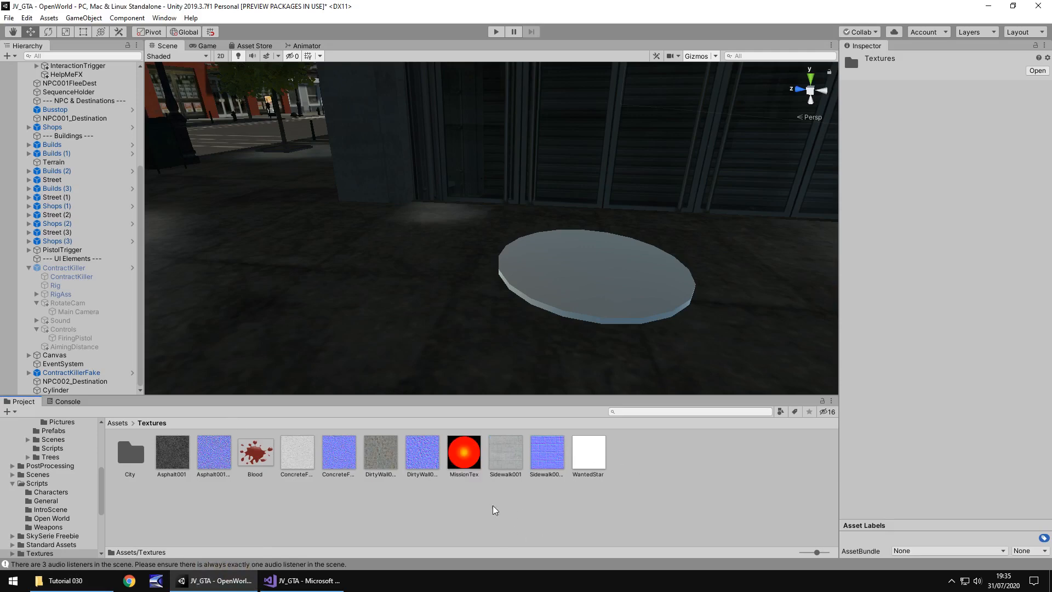
left_click(588, 452)
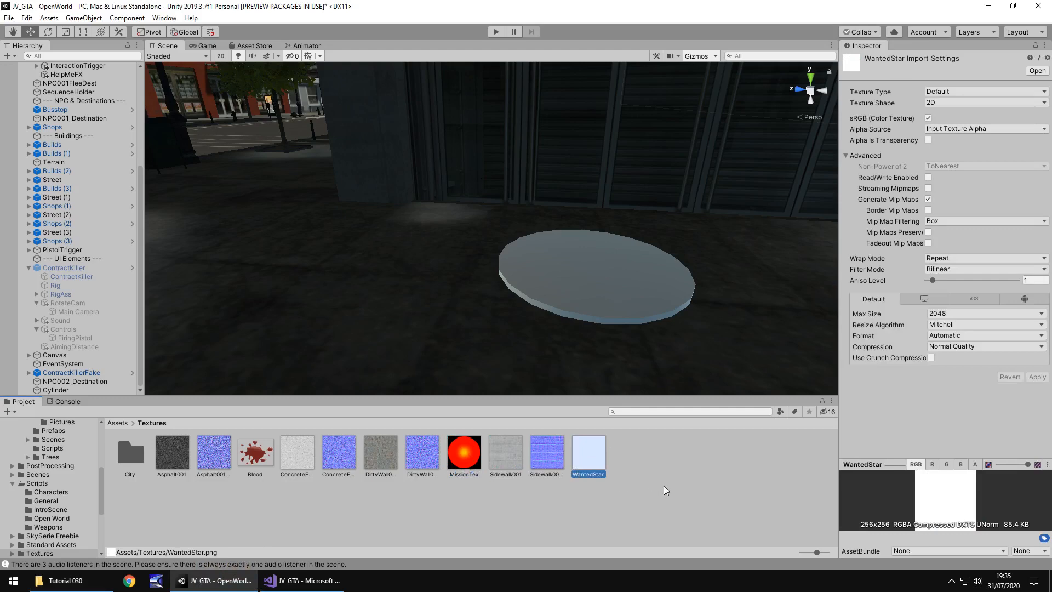
left_click(695, 476)
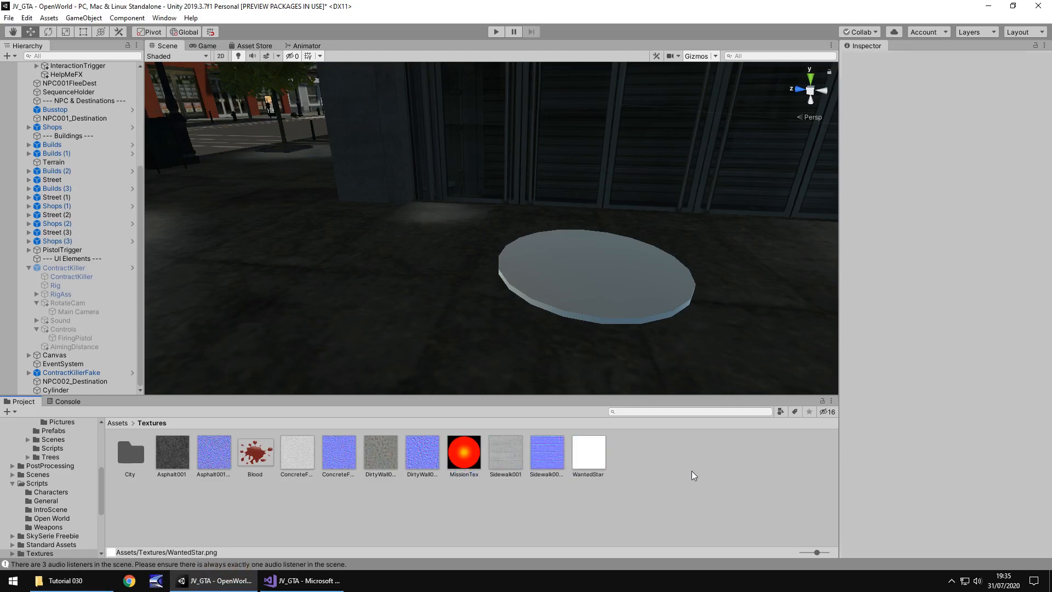
mouse_move(695, 463)
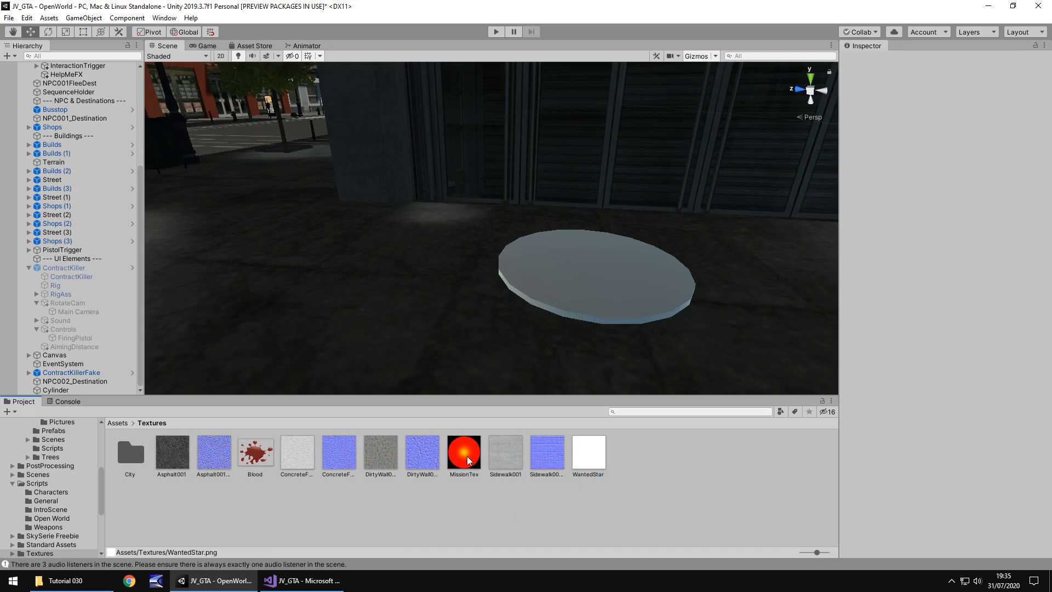
mouse_move(476, 453)
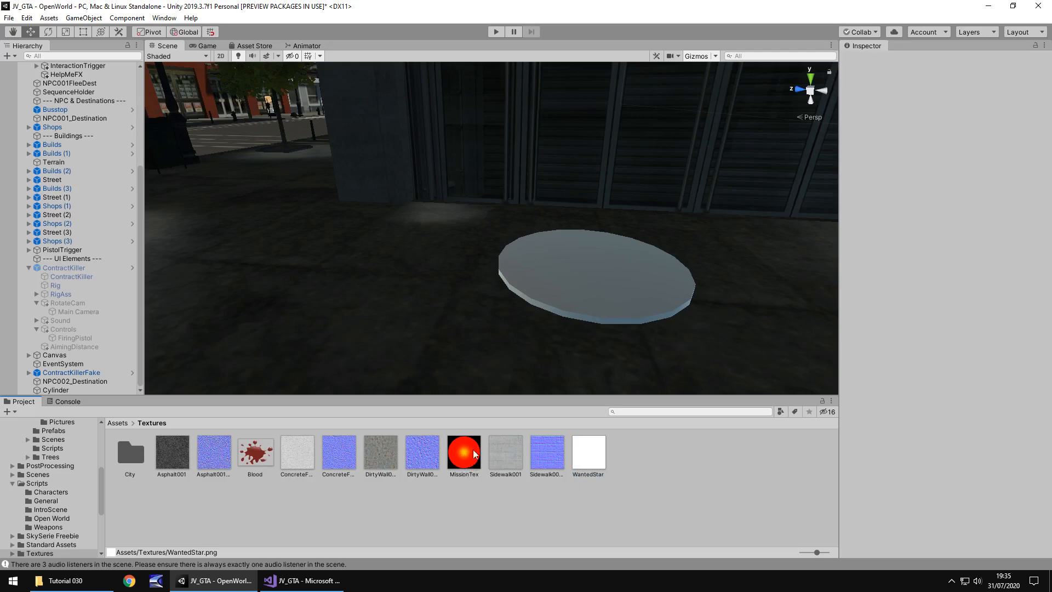
mouse_move(451, 429)
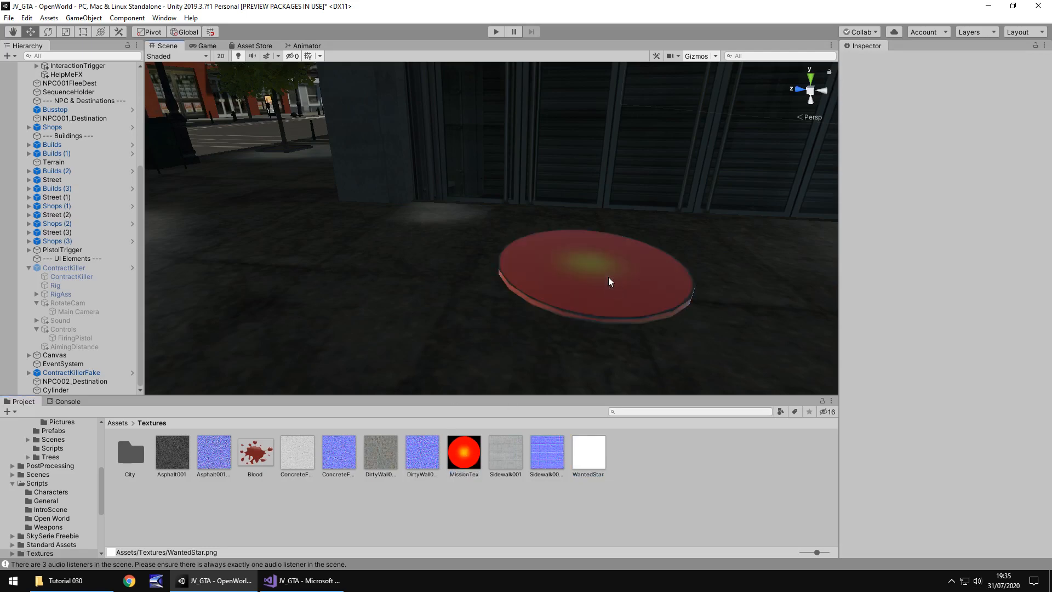
mouse_move(660, 299)
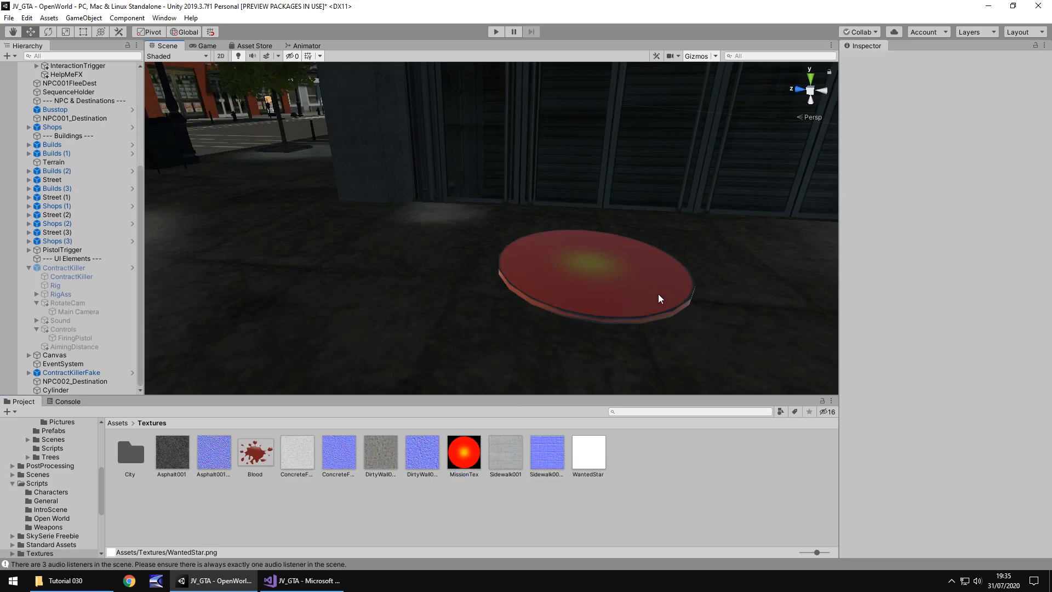
mouse_move(708, 317)
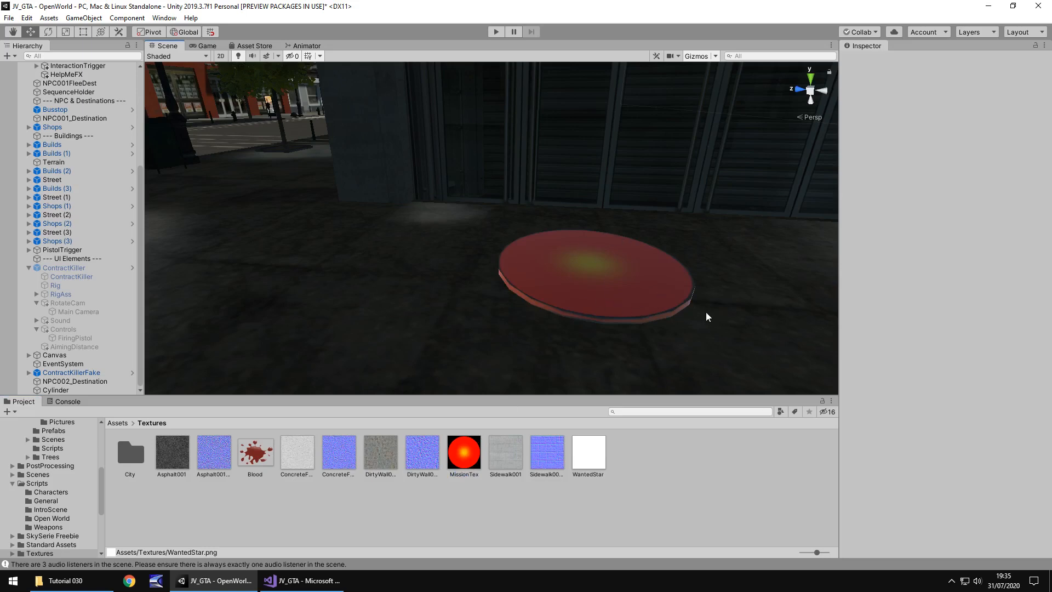
mouse_move(672, 293)
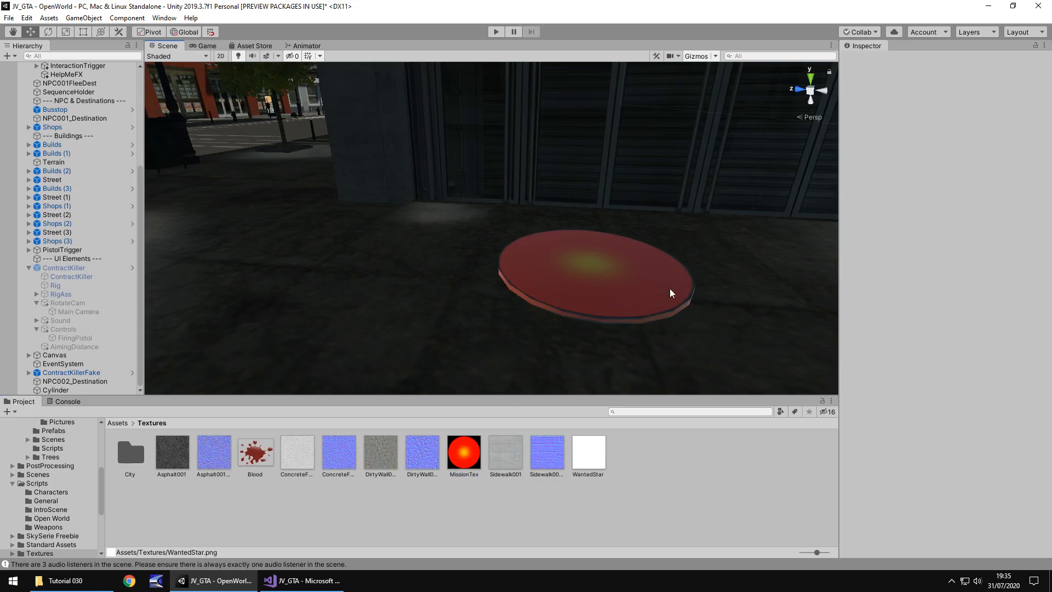
mouse_move(618, 285)
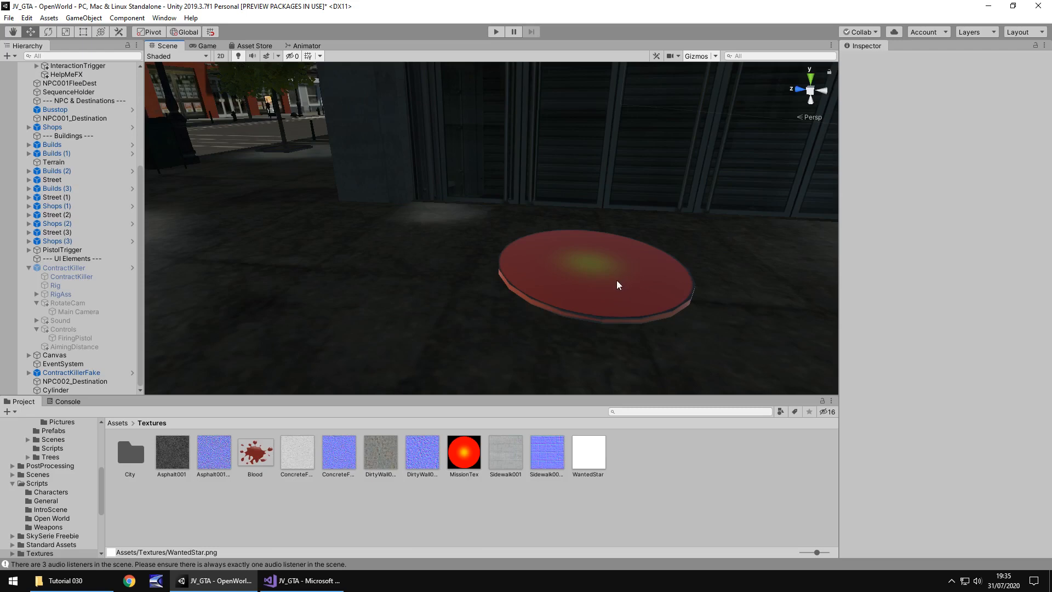
mouse_move(620, 294)
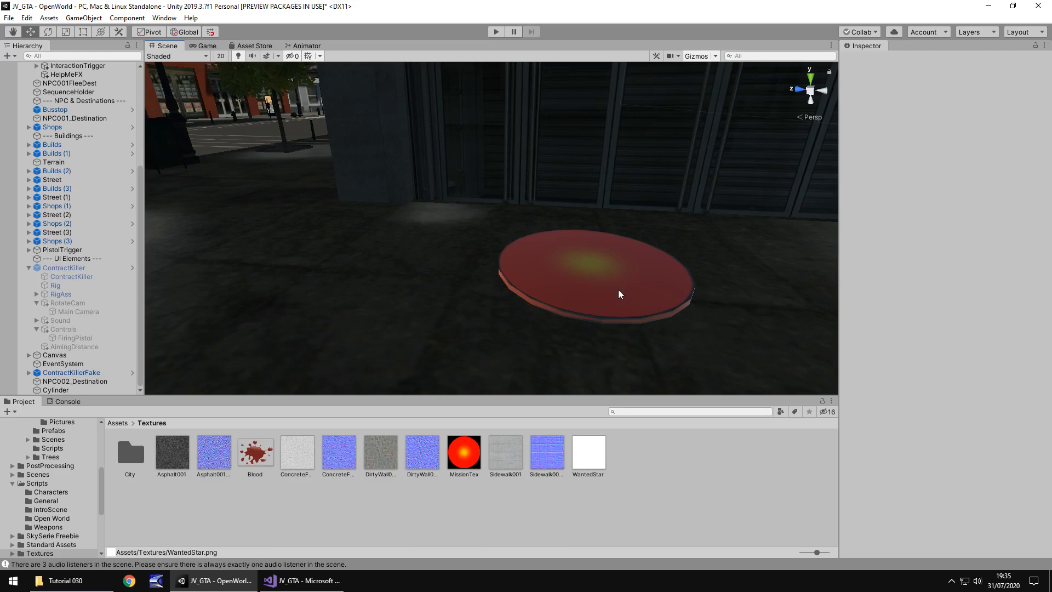
mouse_move(601, 316)
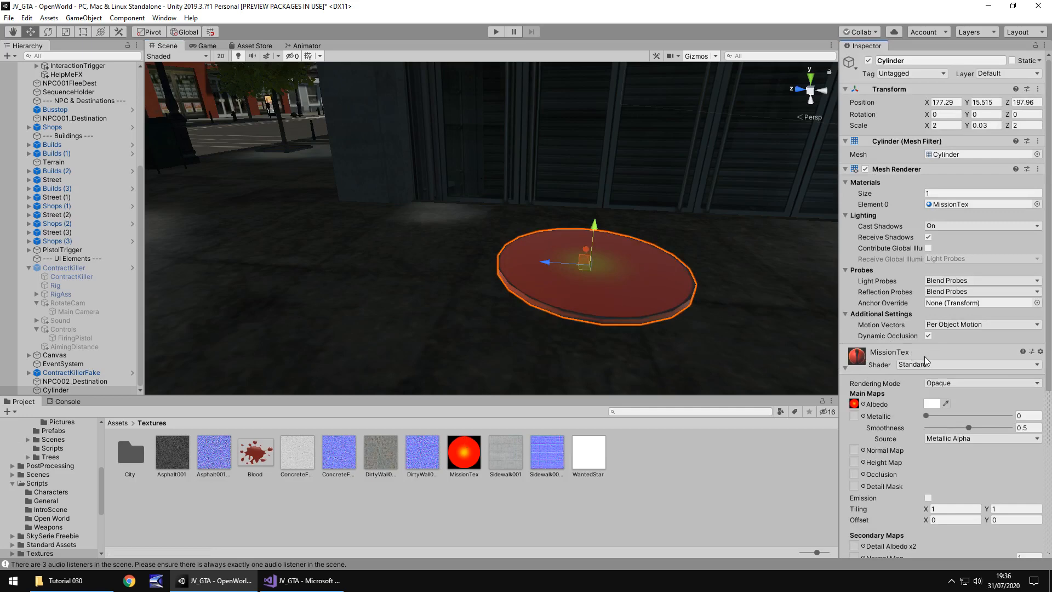
mouse_move(943, 368)
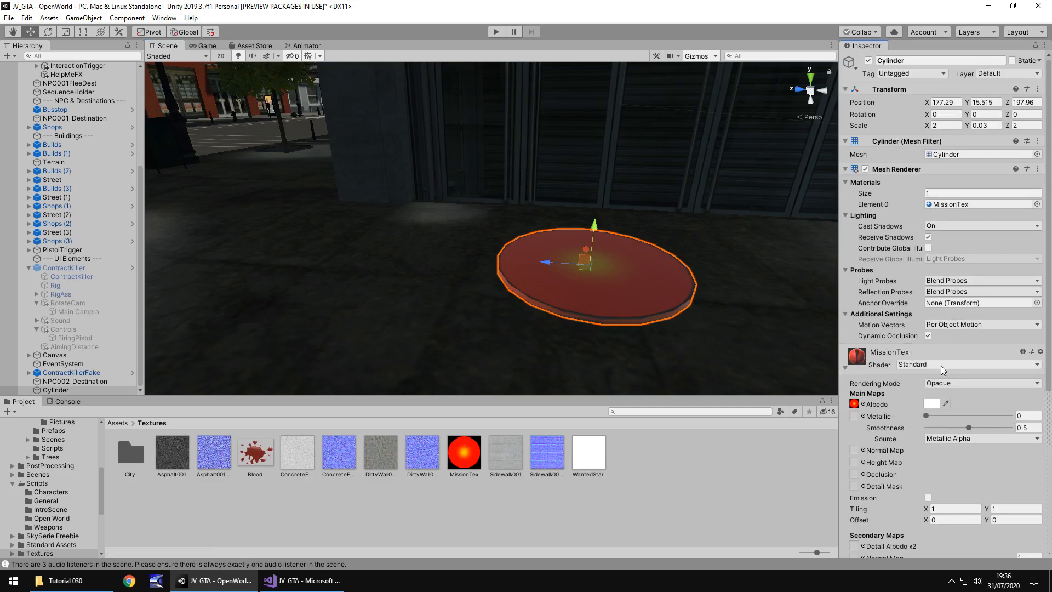
Step: Set the MissionTex material shader to Mobile > Particles > Additive so the disc glows
left_click(969, 365)
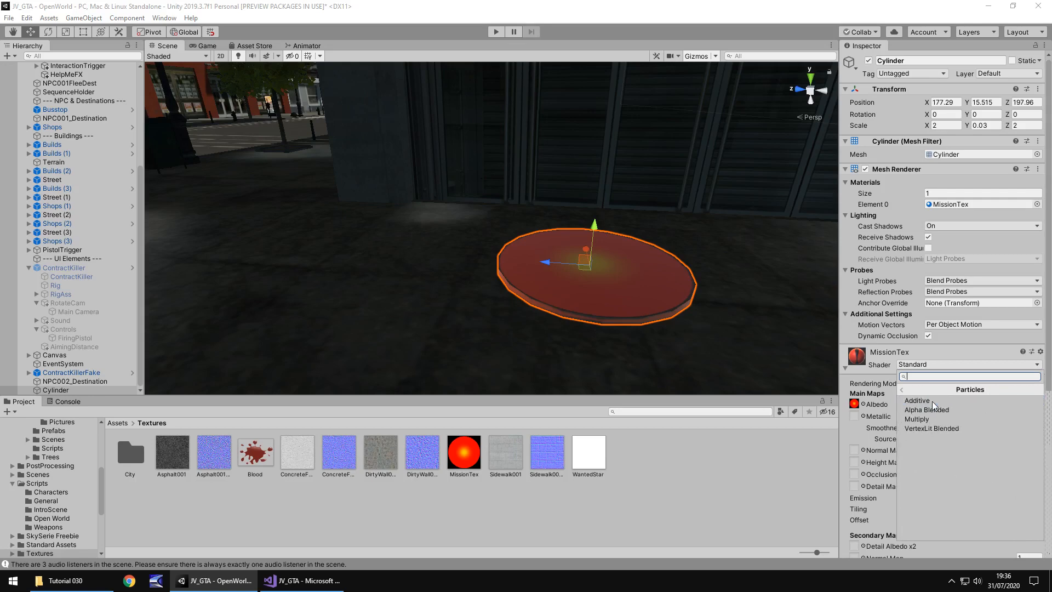
left_click(916, 402)
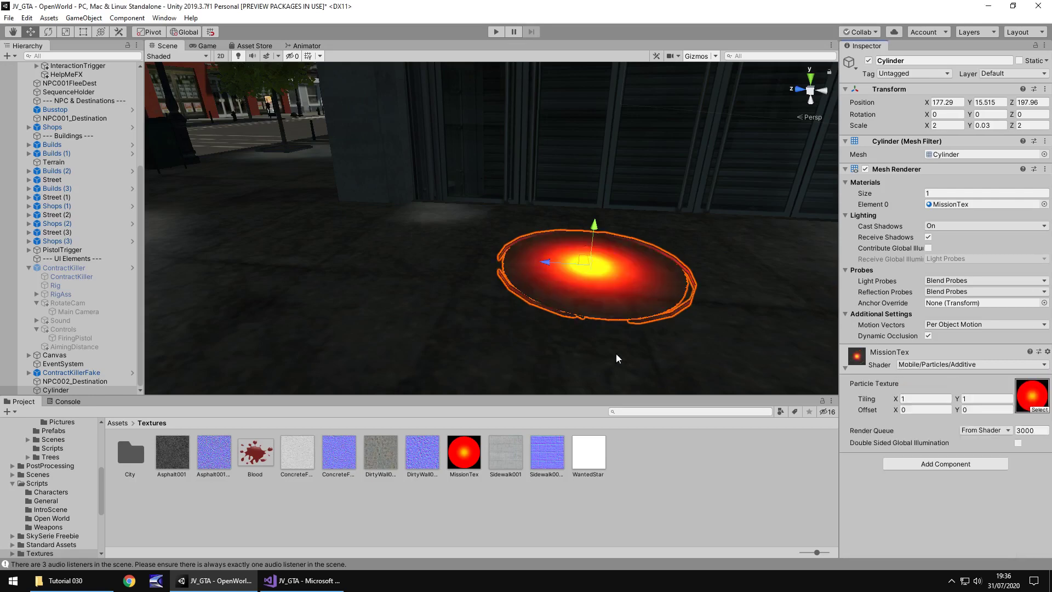
mouse_move(692, 292)
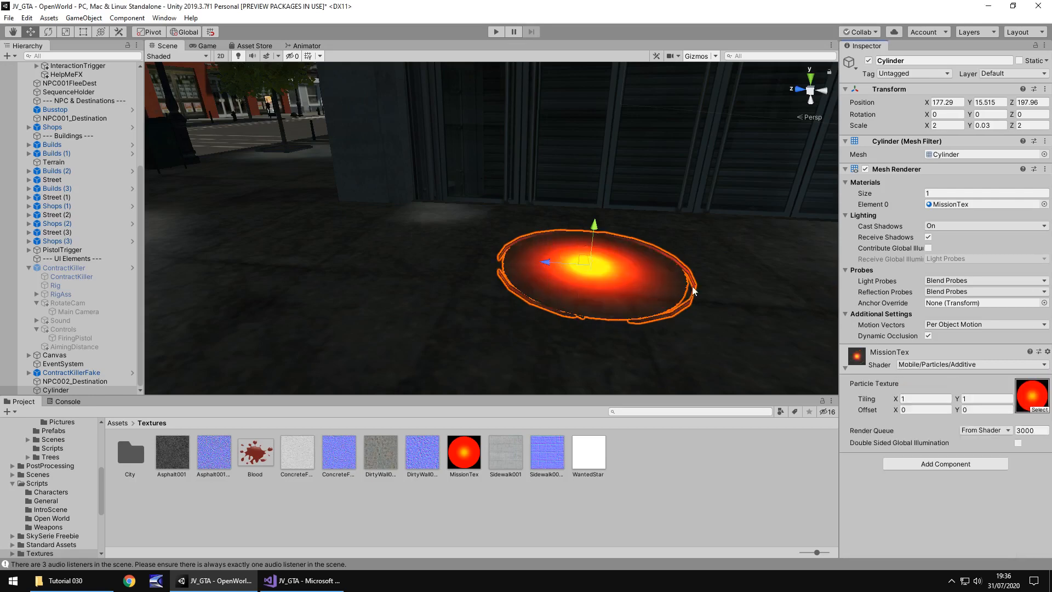
mouse_move(513, 298)
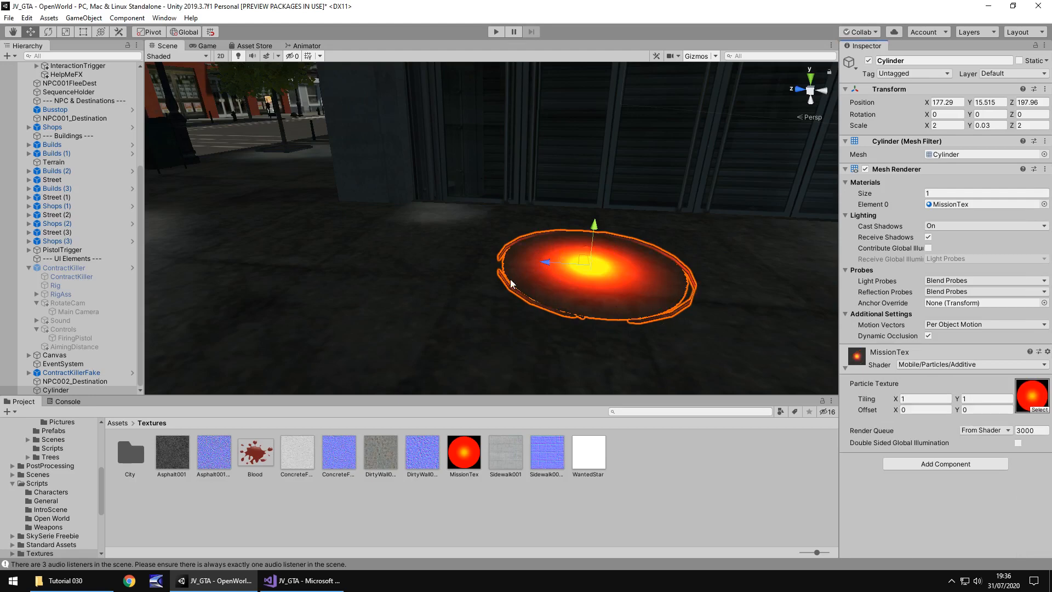
mouse_move(649, 327)
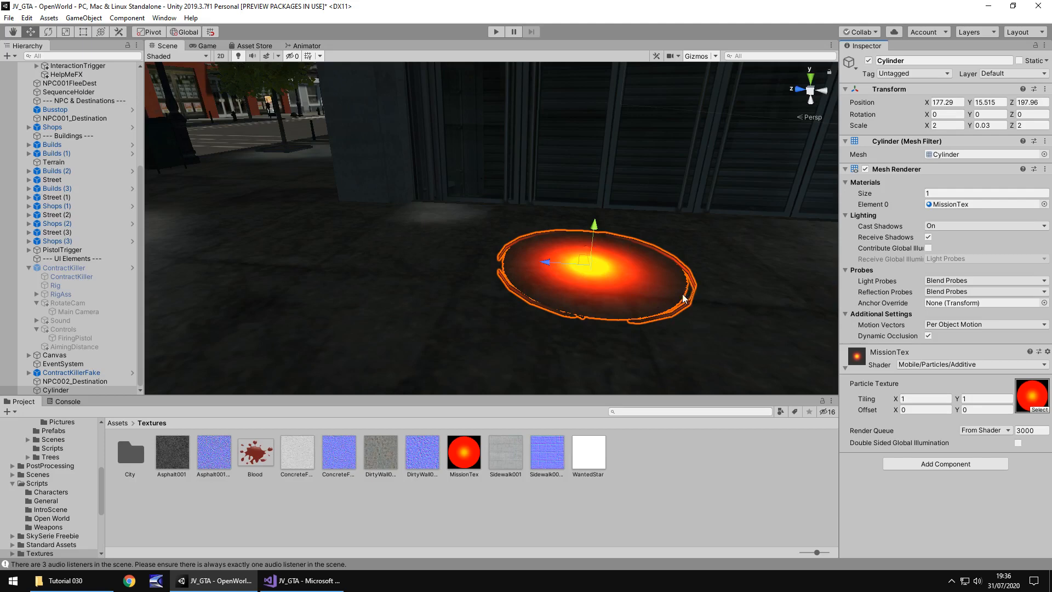
mouse_move(651, 335)
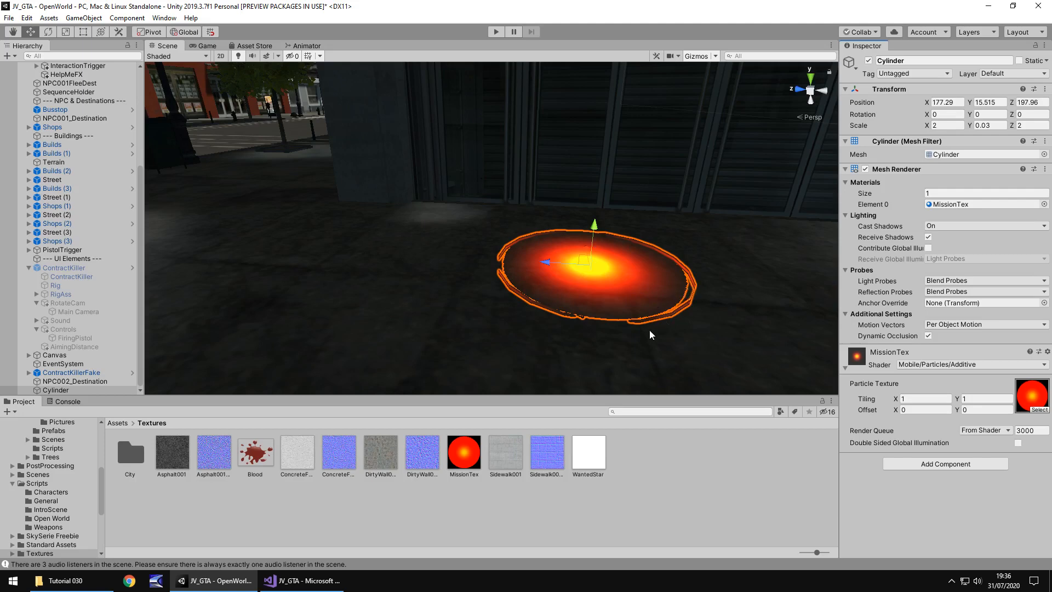
left_click(694, 466)
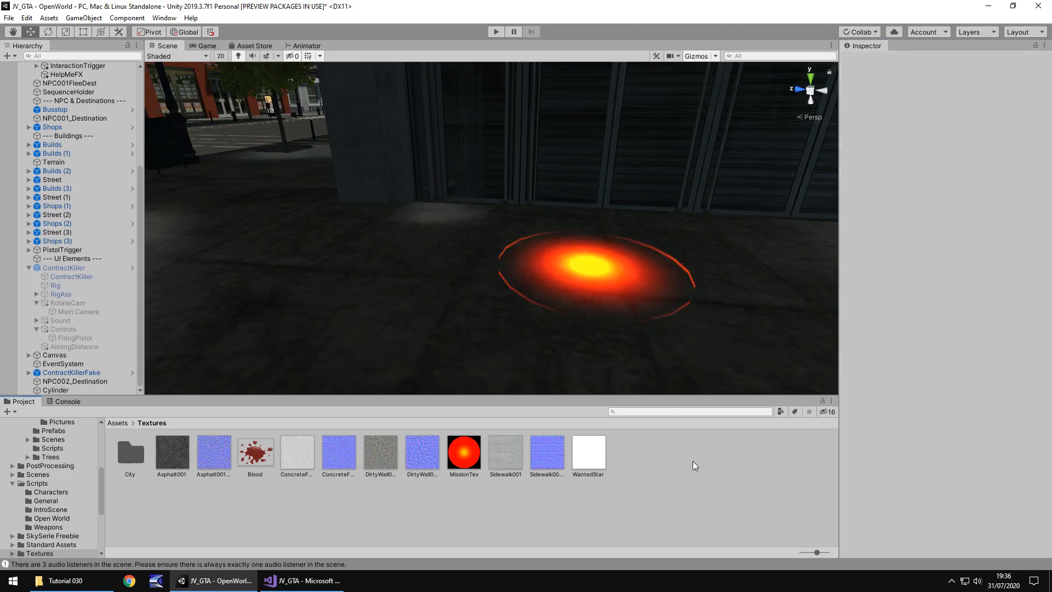
mouse_move(724, 307)
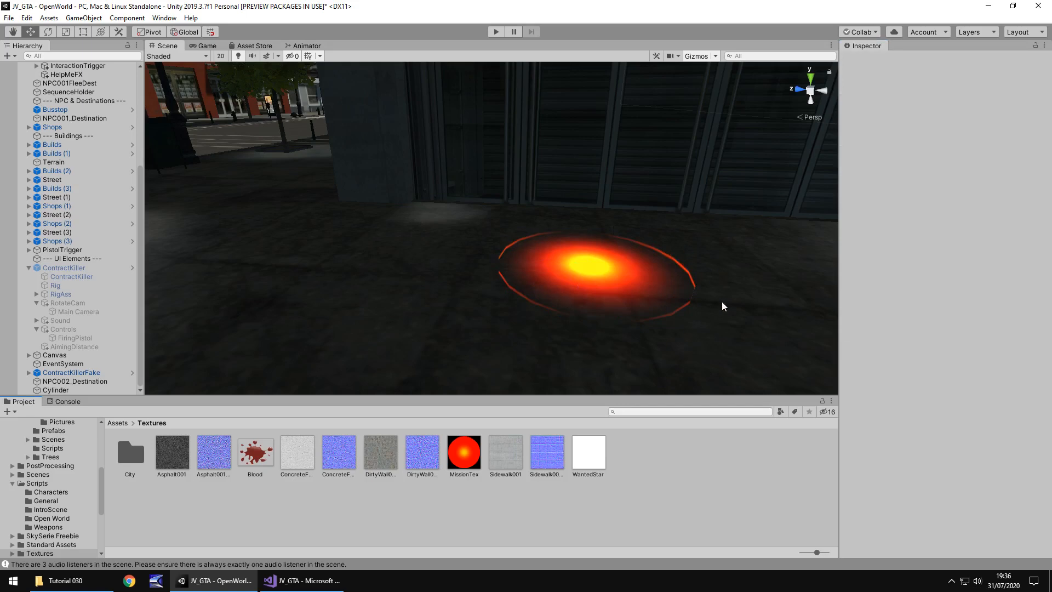
mouse_move(621, 247)
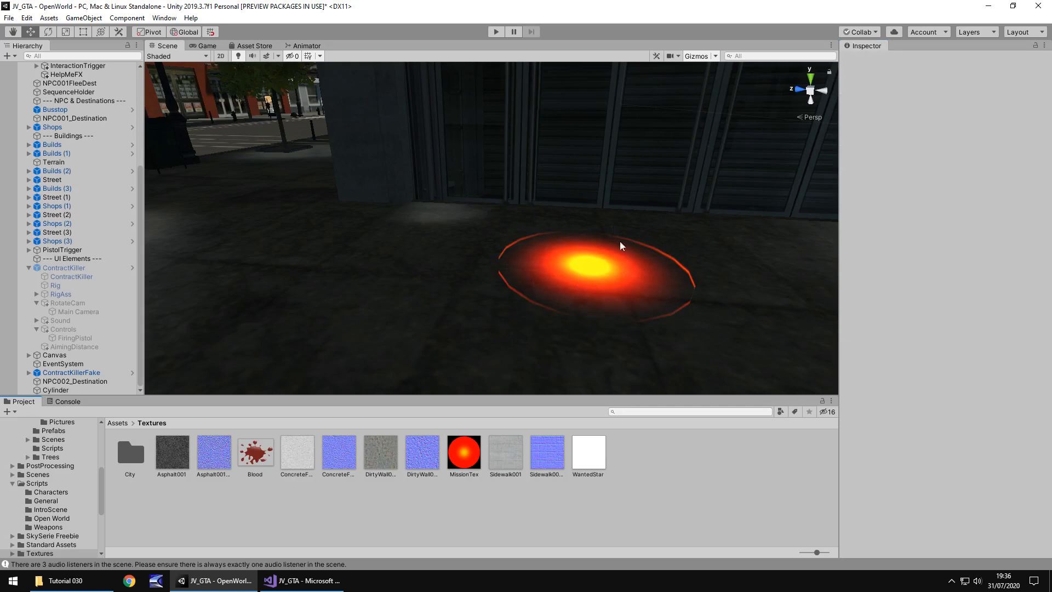
mouse_move(336, 396)
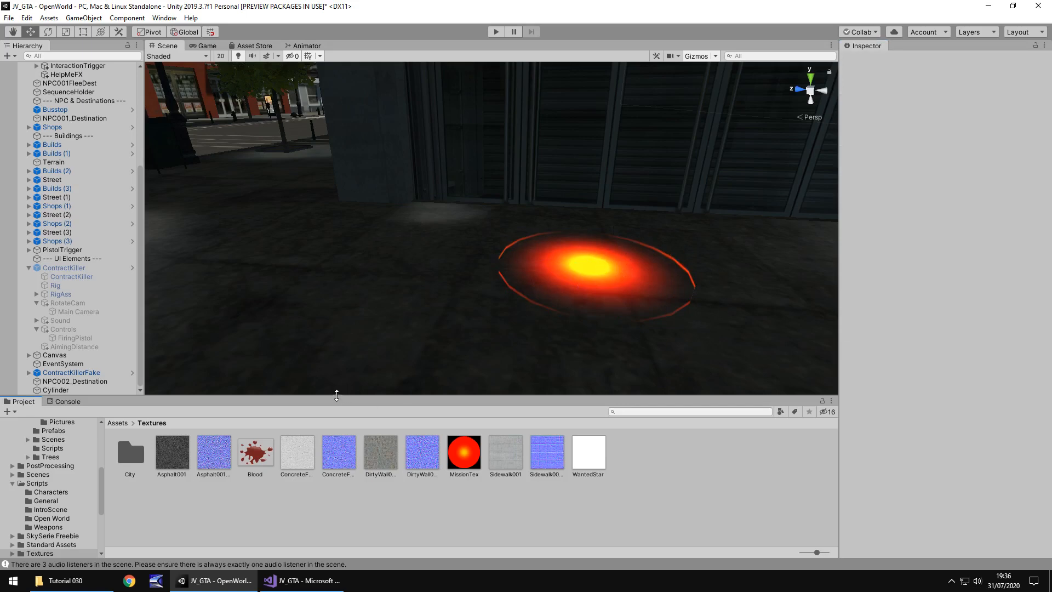
mouse_move(632, 484)
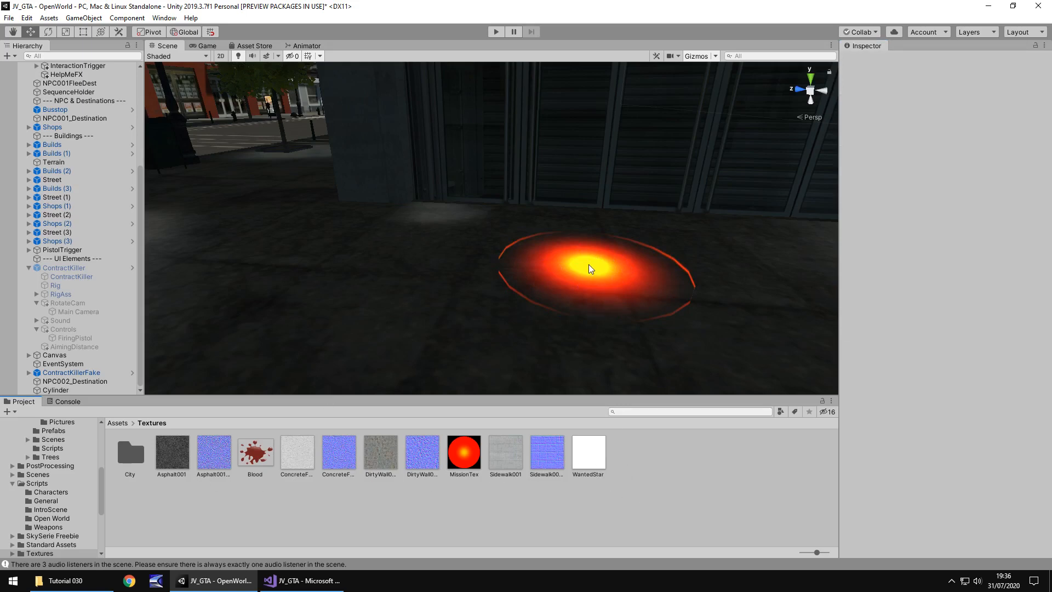
Step: Add the RotationObj script from Scripts/General to the Cylinder with Rotate Speed 1
left_click(34, 482)
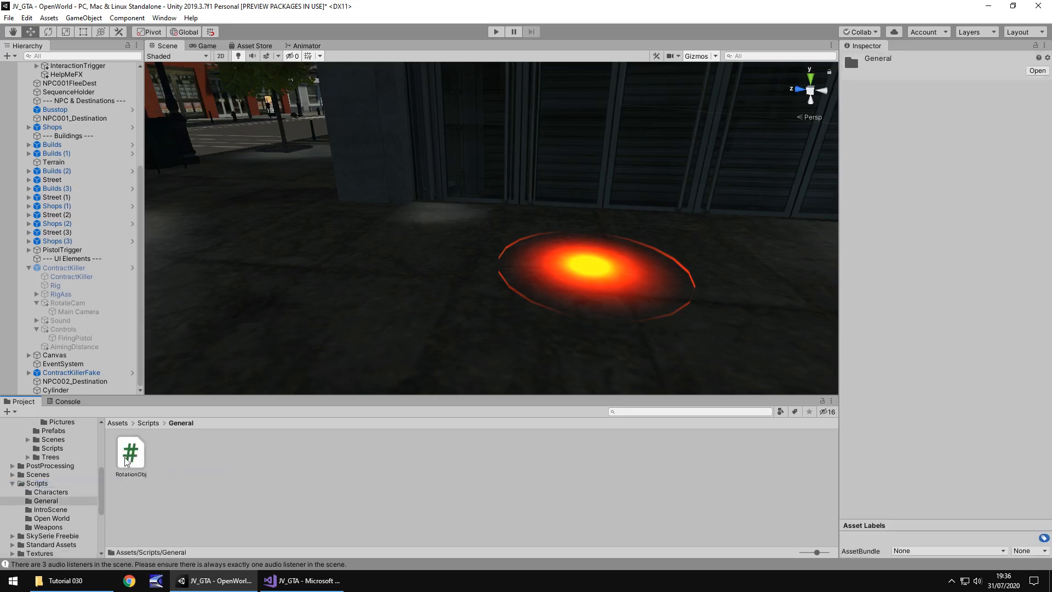
mouse_move(561, 269)
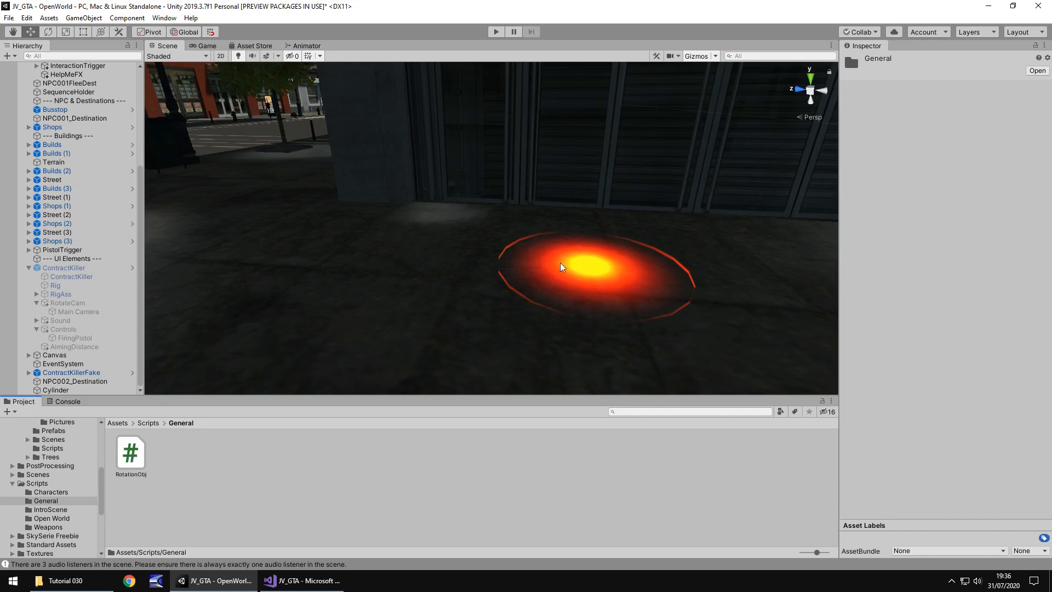
mouse_move(156, 463)
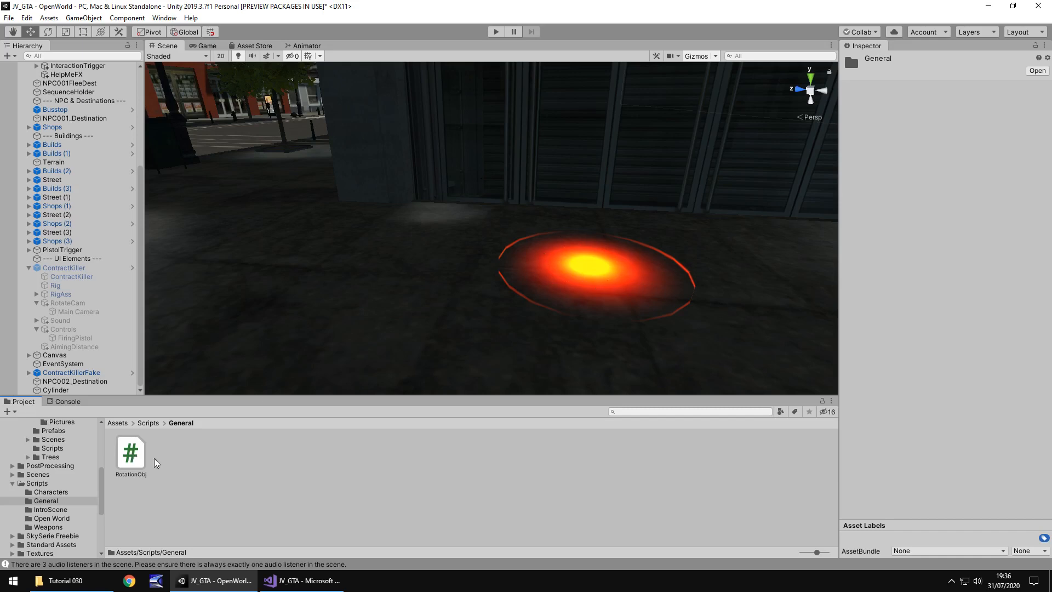
mouse_move(64, 397)
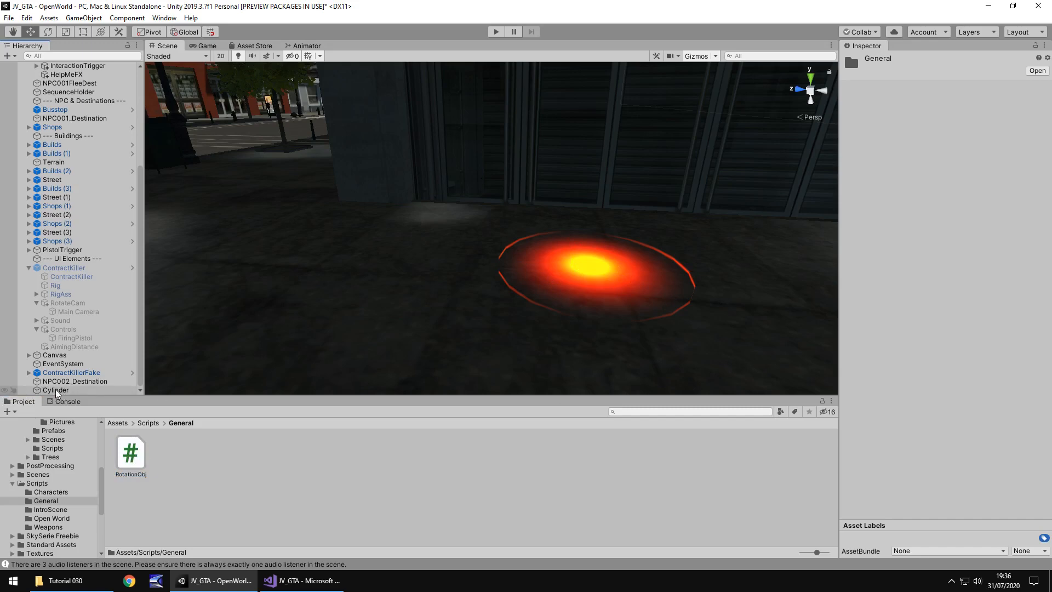
left_click(55, 390)
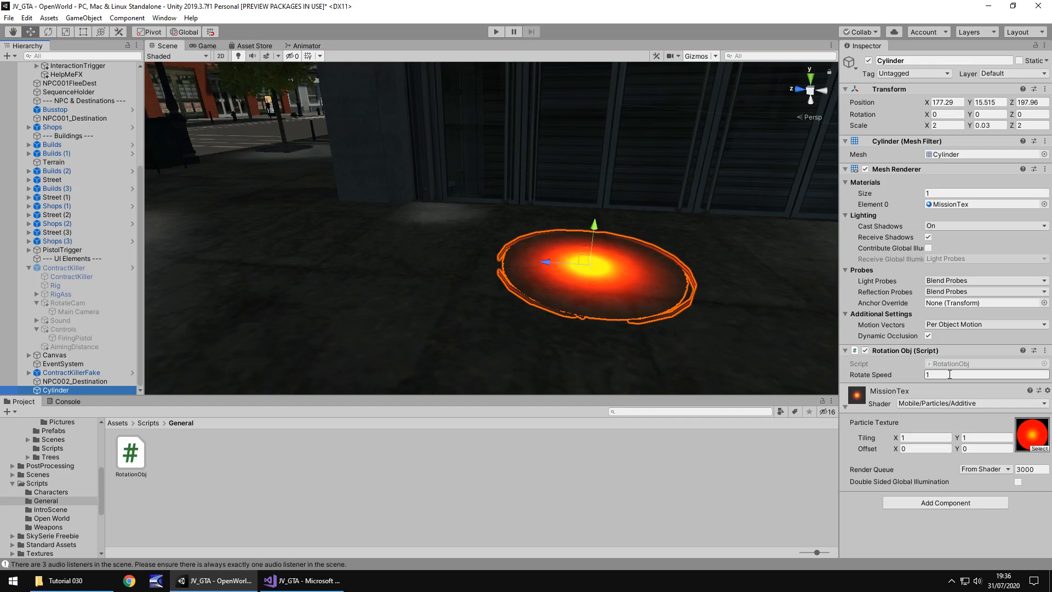
left_click(494, 30)
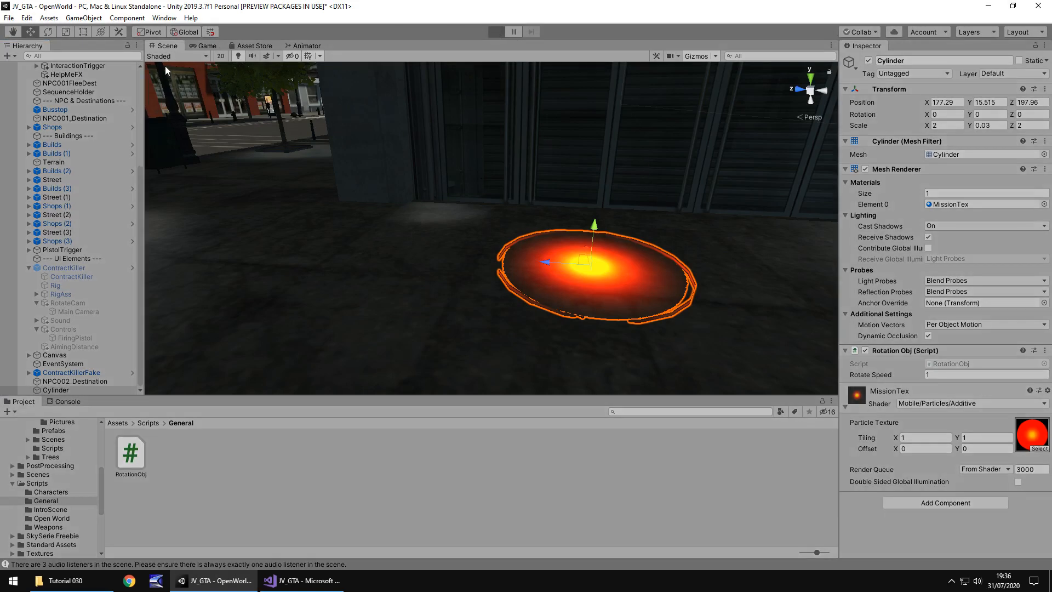
Step: Run Play mode, inspect the spinning marker in Scene and Game views, then stop
left_click(495, 30)
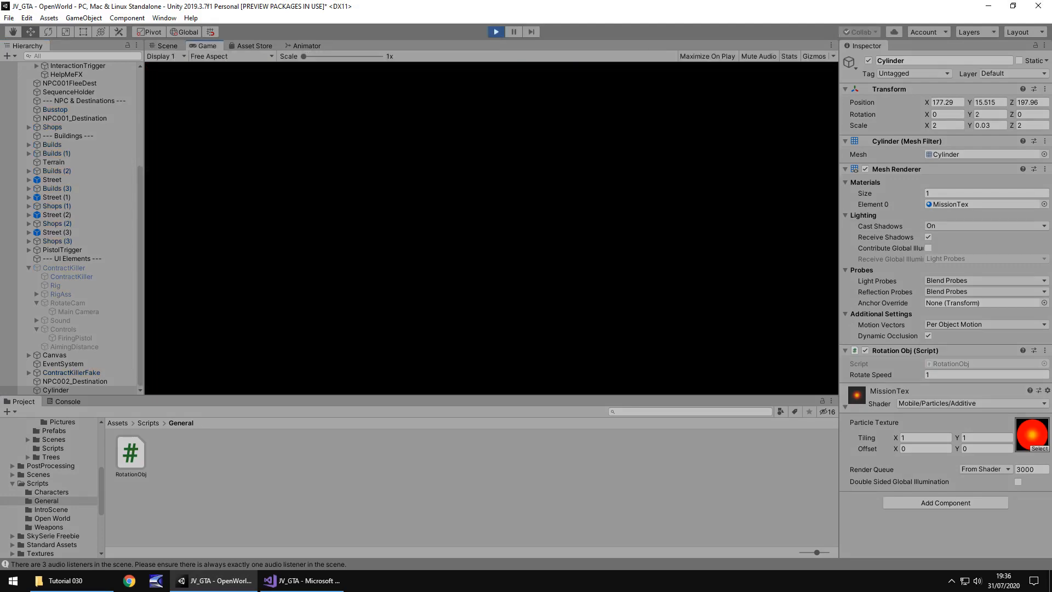
left_click(165, 46)
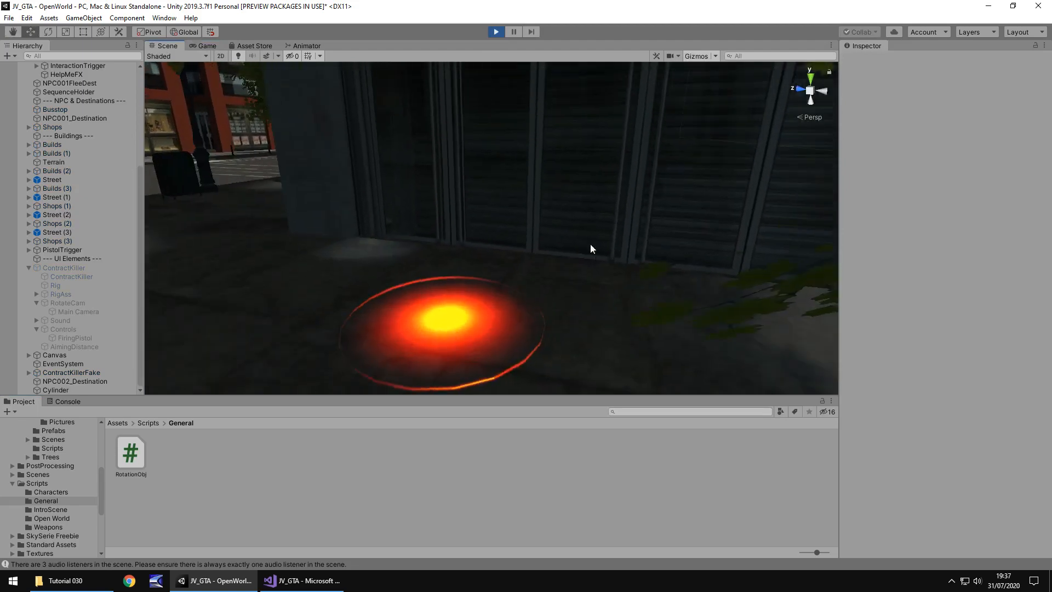
left_click_drag(590, 249, 525, 318)
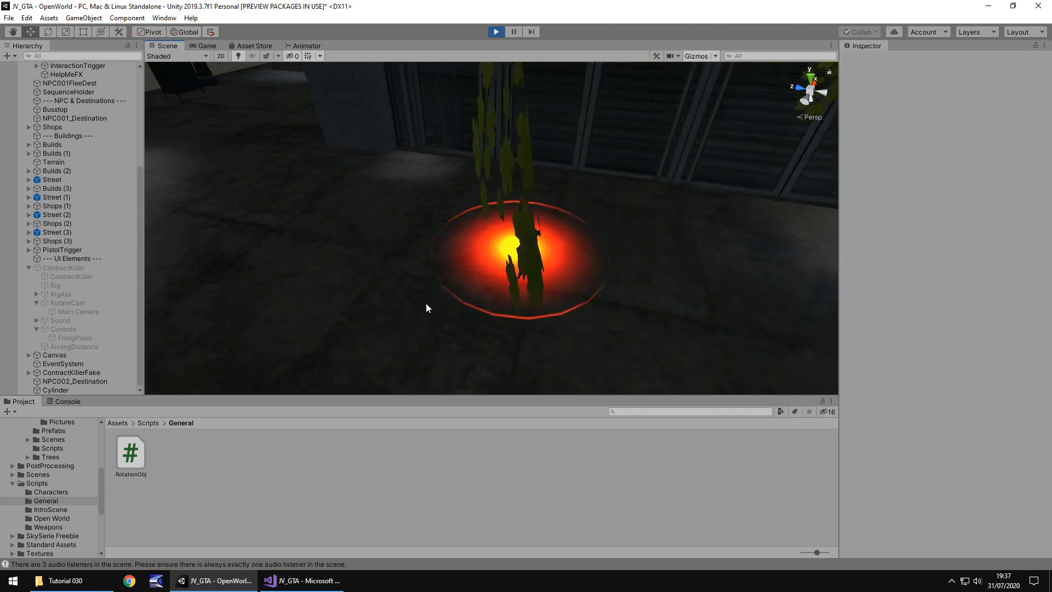
left_click(206, 46)
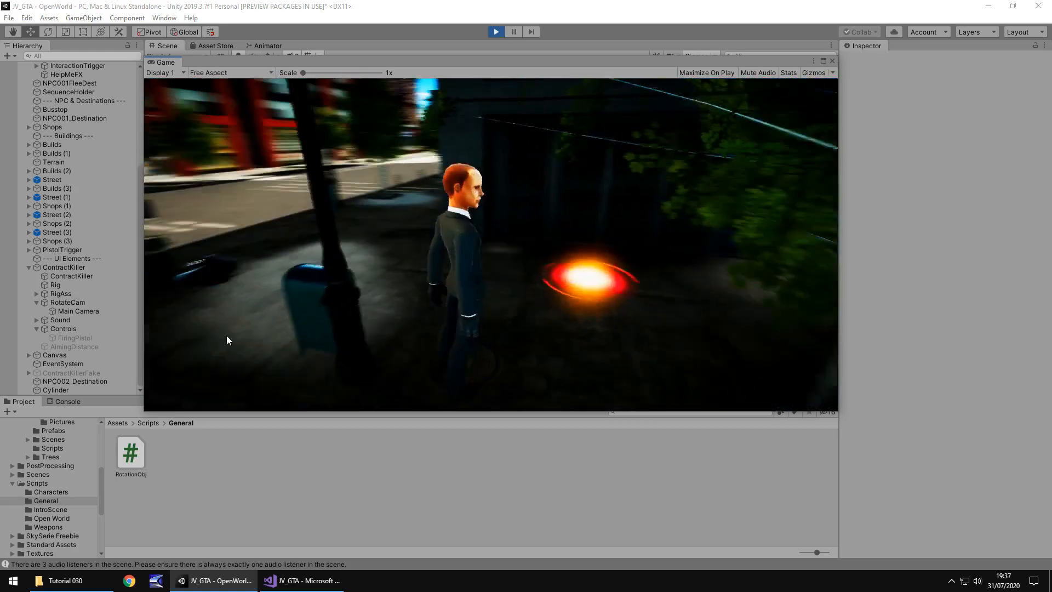
left_click(55, 390)
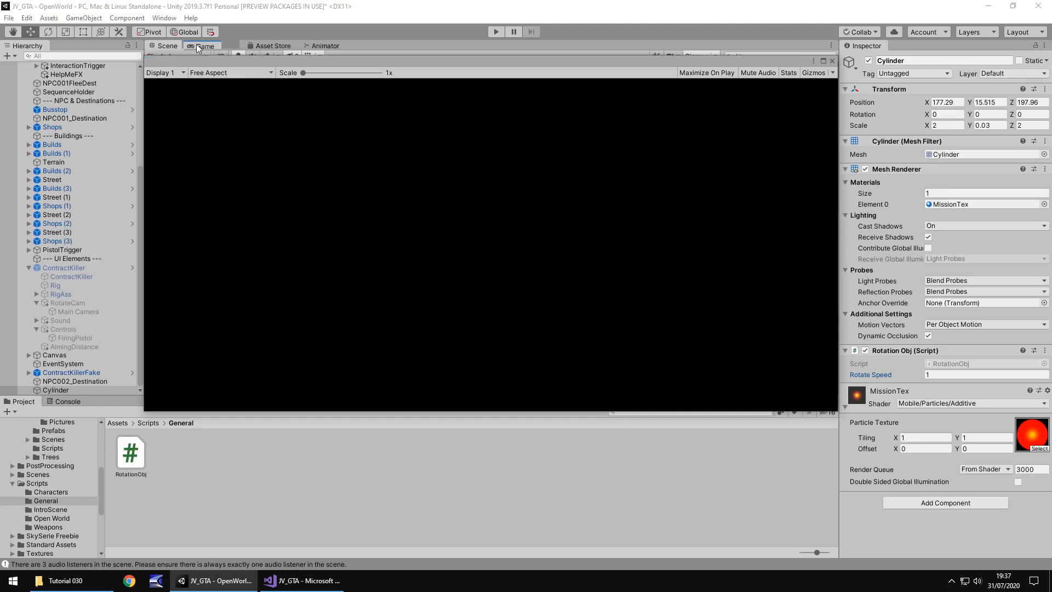
Step: Thicken the marker by setting the Cylinder's Scale Y to 0.1
left_click(164, 46)
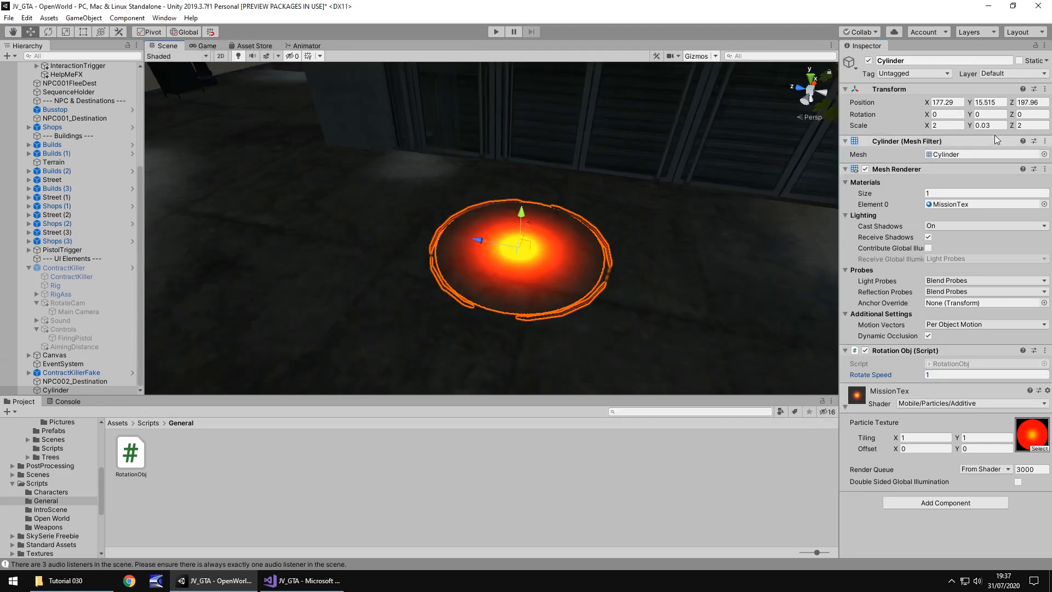
left_click(56, 232)
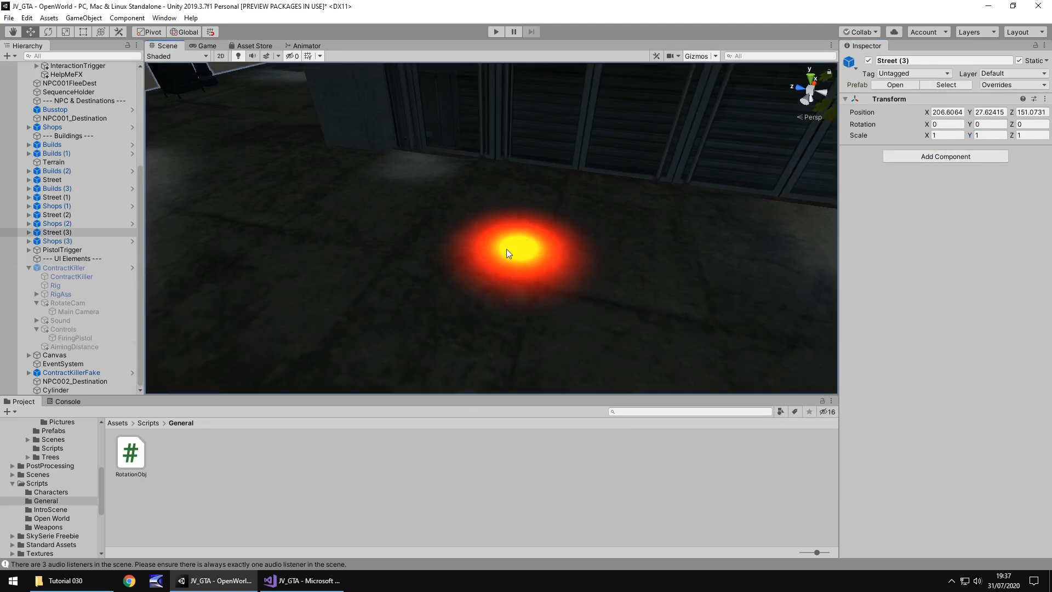
left_click(55, 390)
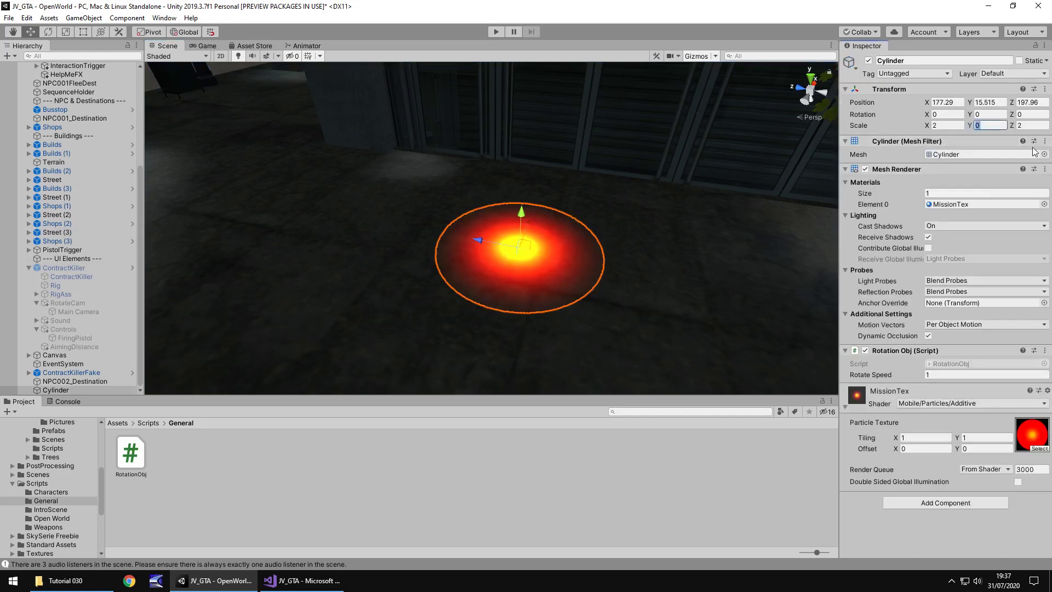
type("12")
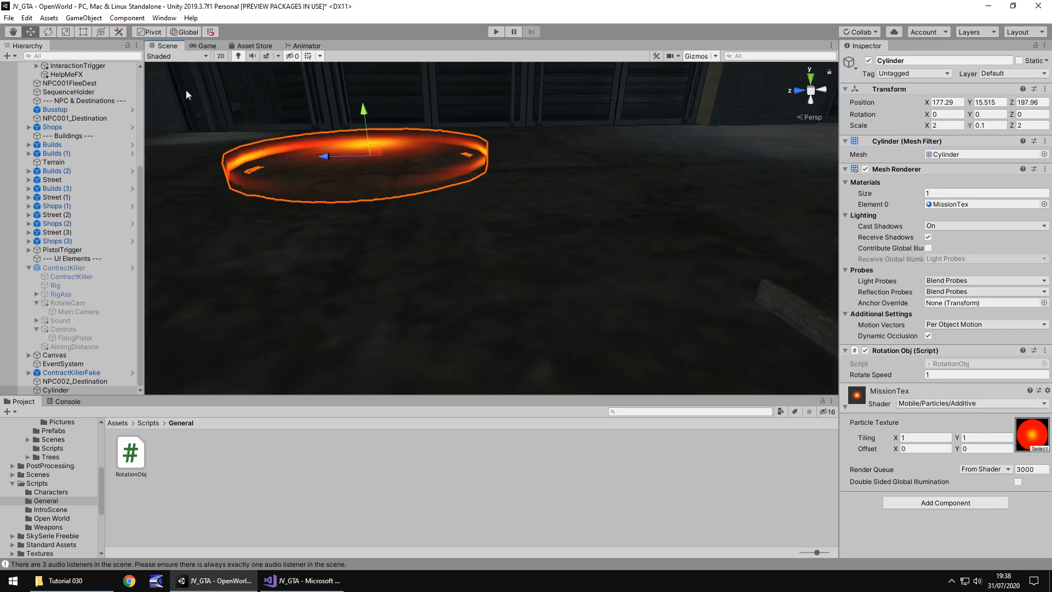
mouse_move(59, 390)
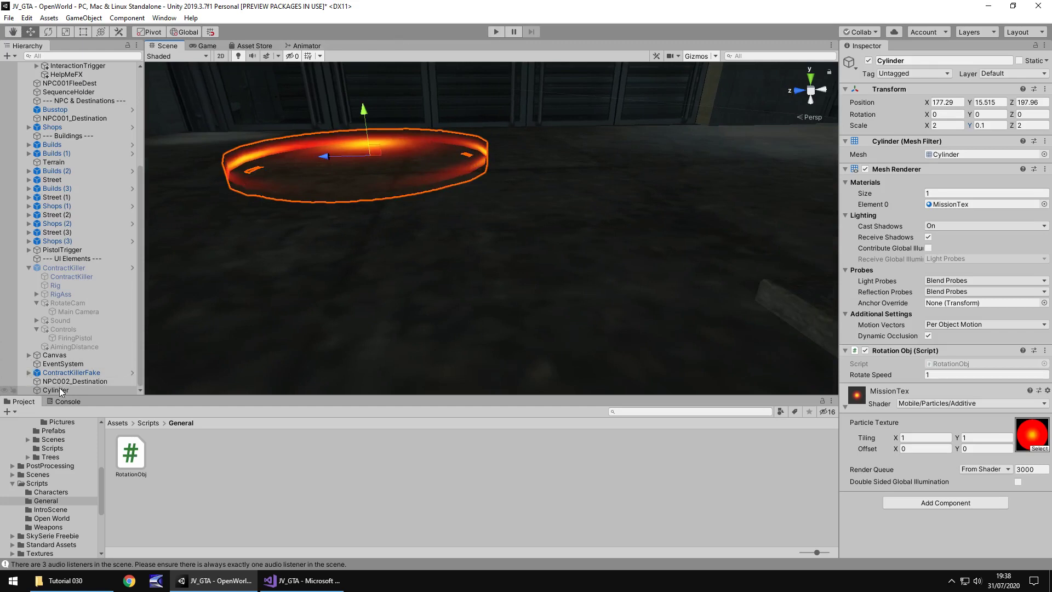
Step: Raise the Rotation Obj script's Rotate Speed to 3
left_click(979, 375)
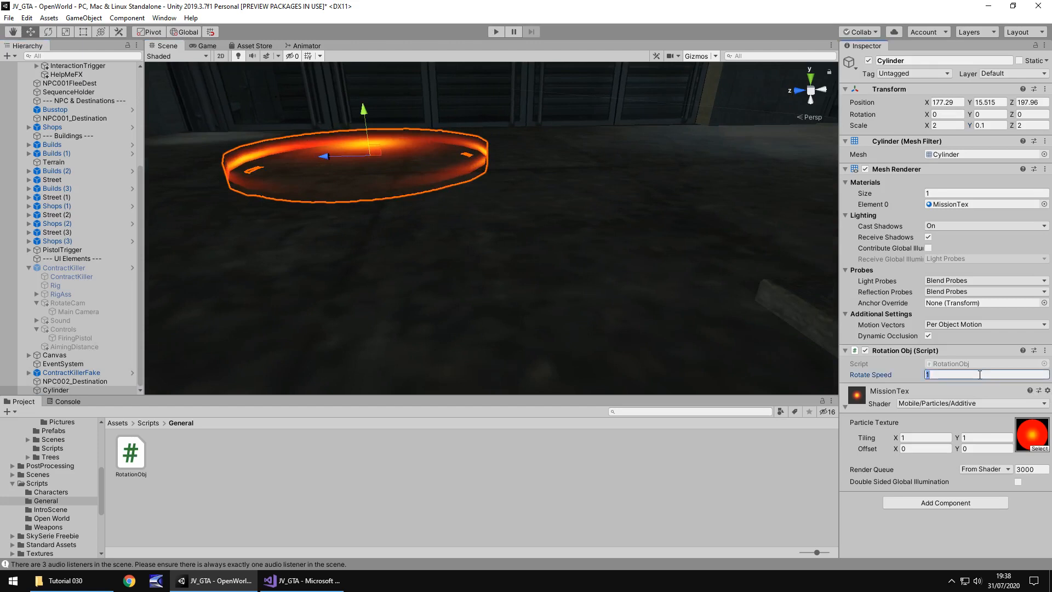
type("3")
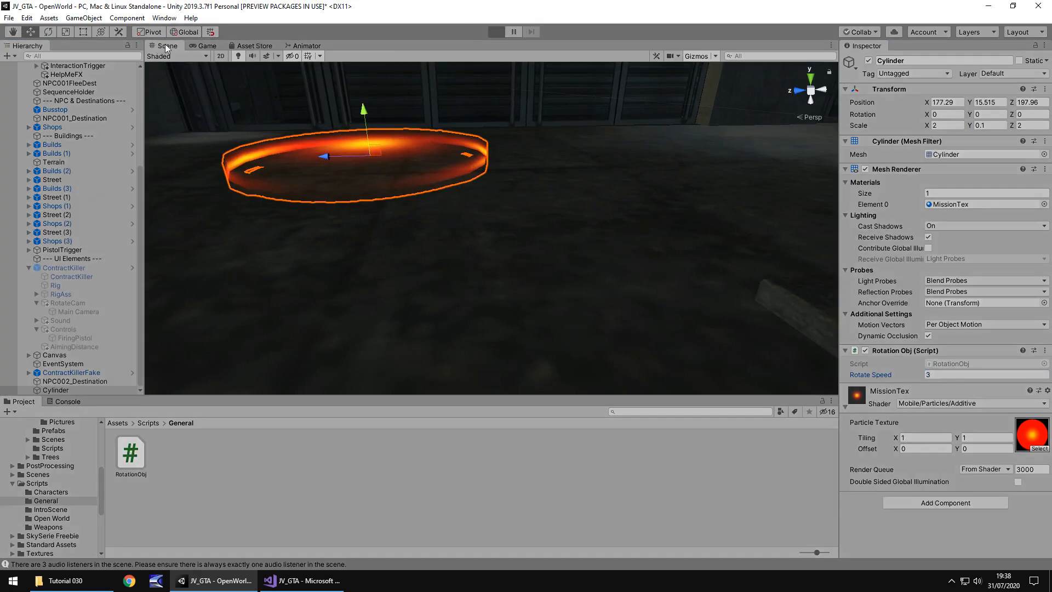
Step: Run Play mode again to check the thicker, faster marker in Scene and Game views, then stop
left_click(495, 31)
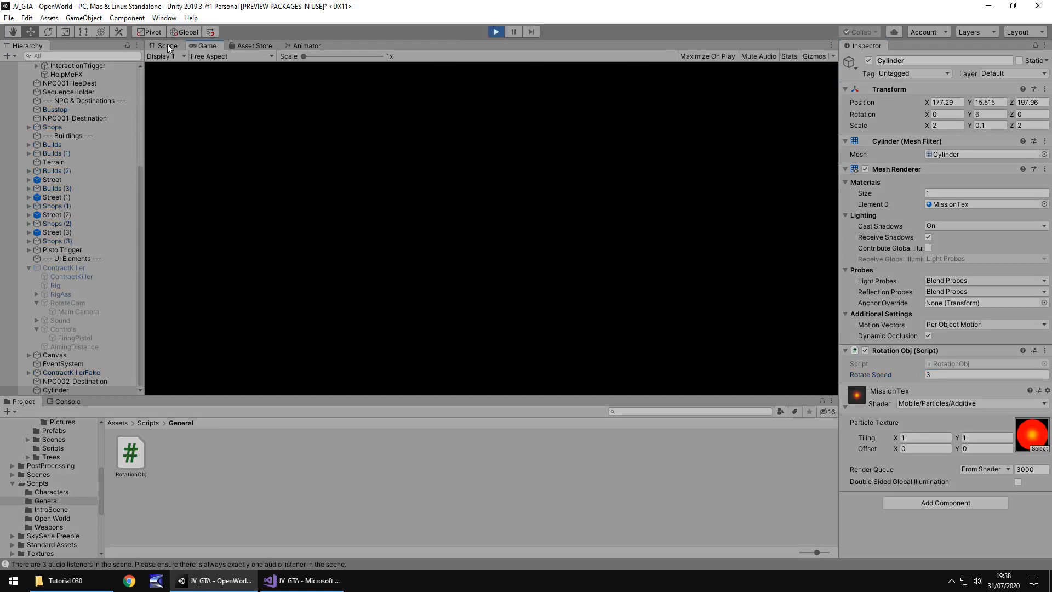
left_click(165, 46)
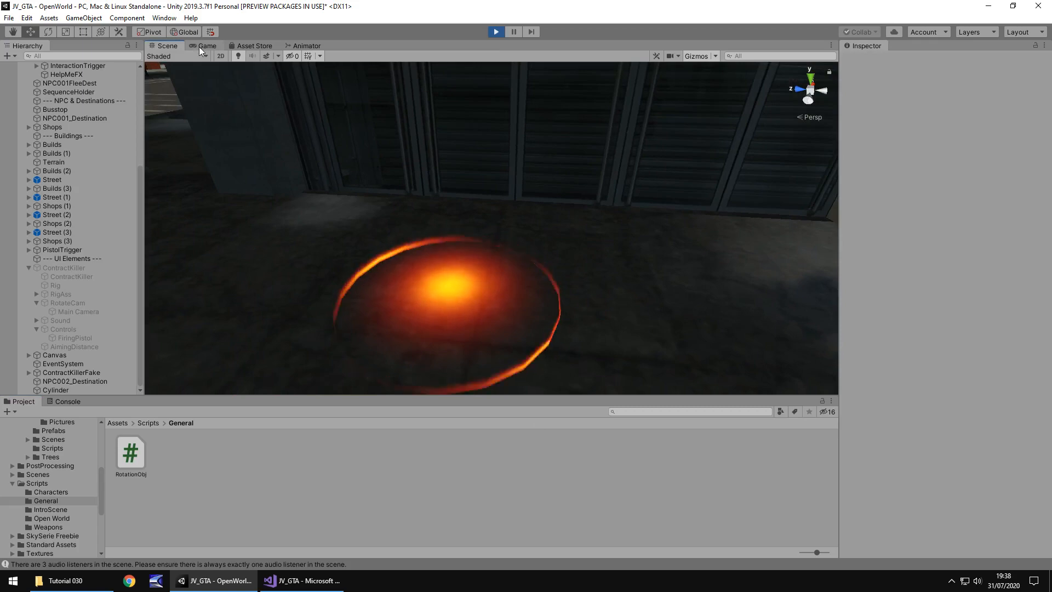
left_click(202, 46)
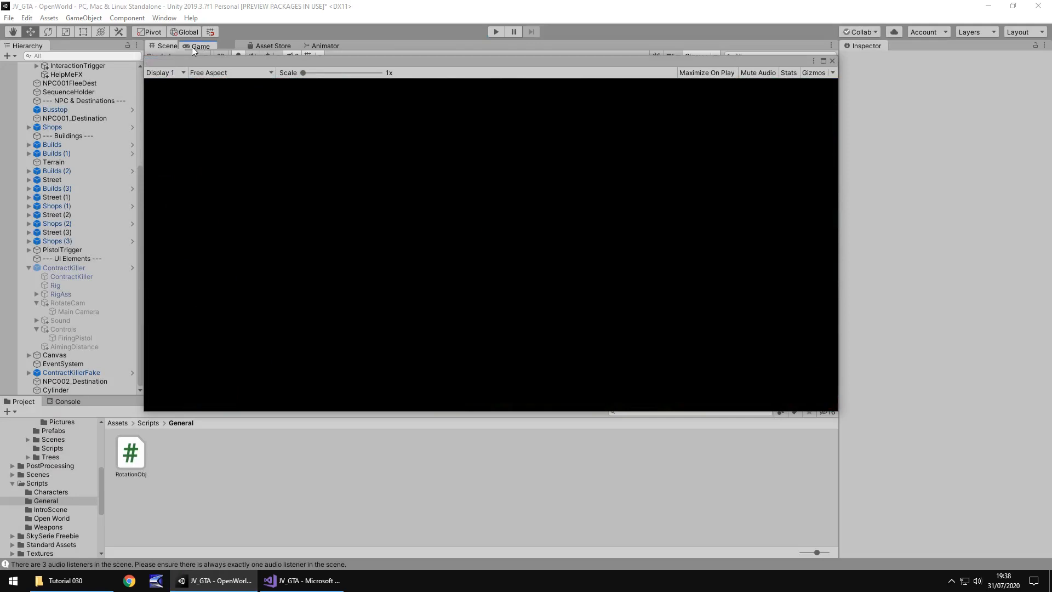
left_click(165, 46)
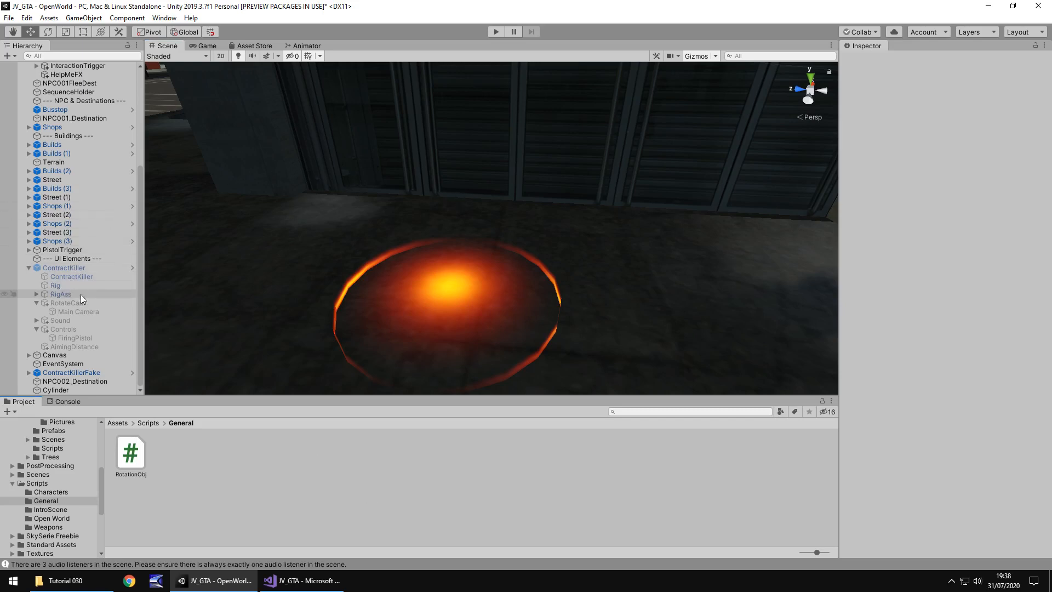
Step: Disable the Canvas's FadeIn overlay and its TWO YEARS LATER text objects
left_click(55, 355)
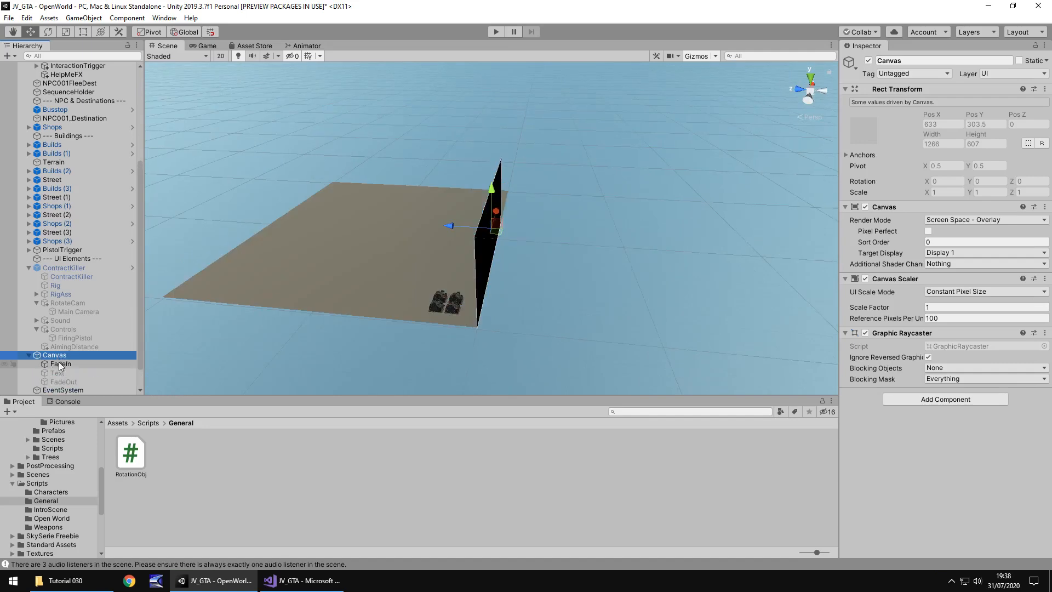
left_click(60, 363)
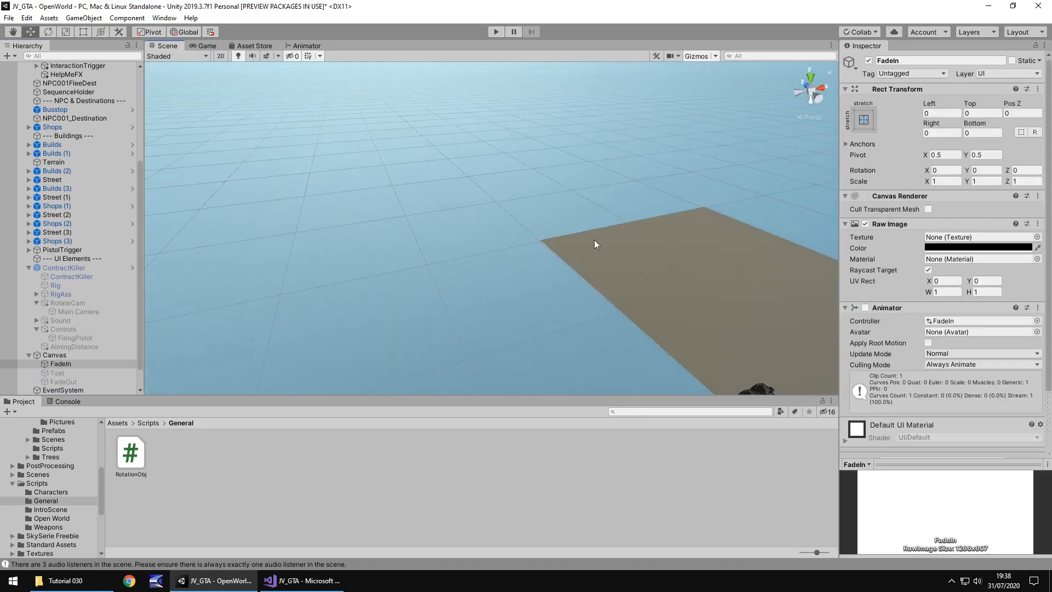
left_click(60, 372)
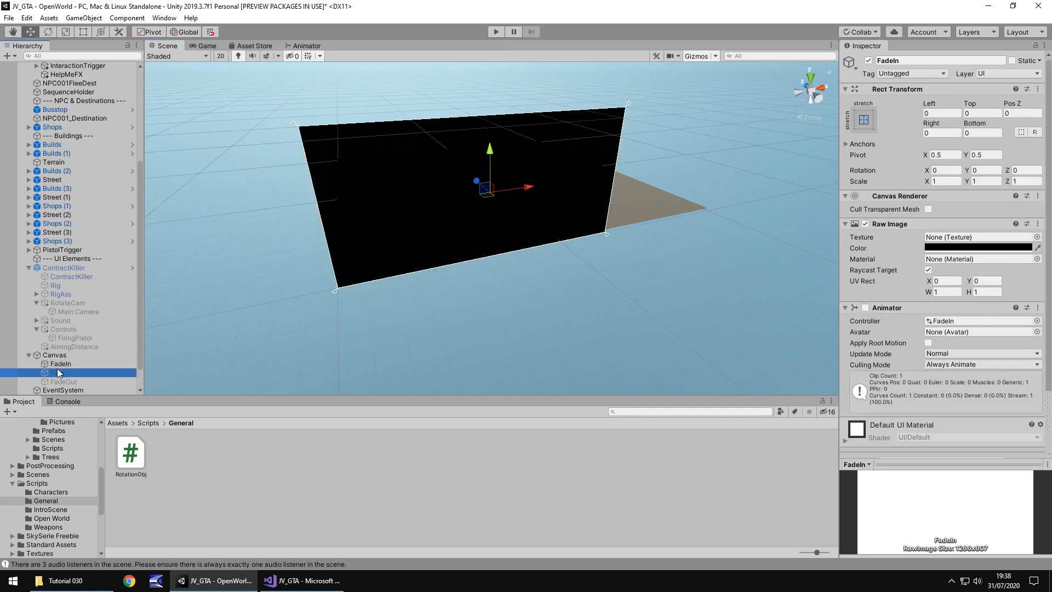
left_click(57, 373)
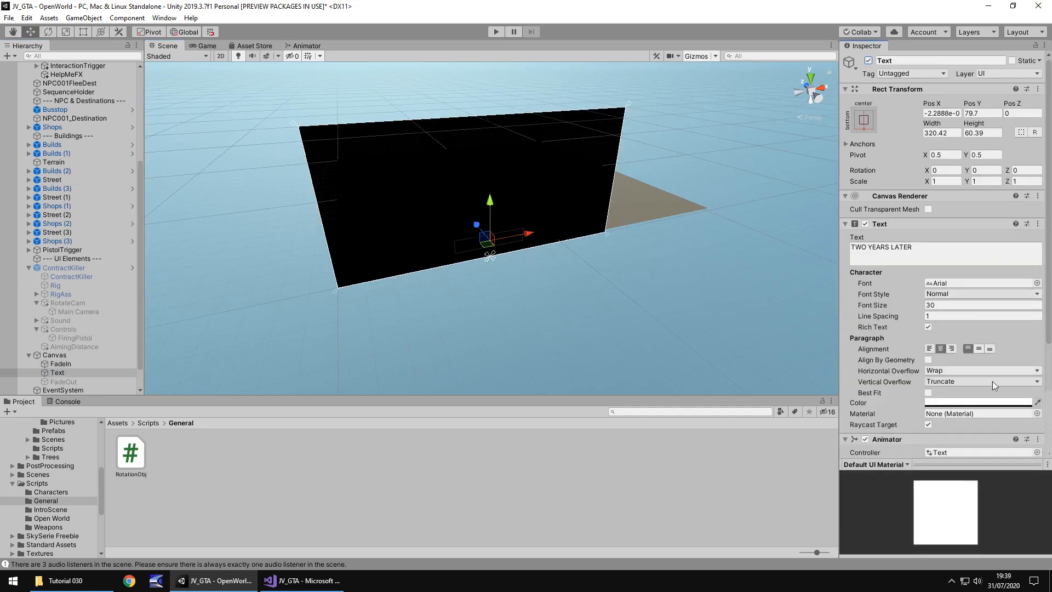
left_click(976, 402)
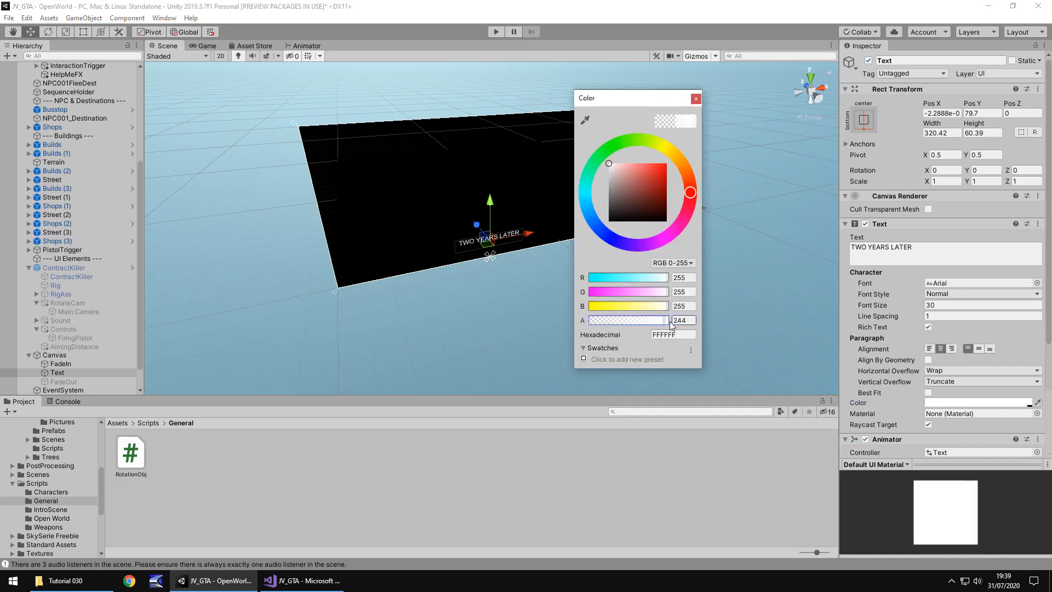
left_click(694, 99)
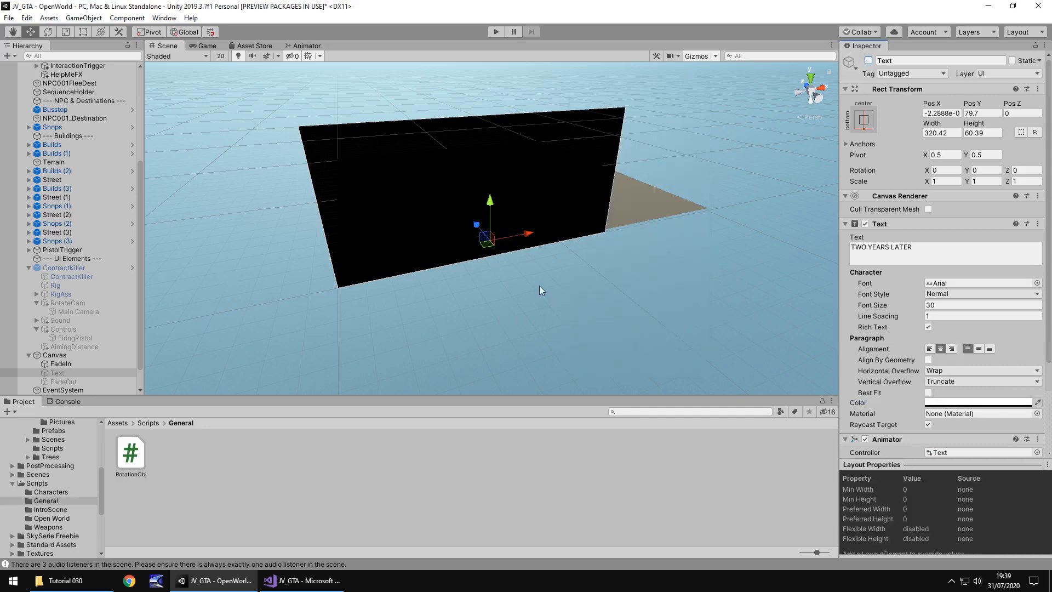
mouse_move(549, 292)
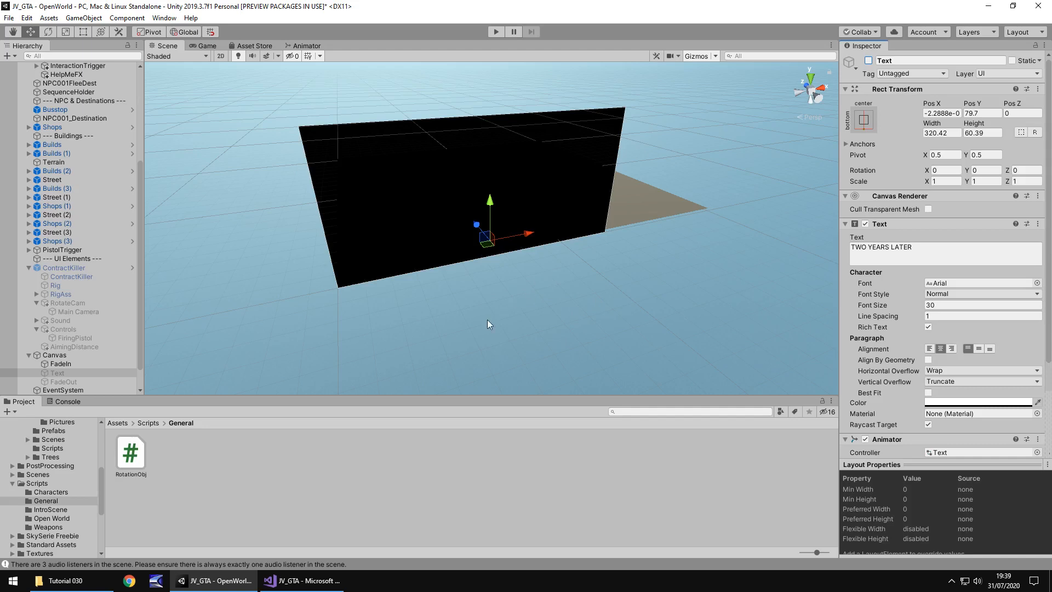
mouse_move(492, 305)
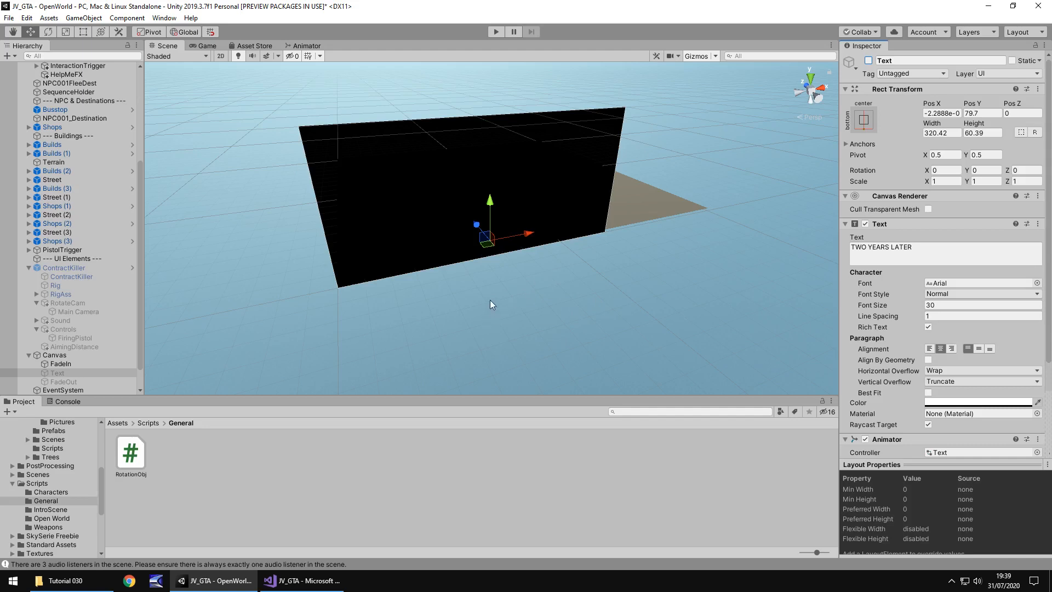
mouse_move(75, 368)
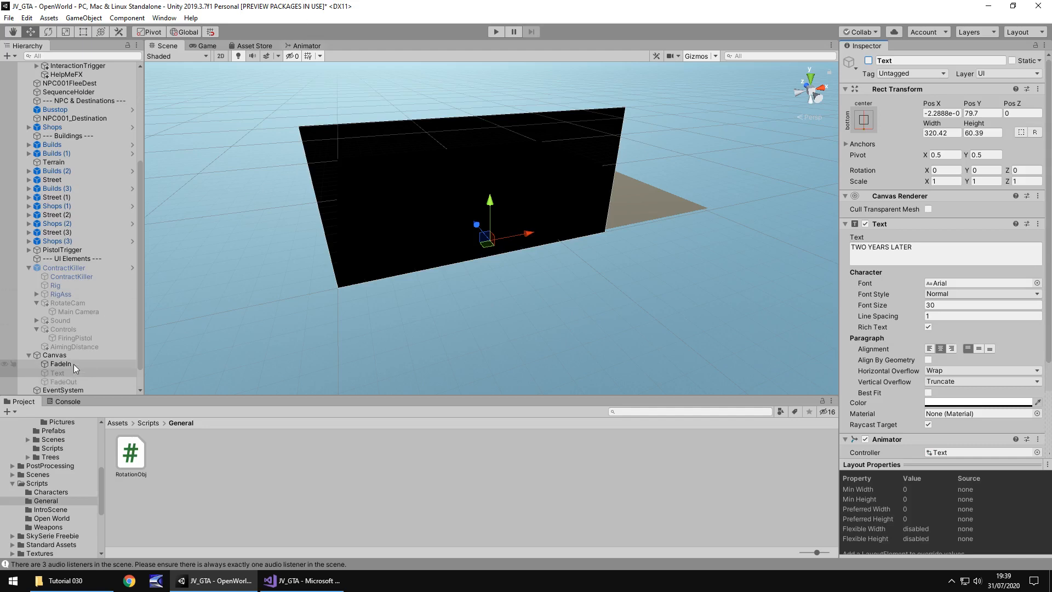
left_click(61, 363)
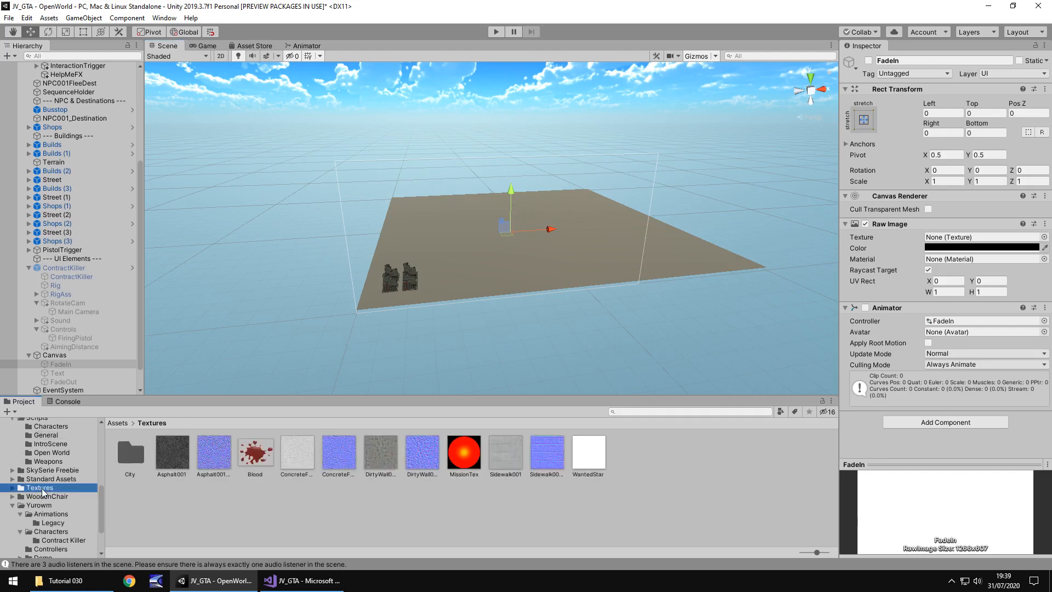
Step: Set WantedStar's Texture Type to Sprite (2D and UI) and apply
left_click(587, 451)
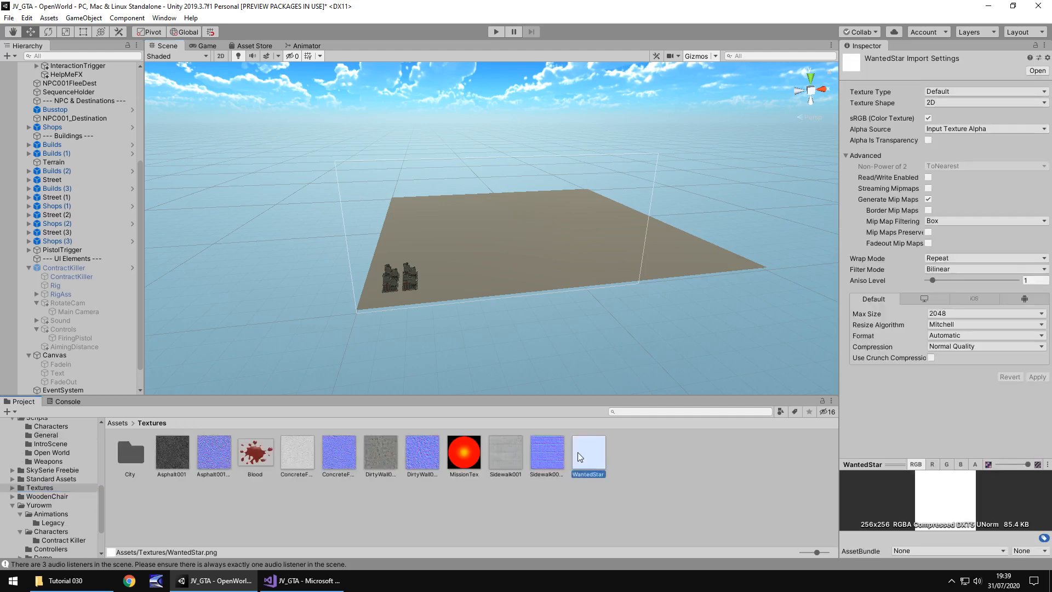
mouse_move(908, 97)
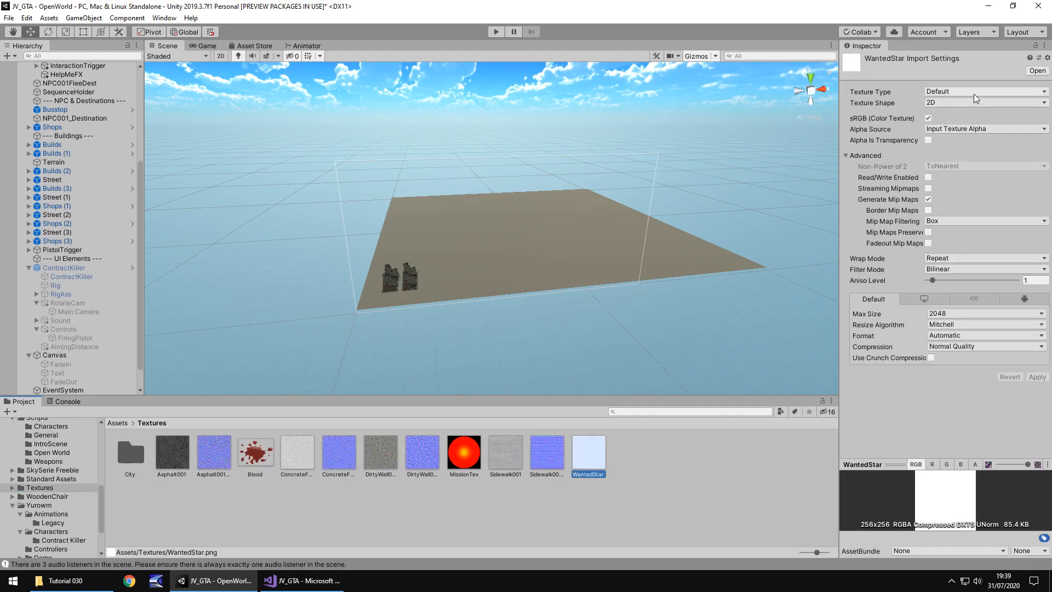
left_click(986, 92)
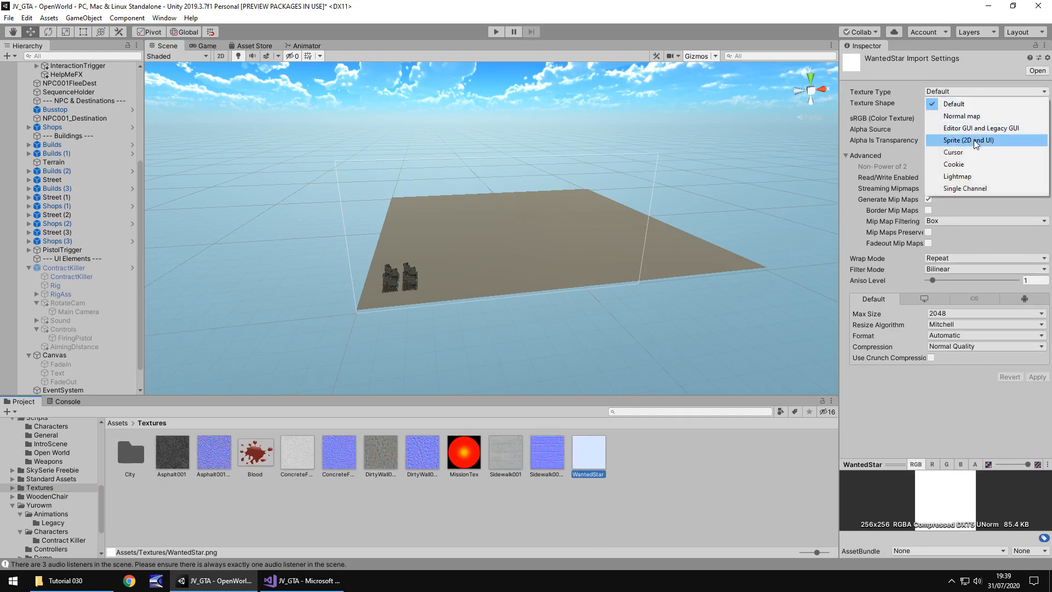
left_click(969, 140)
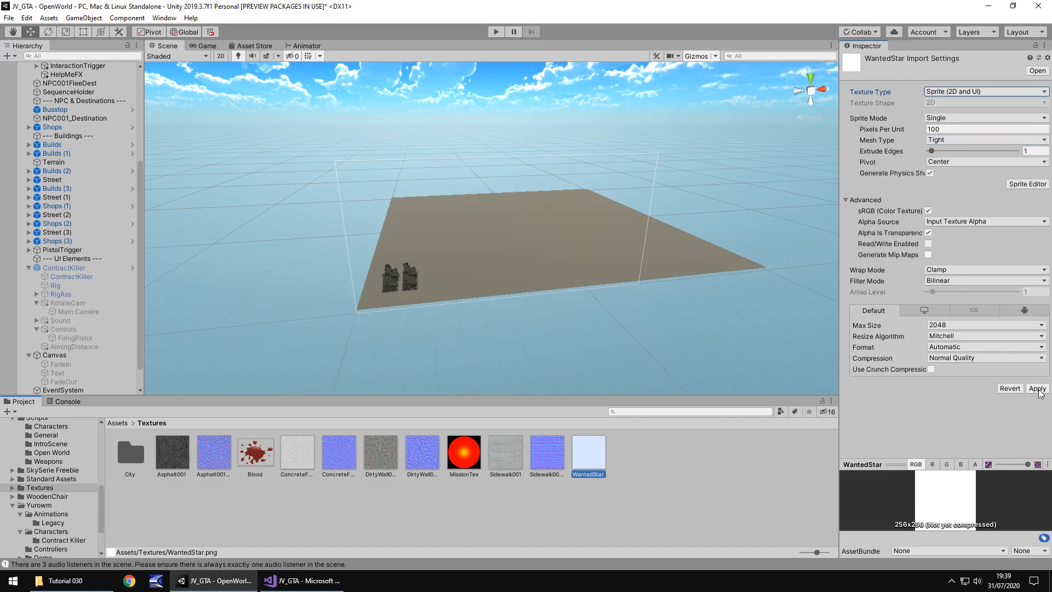
left_click(1037, 388)
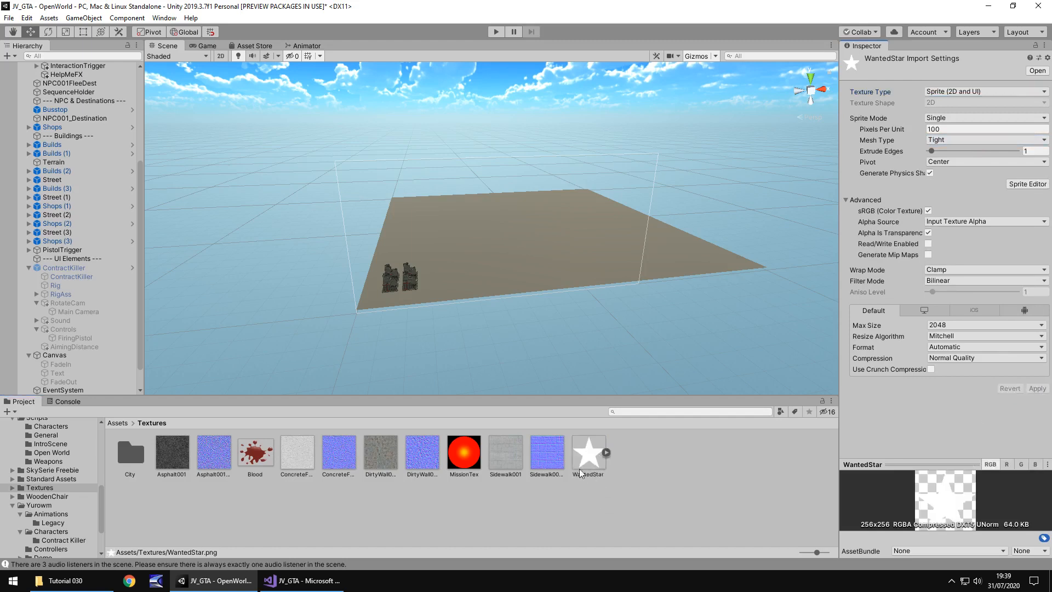
mouse_move(576, 450)
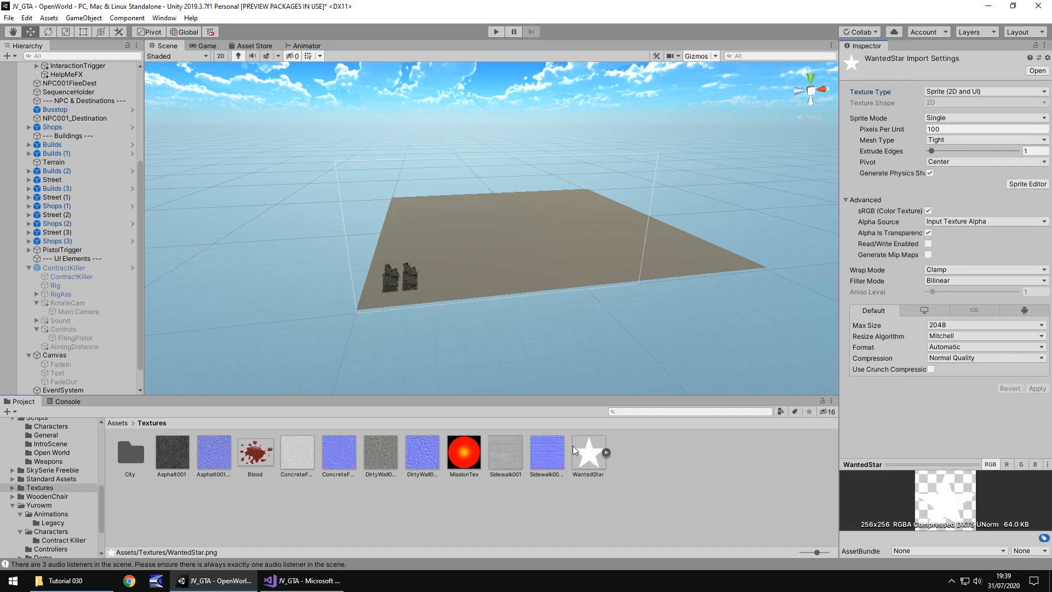
mouse_move(601, 451)
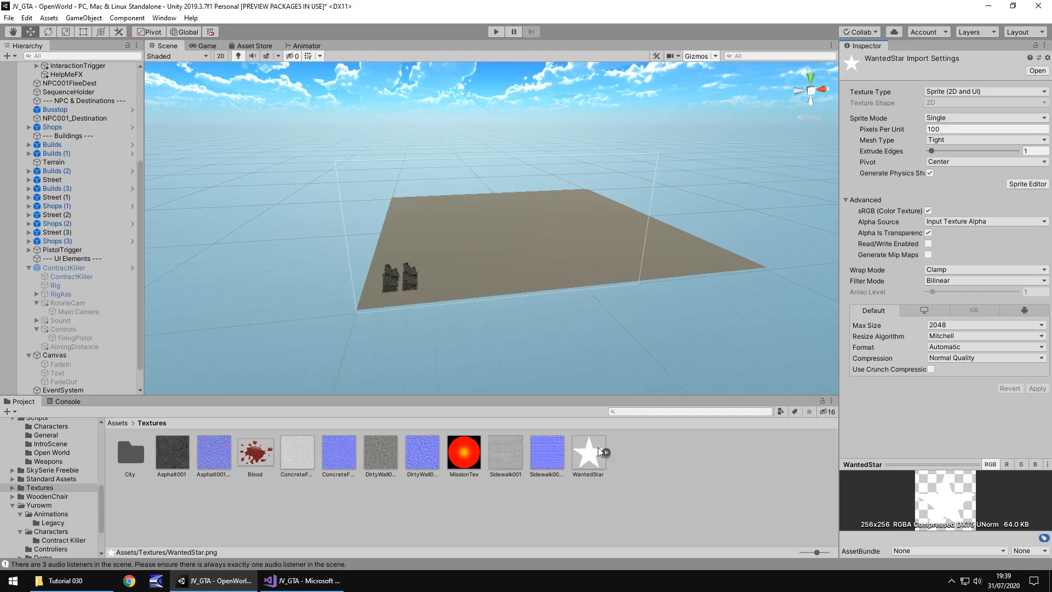
mouse_move(602, 453)
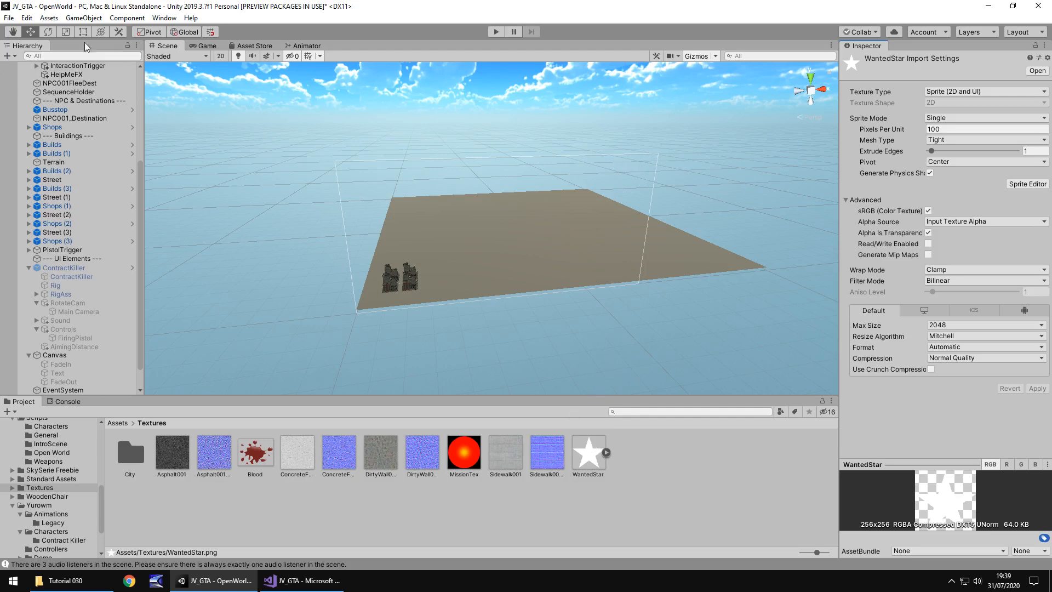
Step: Add a UI Image to the Canvas and give it the WantedStar source picture
left_click(84, 17)
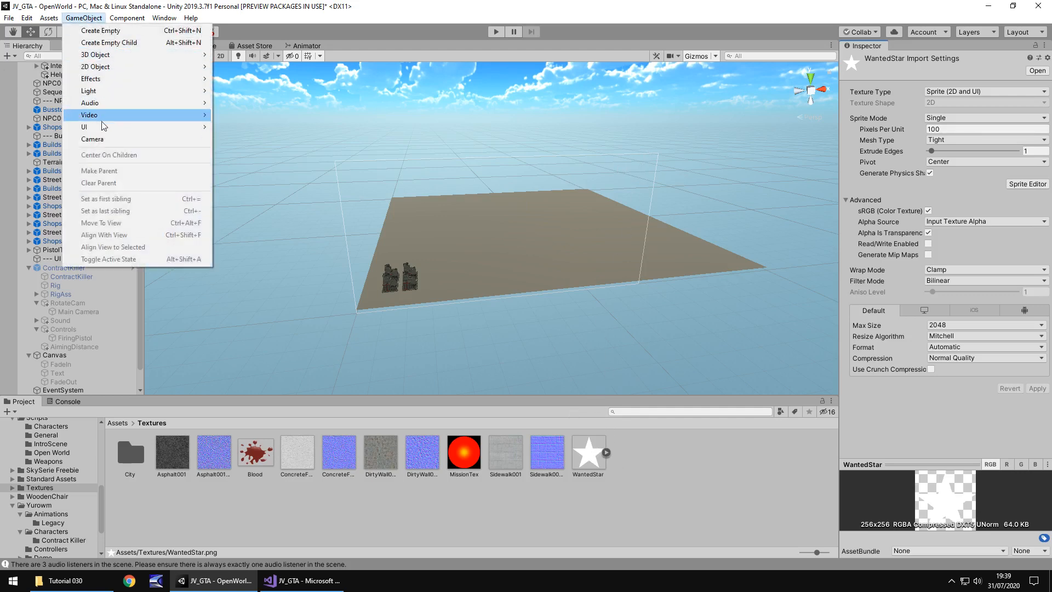
mouse_move(85, 127)
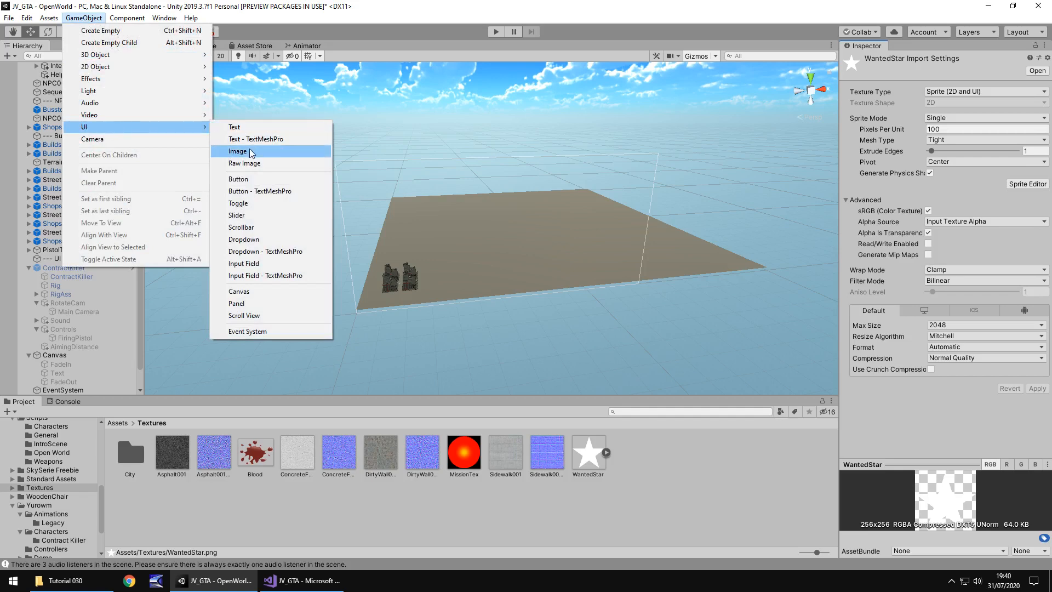
left_click(238, 151)
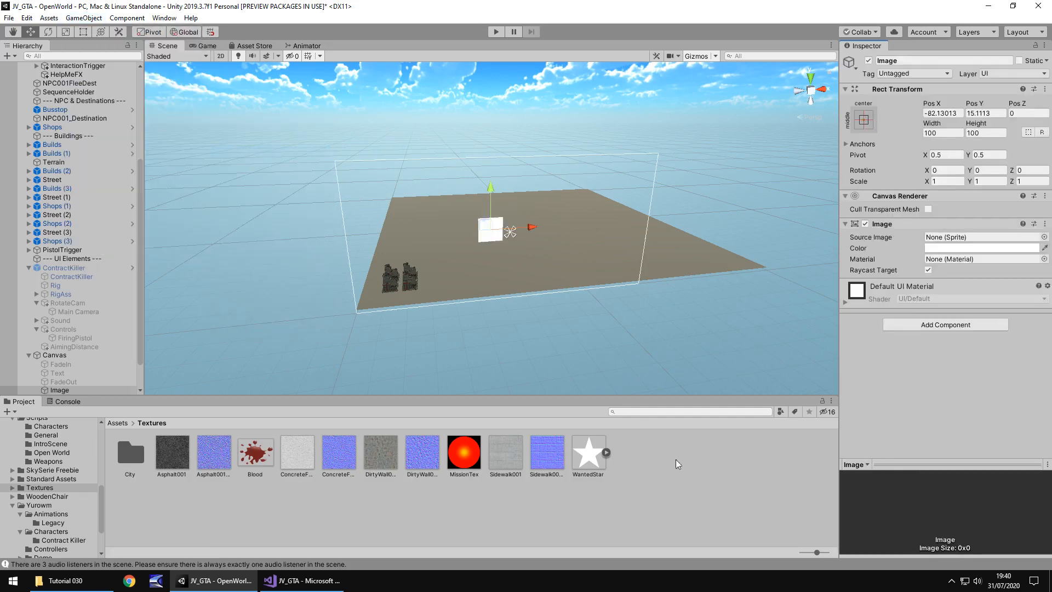
left_click(587, 453)
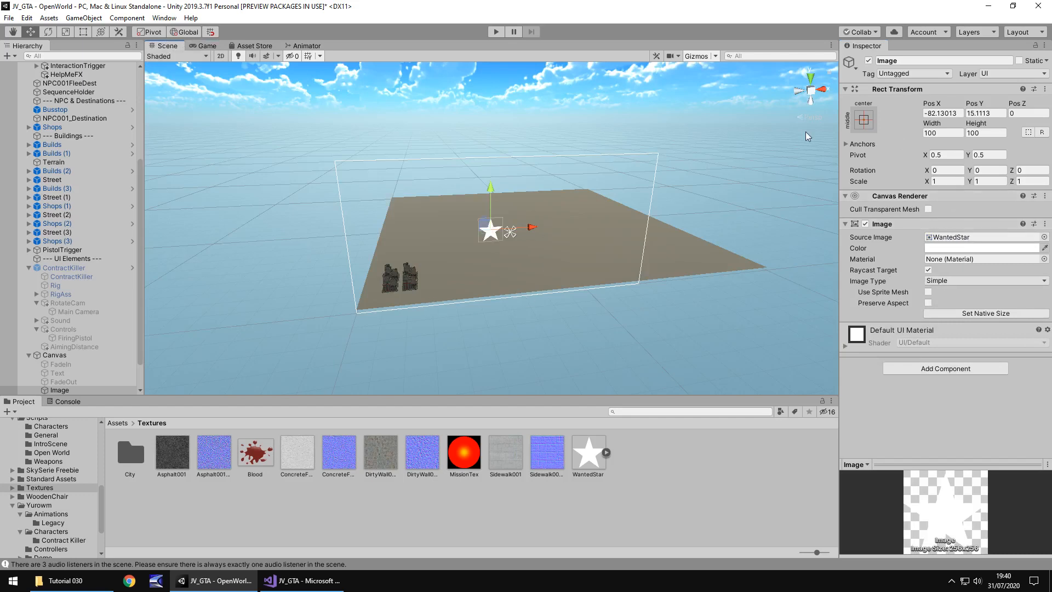
Step: Anchor the star image top-right at 40 by 40 and preview it in the Game view
left_click(863, 119)
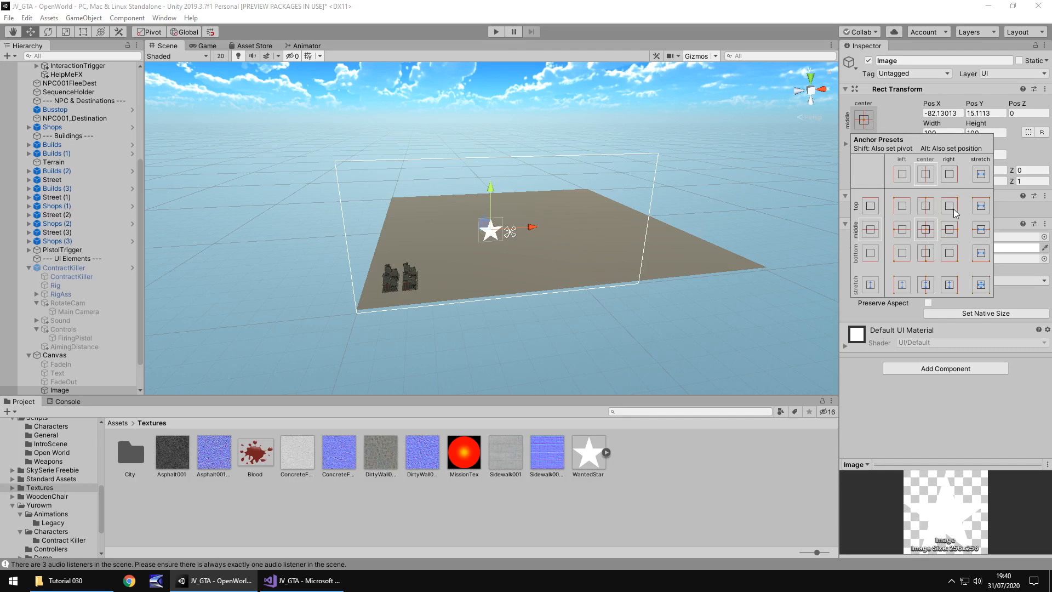
left_click(949, 206)
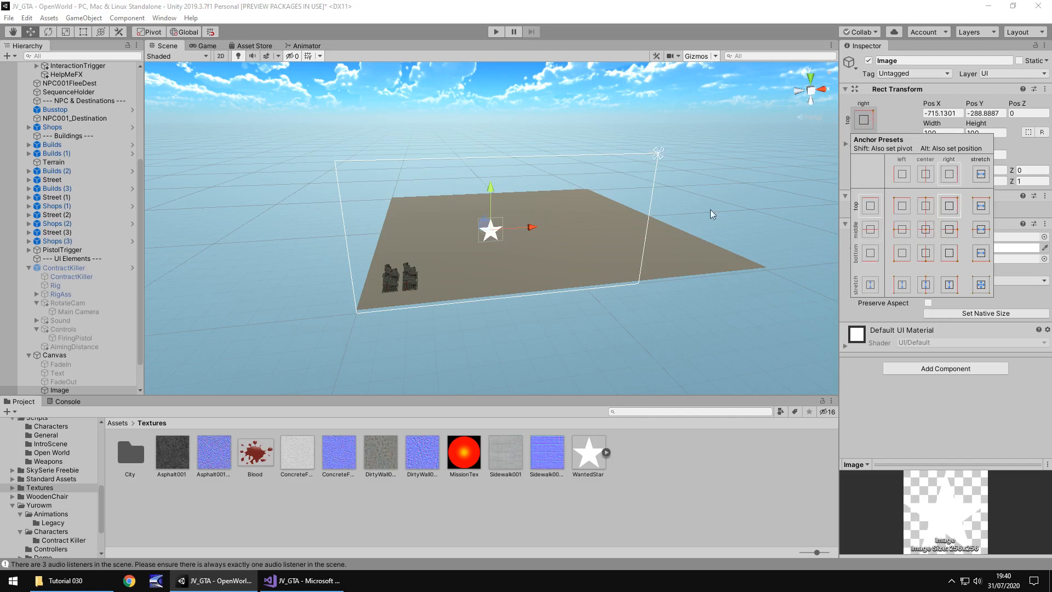
mouse_move(905, 99)
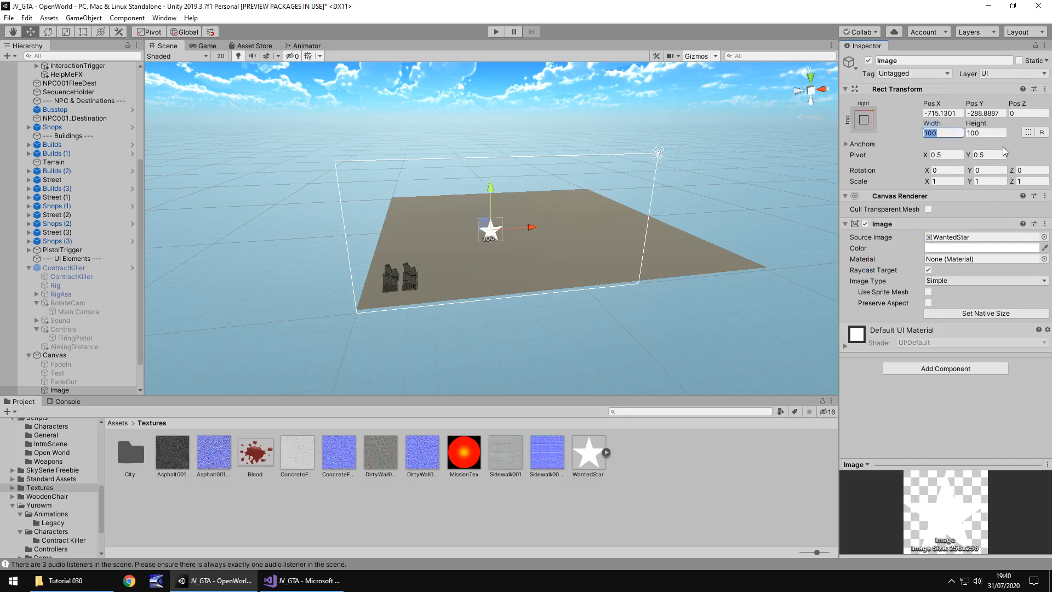
type("40")
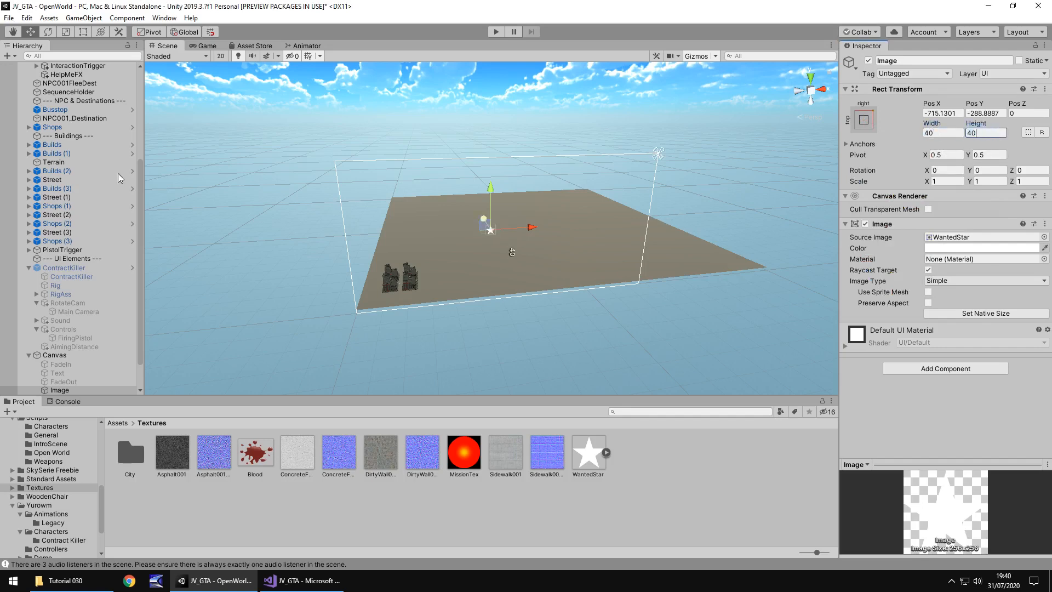
left_click(206, 46)
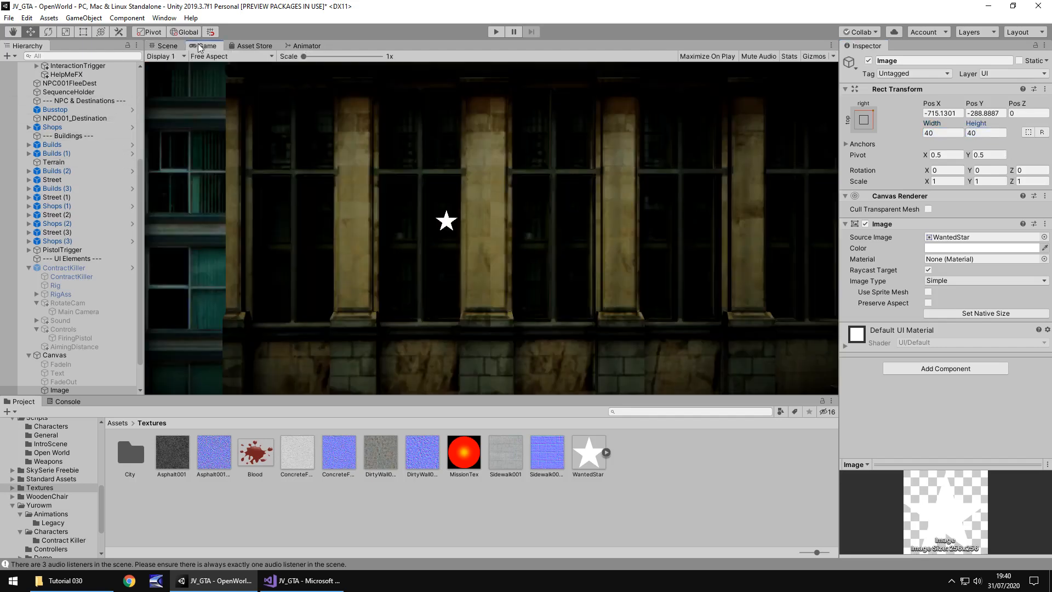
Step: Move the star image up into the top-right area of the Canvas in the Scene view
left_click(164, 46)
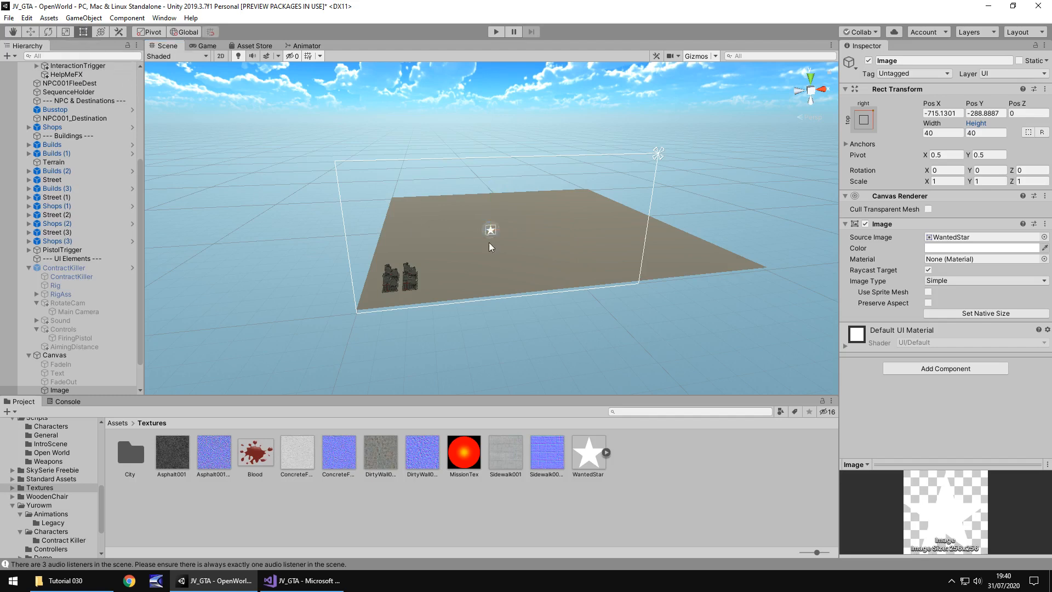
left_click_drag(490, 247, 562, 270)
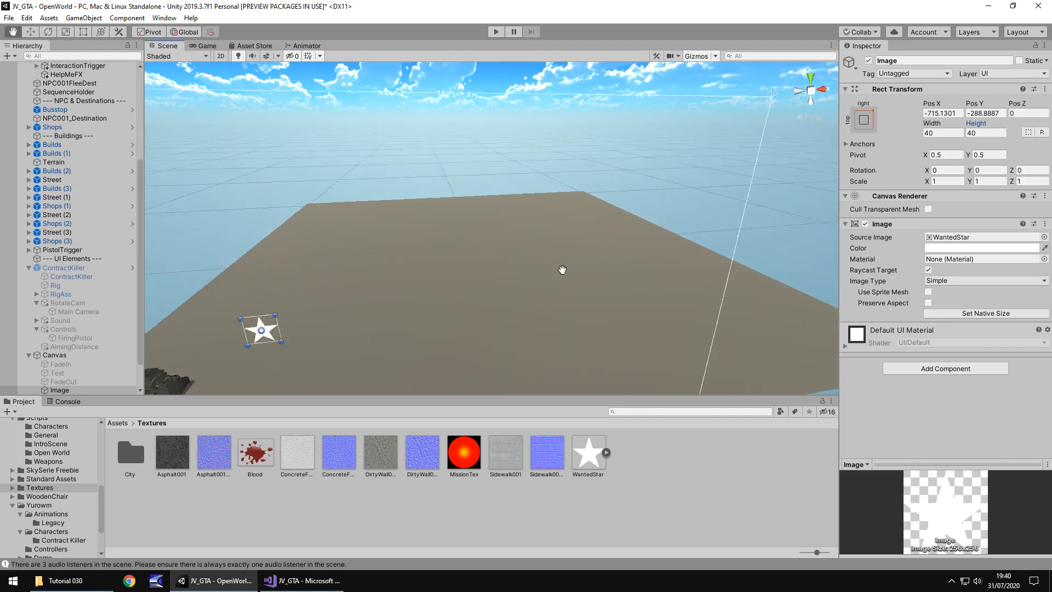
left_click_drag(260, 330, 544, 178)
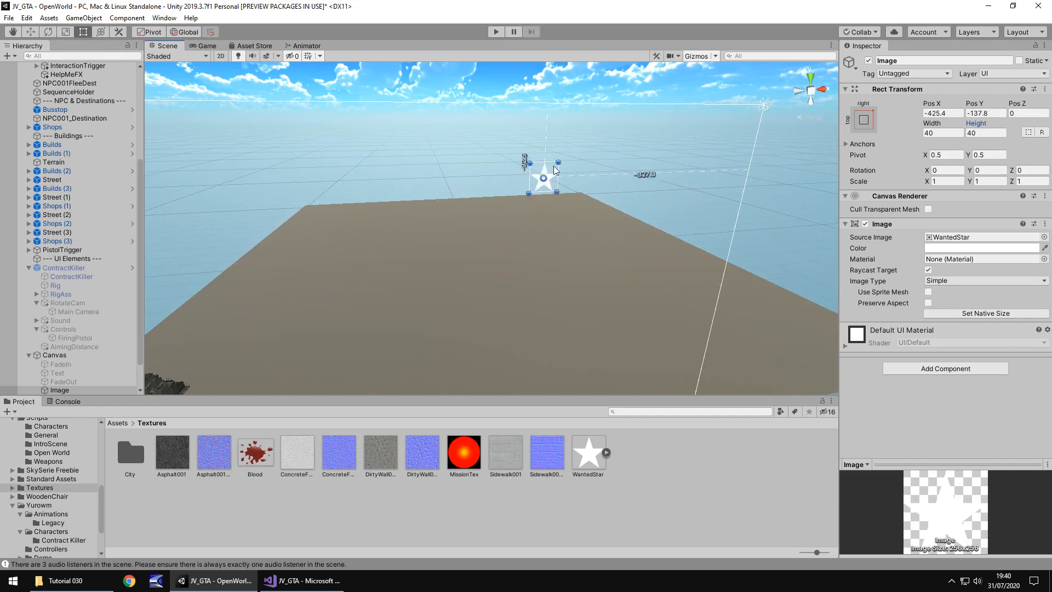
left_click_drag(543, 176, 616, 127)
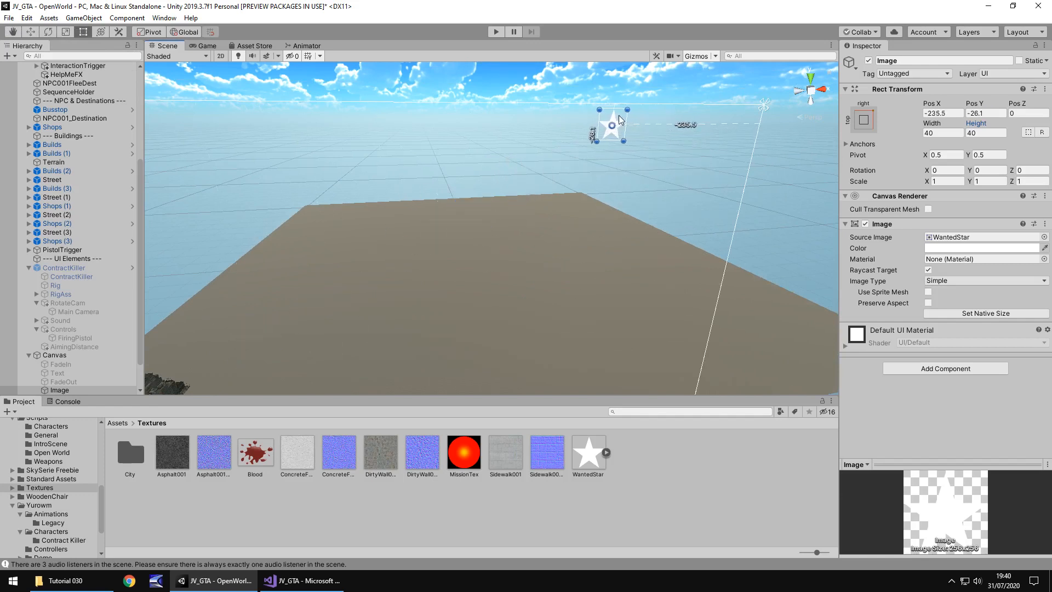
left_click_drag(610, 128, 600, 126)
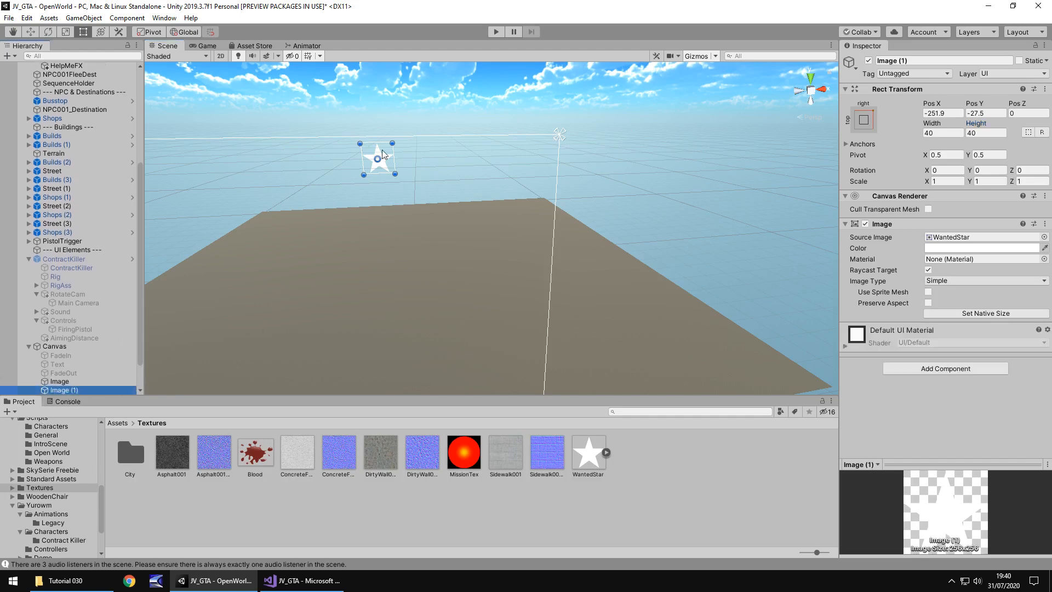
Step: Place the duplicated stars beside each other to form a row of five and preview it in-game
left_click_drag(378, 158, 408, 158)
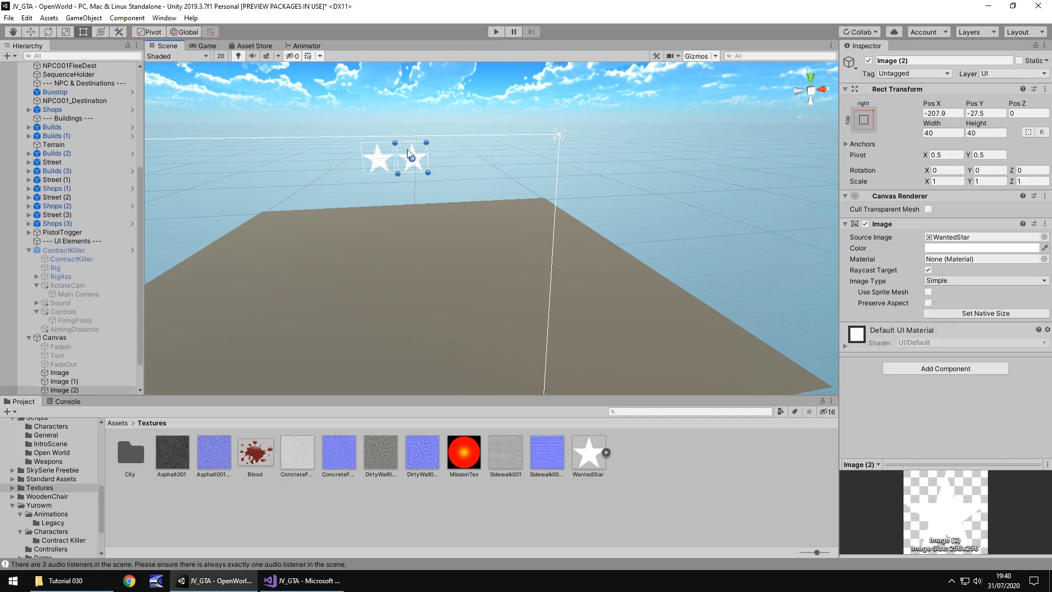
left_click_drag(402, 158, 442, 155)
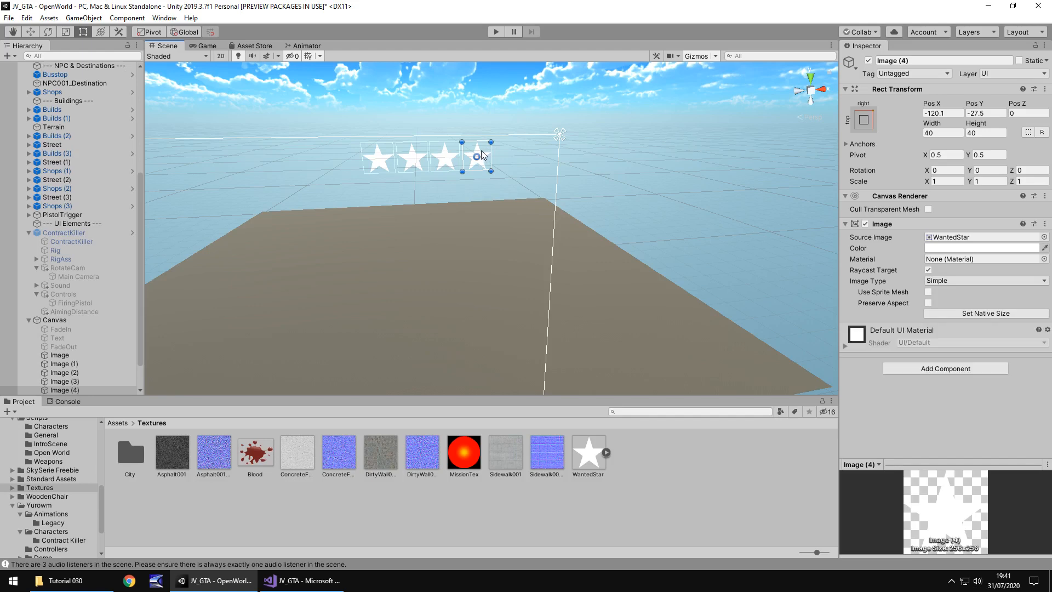
left_click_drag(477, 154, 506, 154)
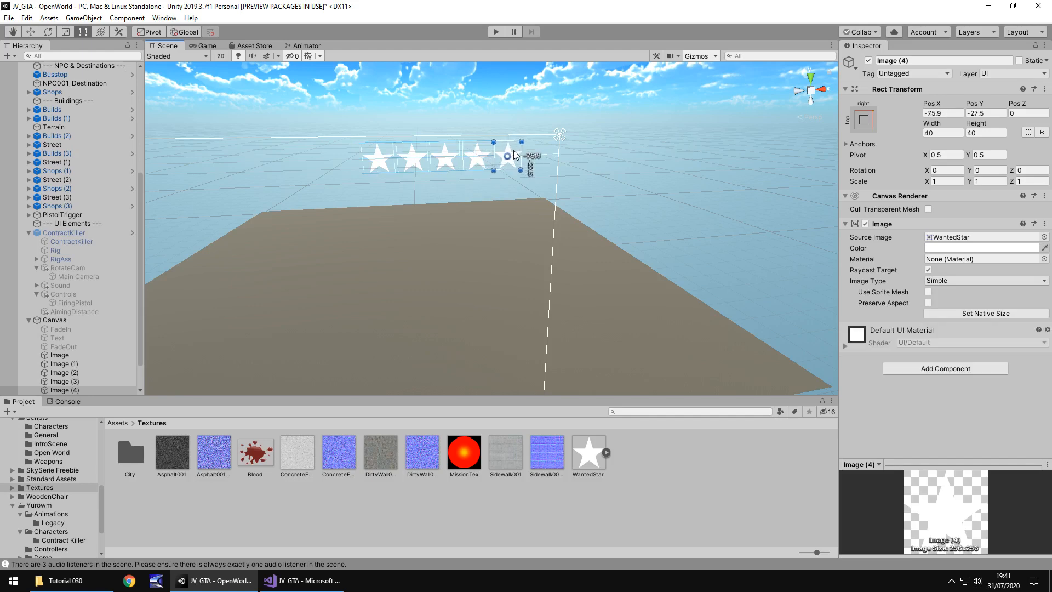
left_click(204, 46)
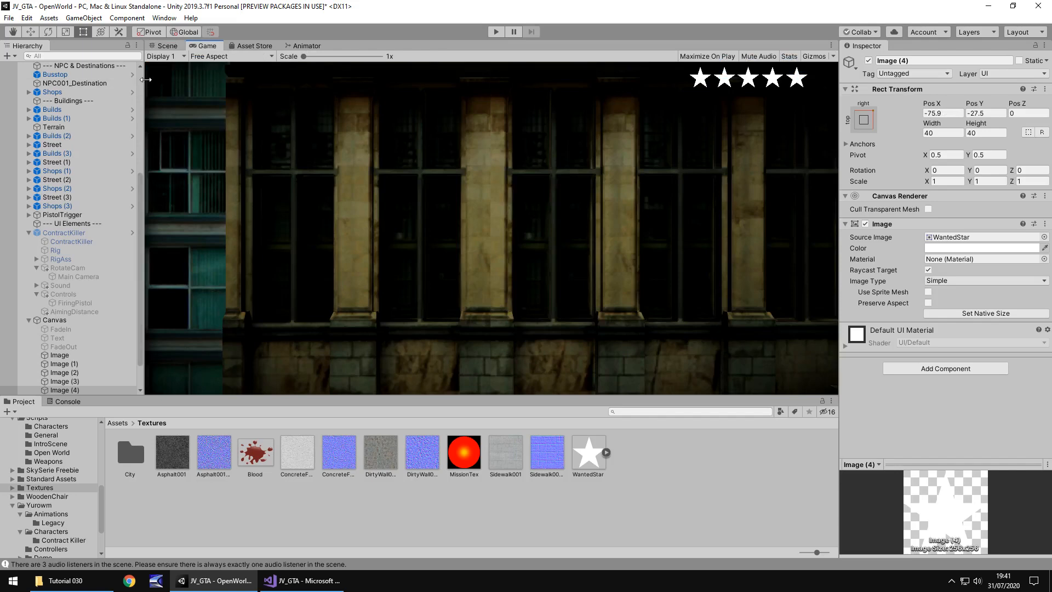
left_click(164, 46)
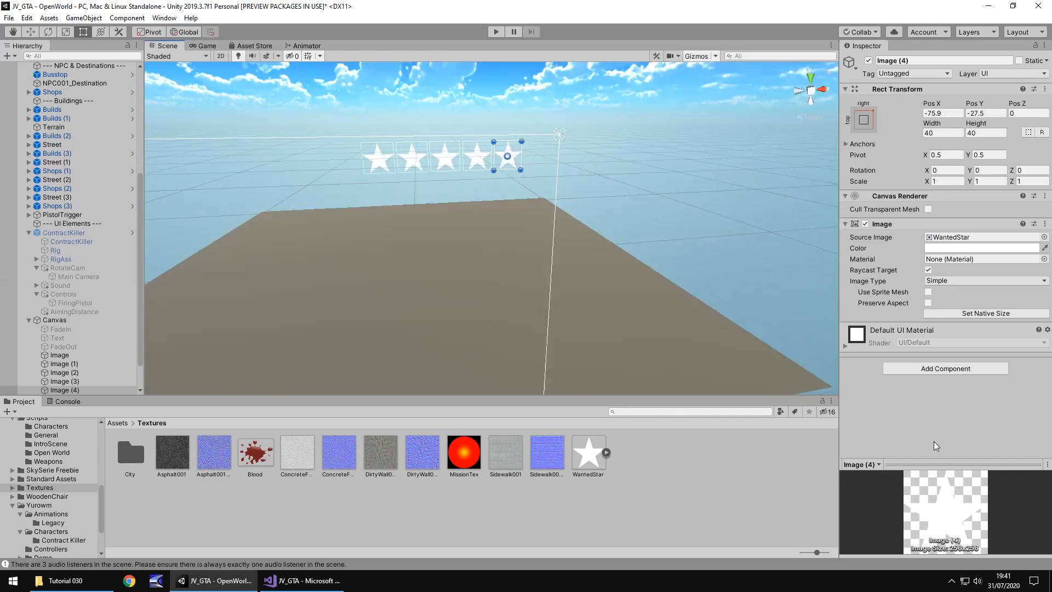
Step: Turn on Generate Mip Maps for the WantedStar texture, apply it and preview the stars in-game
left_click(588, 454)
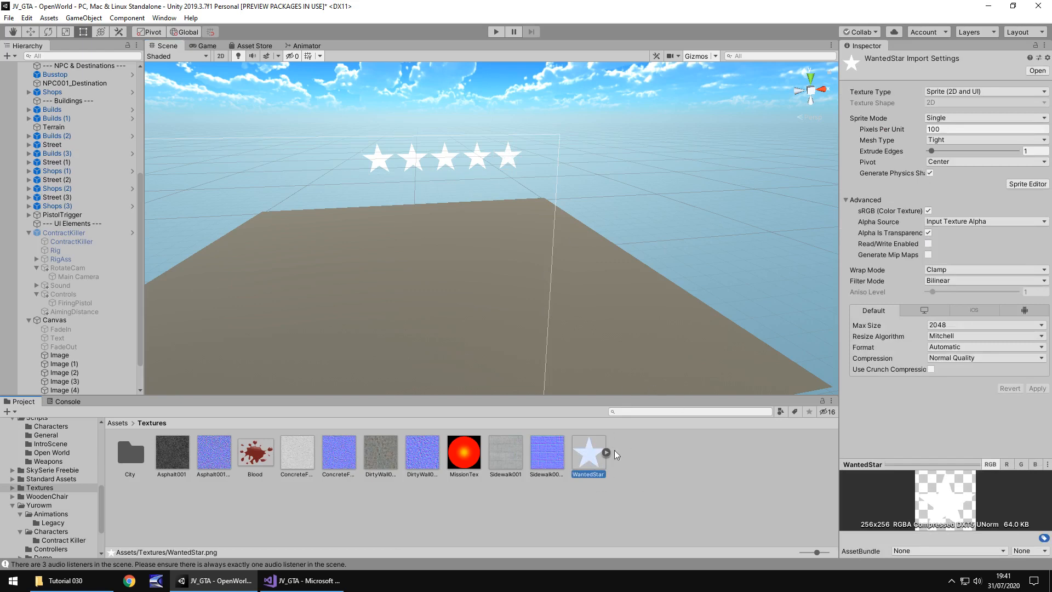
mouse_move(609, 436)
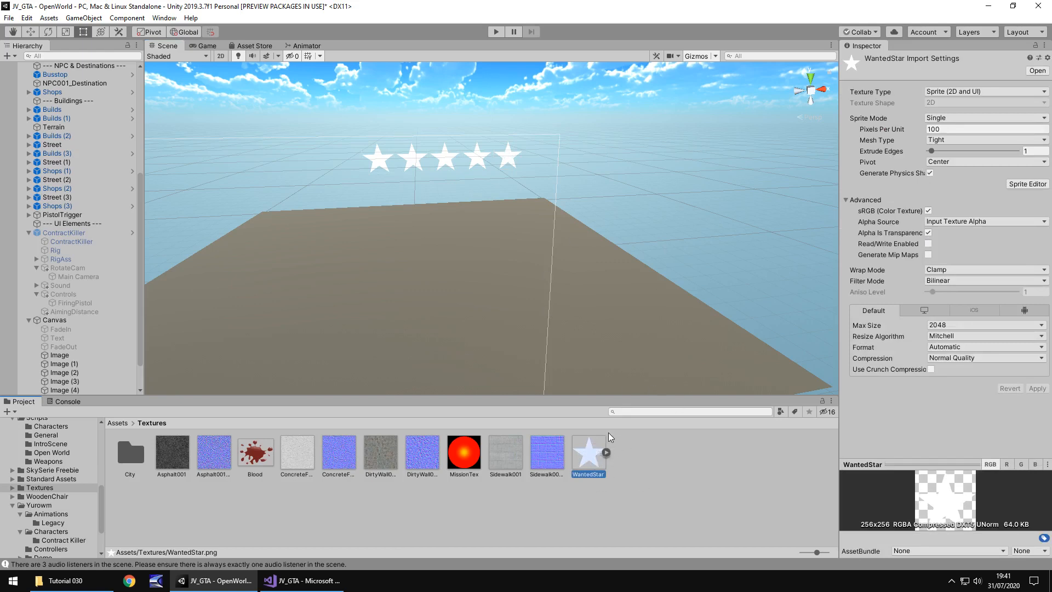
mouse_move(688, 394)
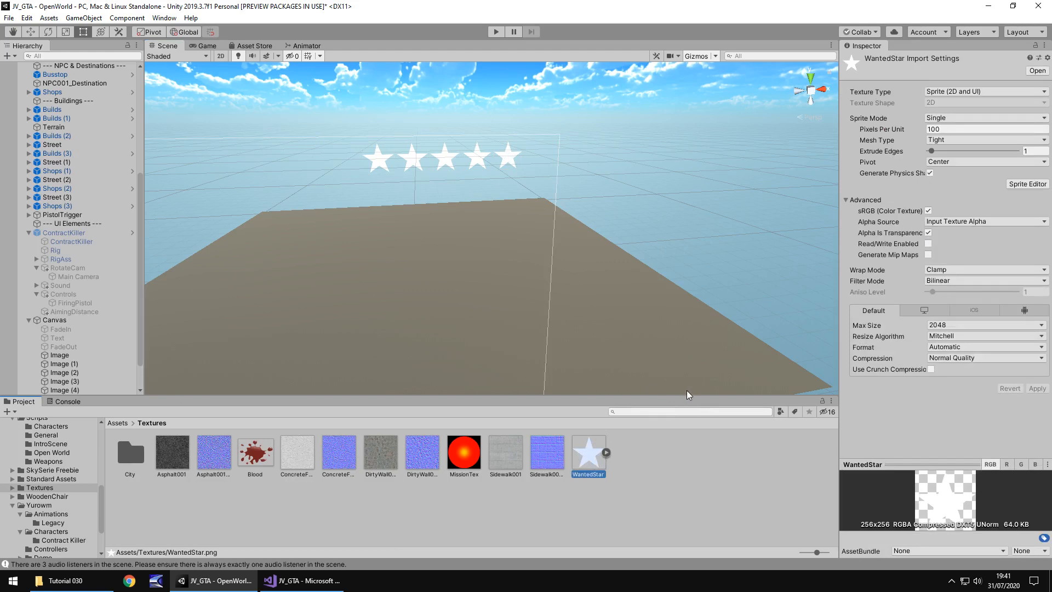
left_click(927, 254)
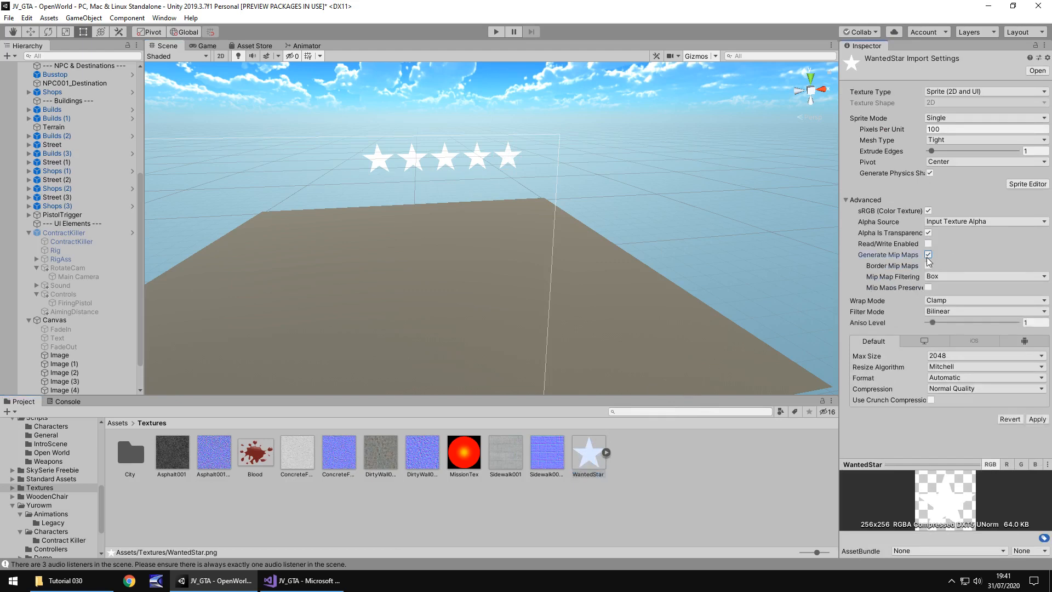
left_click(927, 255)
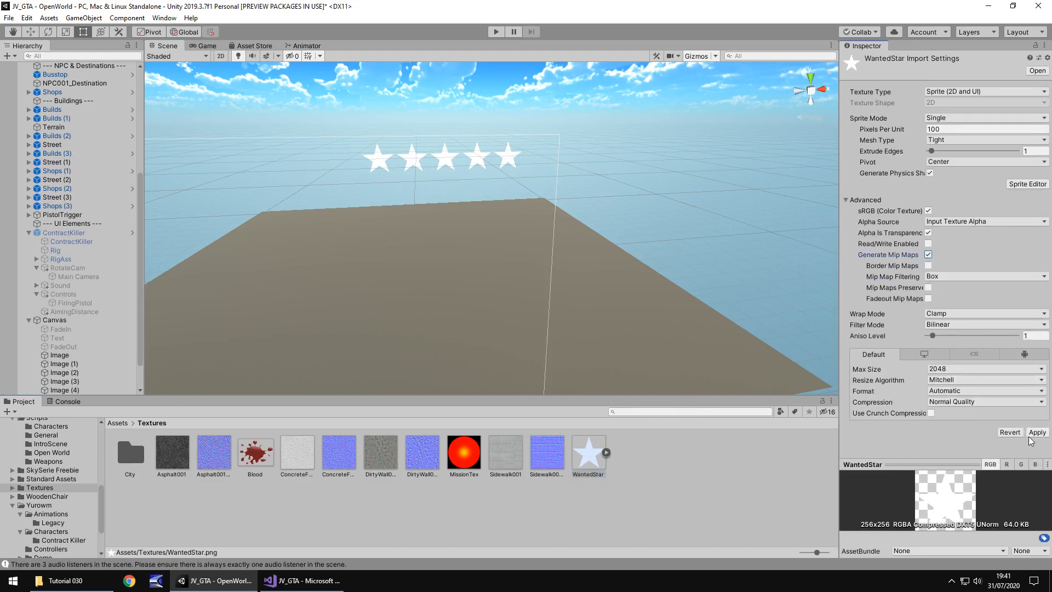
left_click(1037, 432)
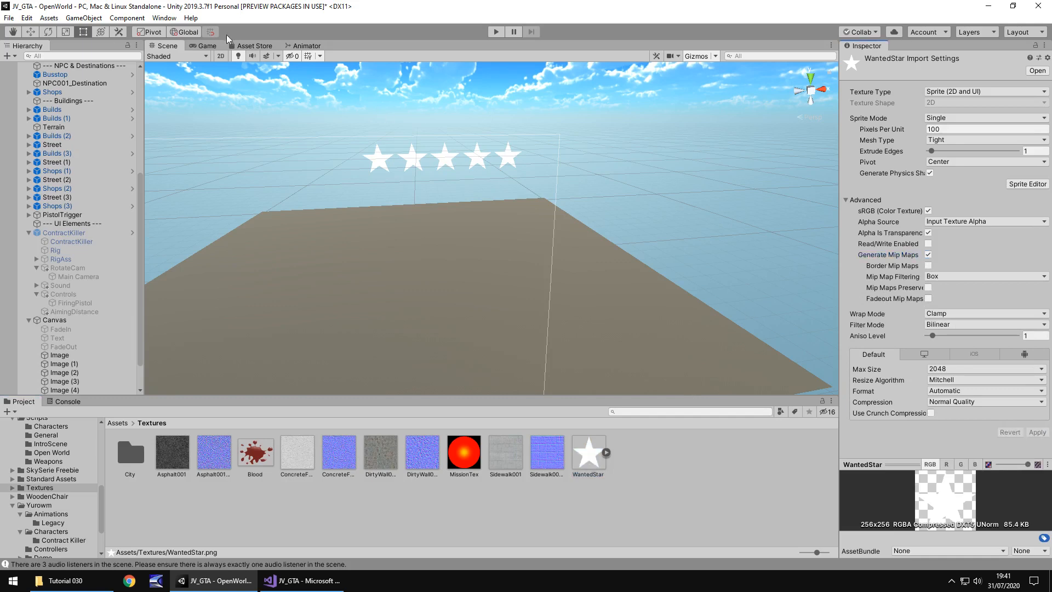
left_click(206, 46)
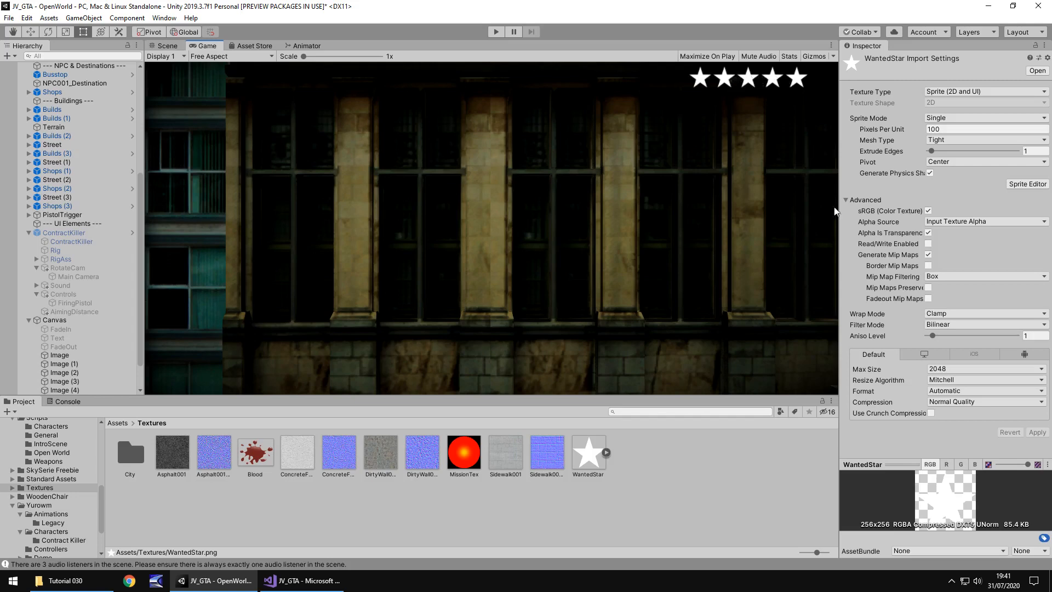
Step: Turn Generate Mip Maps back off for the WantedStar texture and apply
left_click(928, 255)
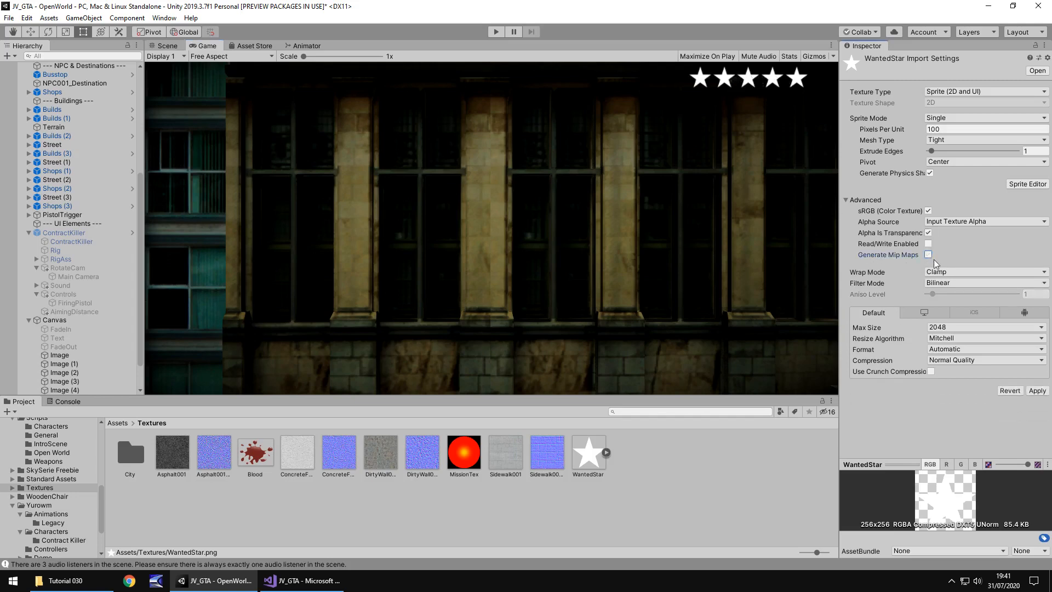
left_click(930, 254)
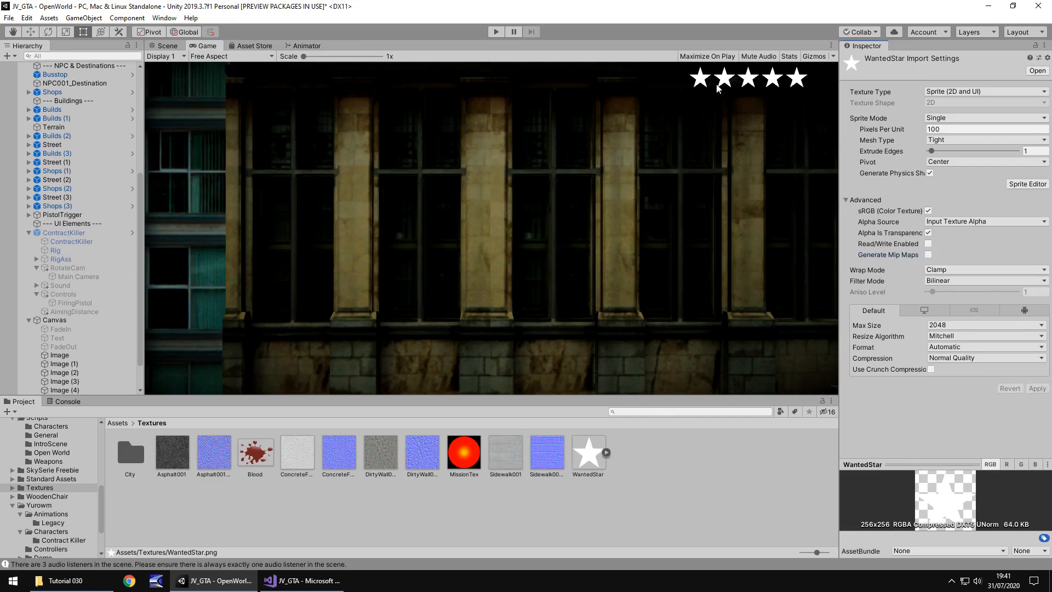
left_click(927, 255)
type("Wanted02")
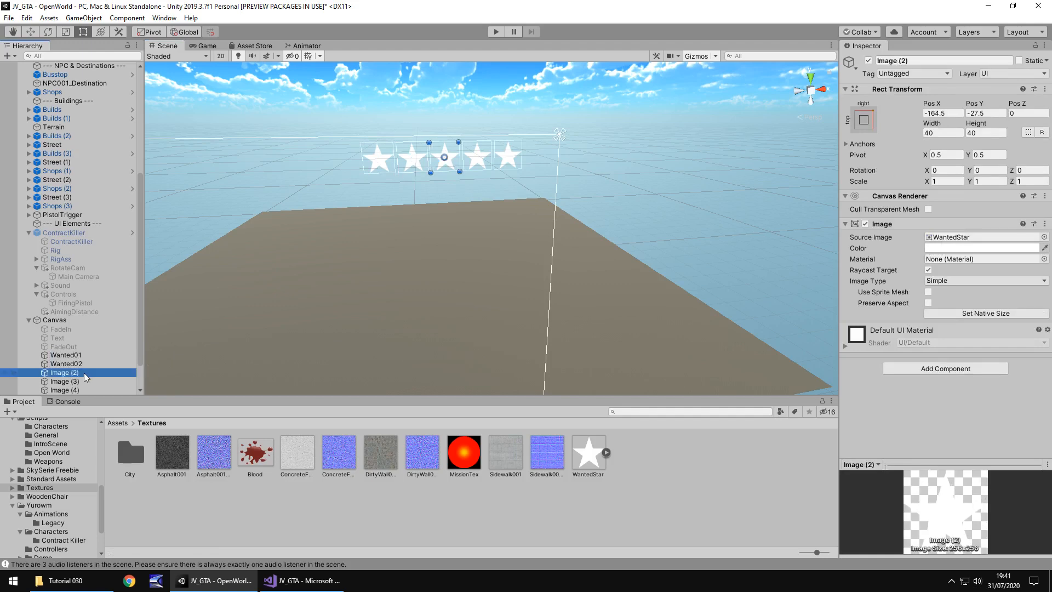
Step: Rename the remaining star images in the Hierarchy, the fifth becoming Wanted05
double_click(64, 373)
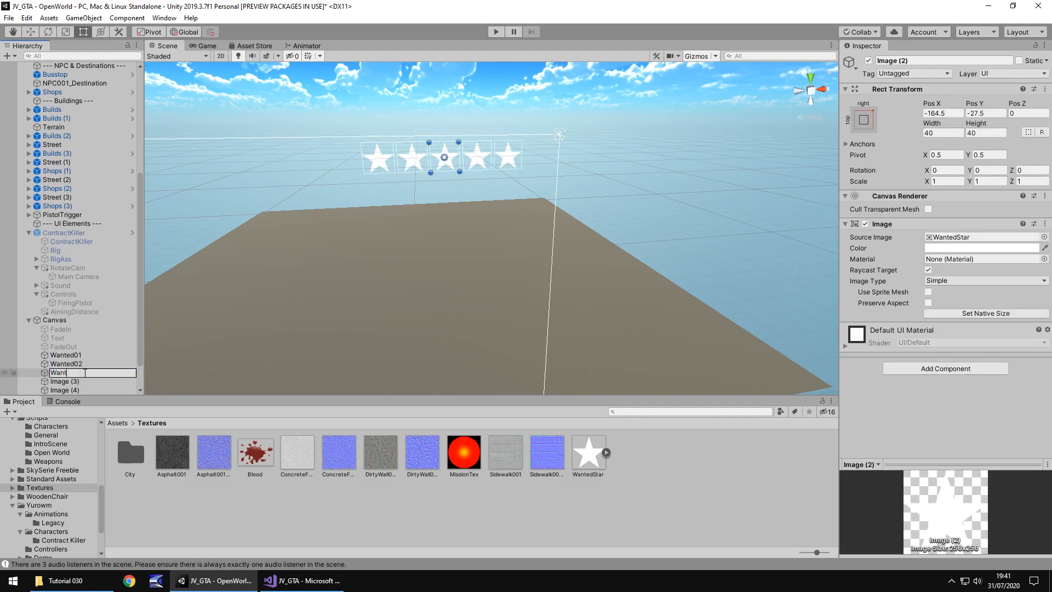
left_click(63, 382)
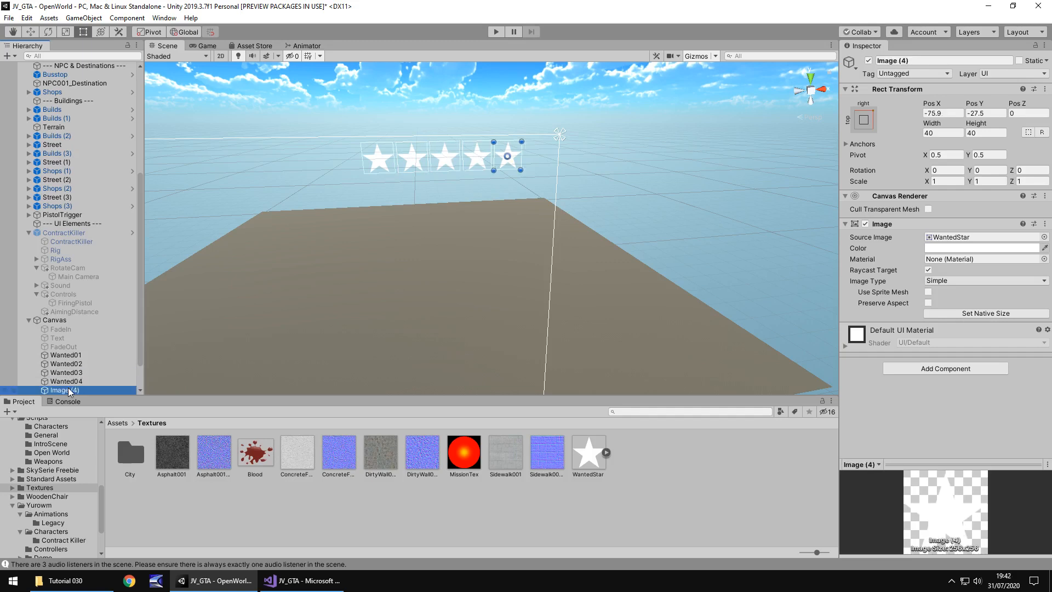
double_click(63, 390)
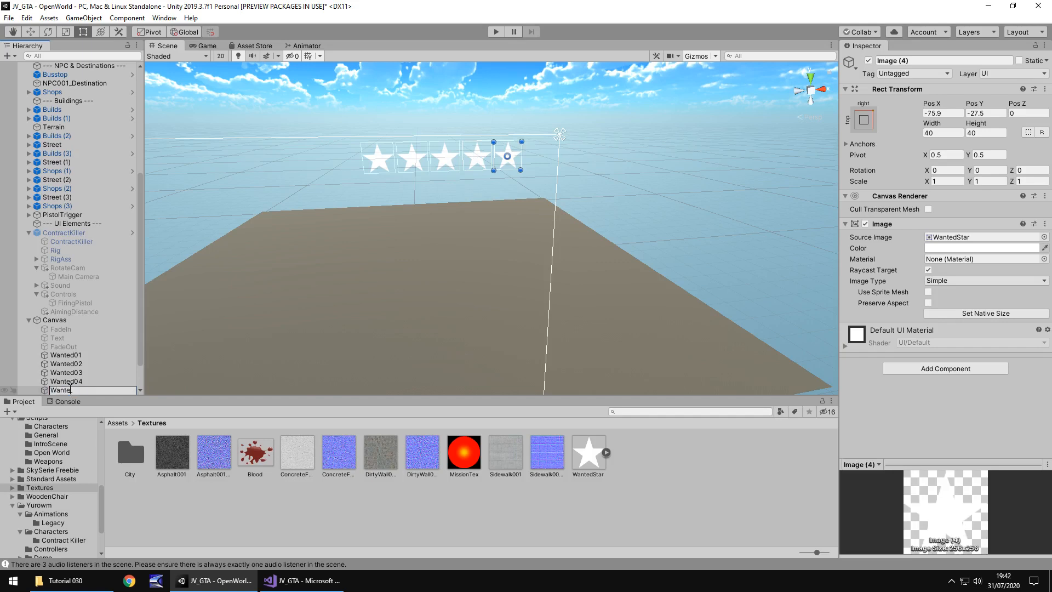
type("05")
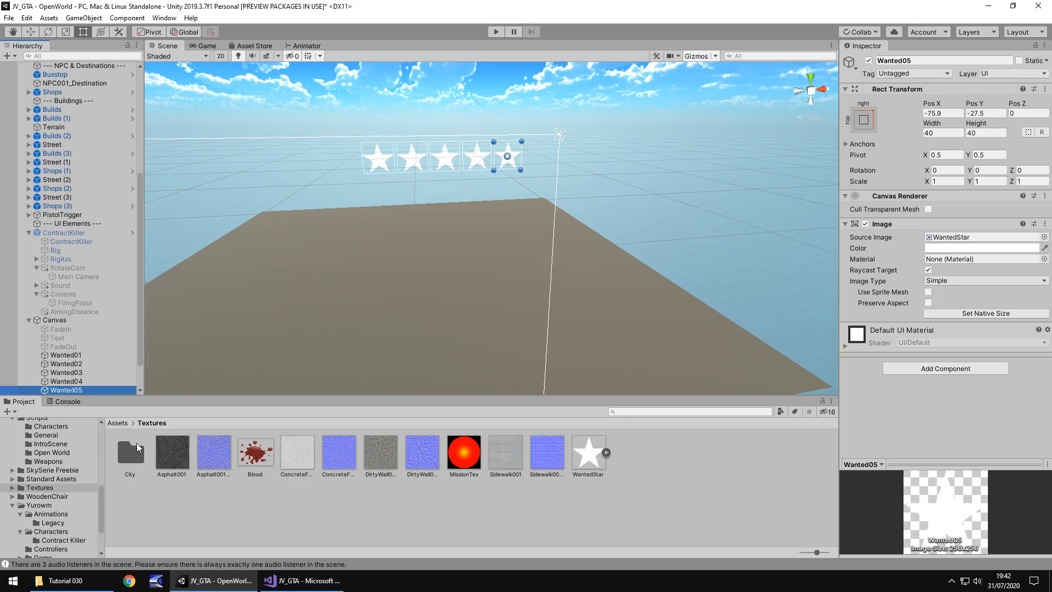
mouse_move(638, 244)
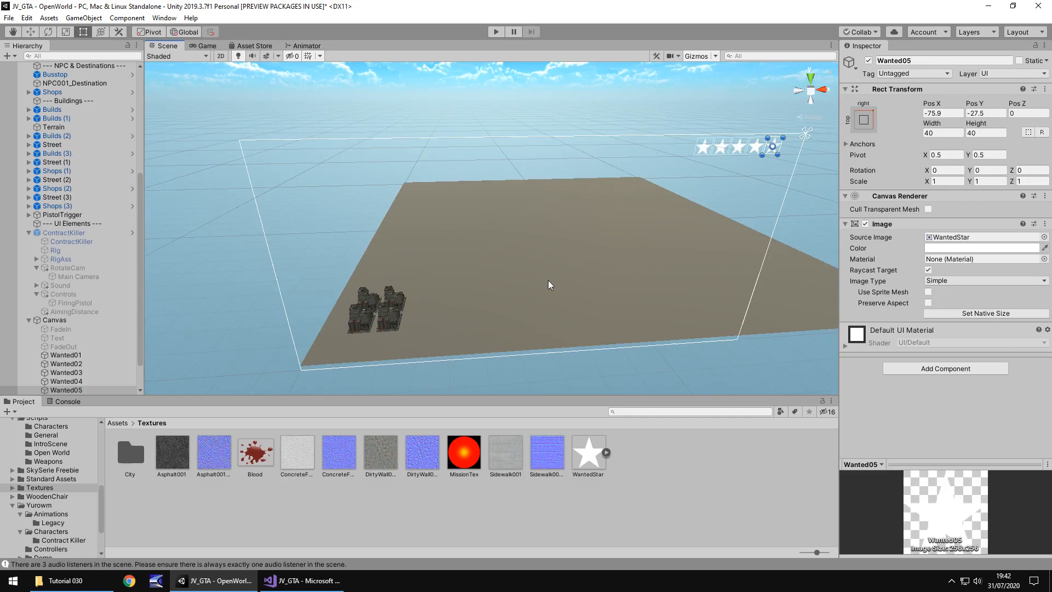
mouse_move(400, 254)
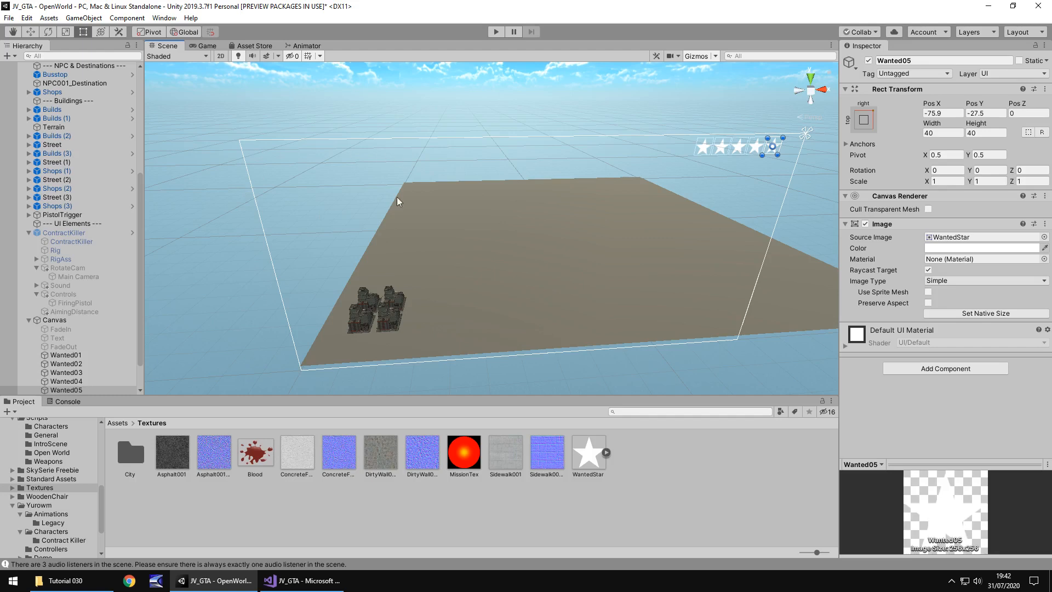
mouse_move(267, 212)
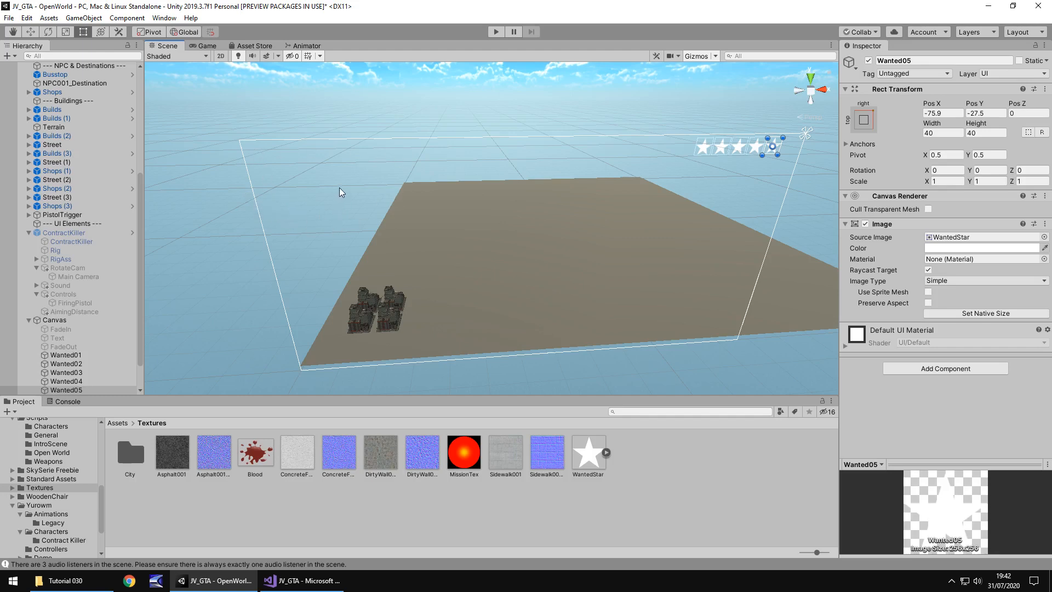
mouse_move(361, 171)
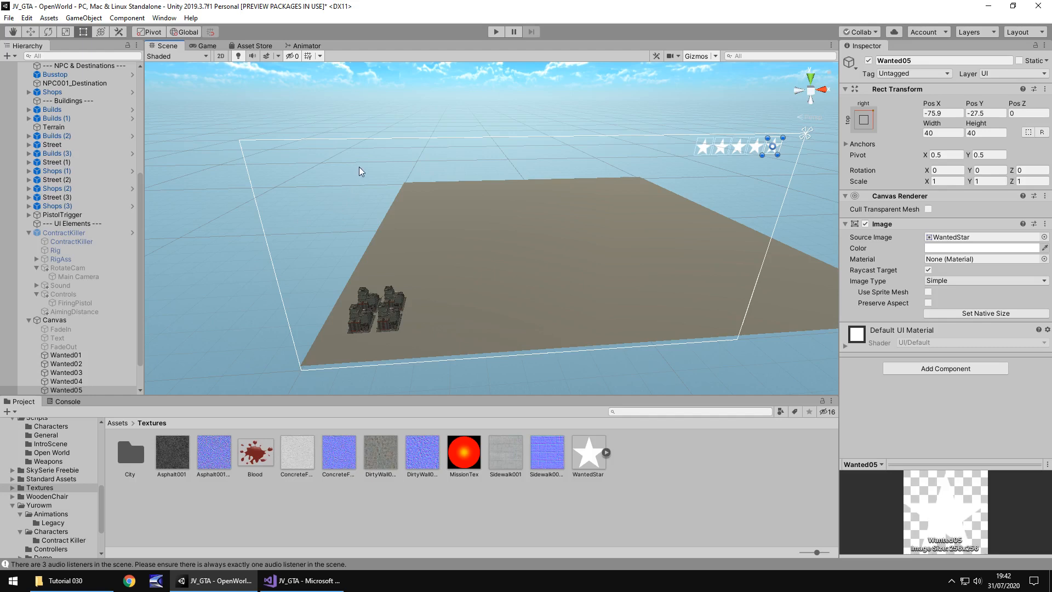
mouse_move(326, 184)
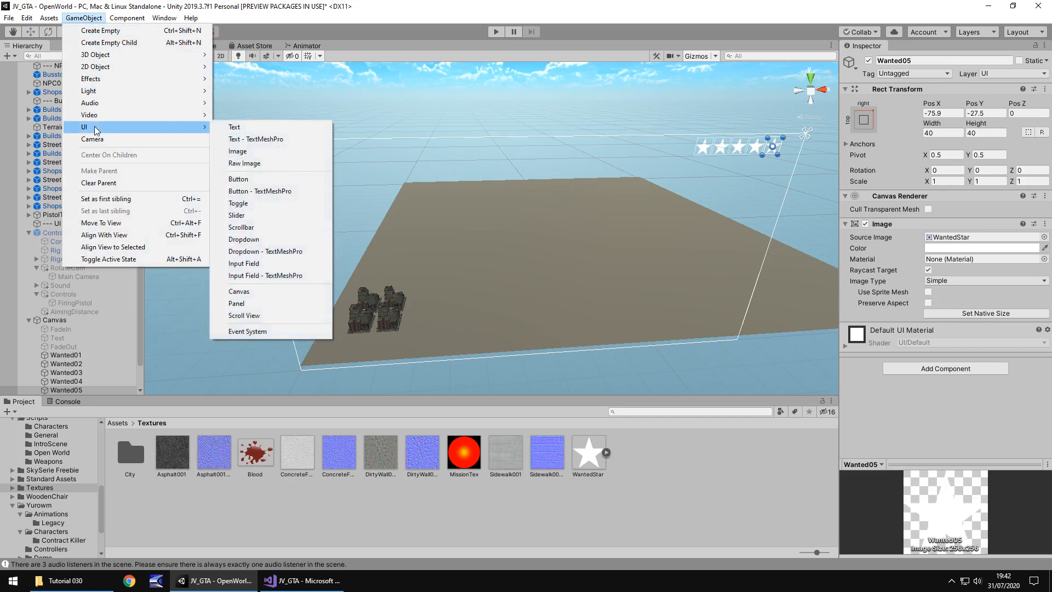
Step: Add a Raw Image to the Canvas anchored top-left and colour it black
left_click(243, 162)
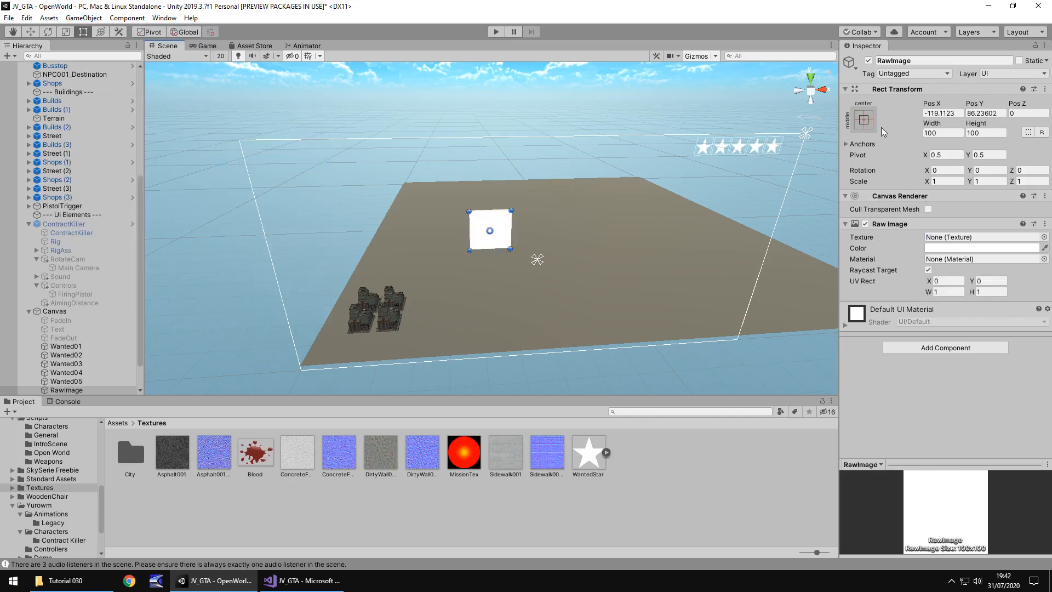
left_click(864, 119)
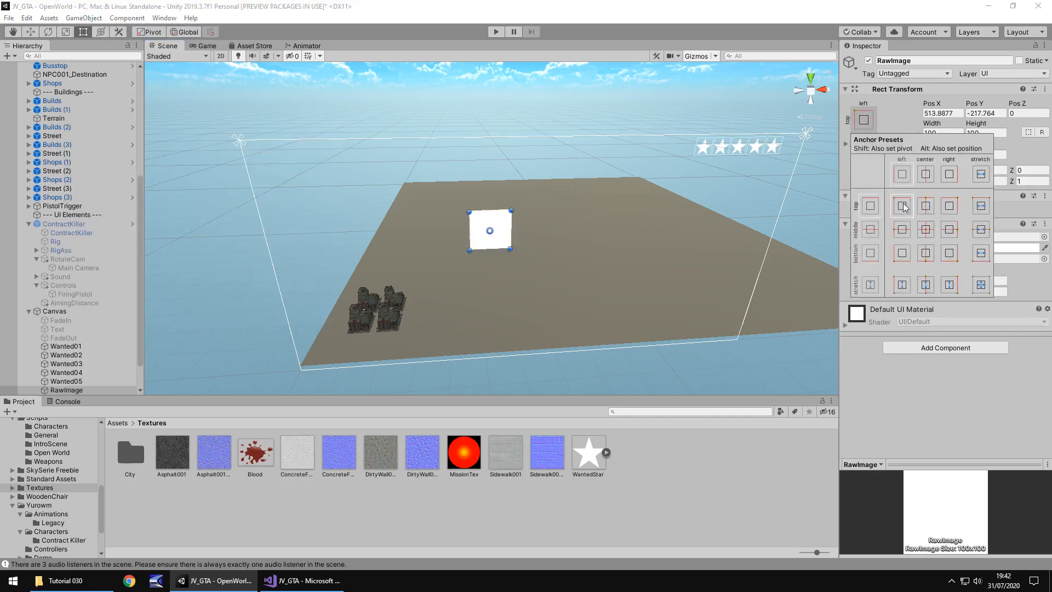
left_click(901, 206)
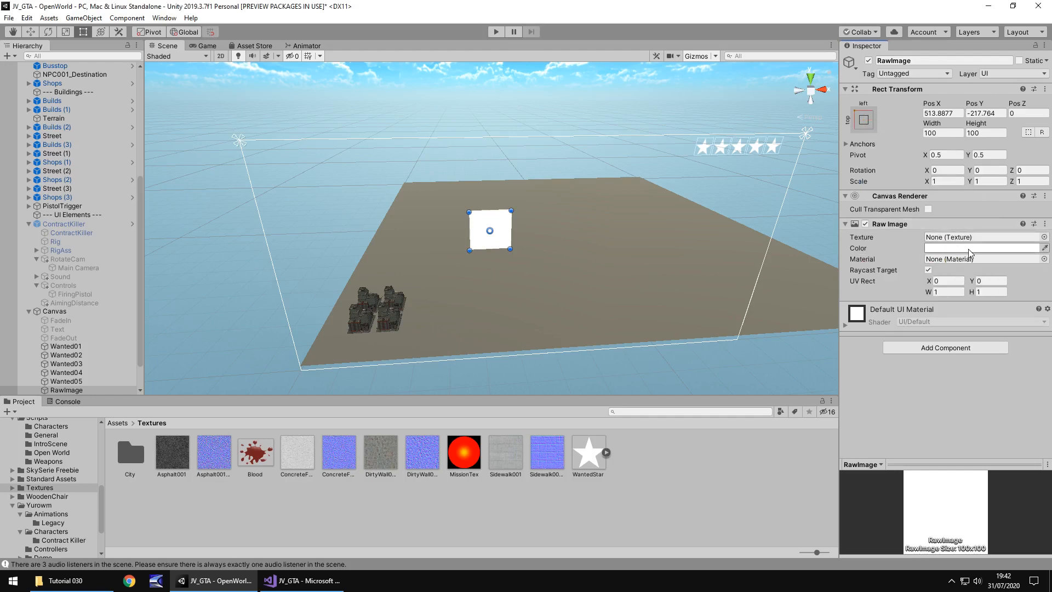
left_click(982, 248)
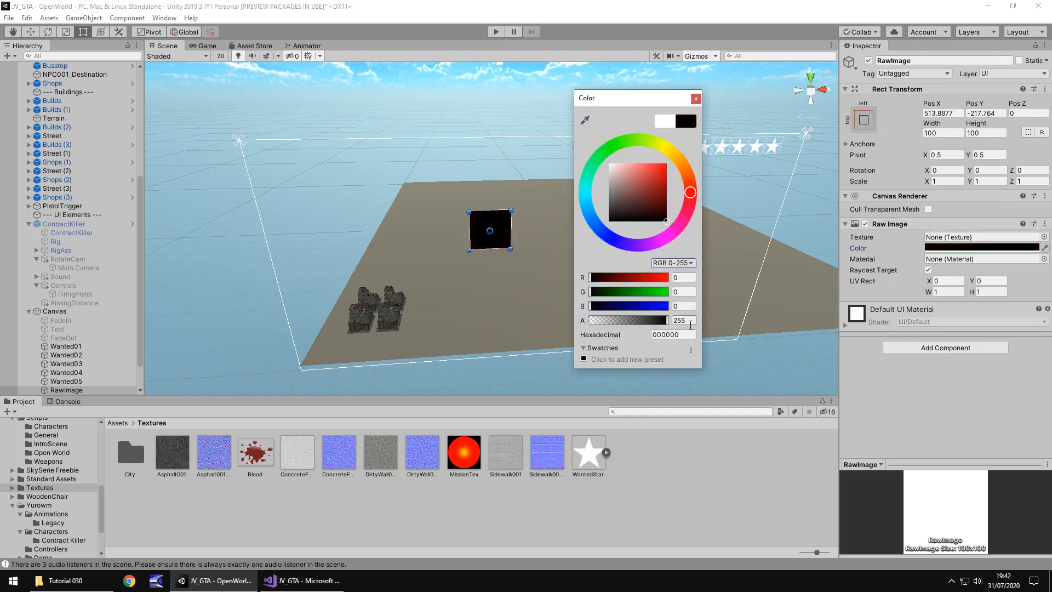
triple_click(679, 320)
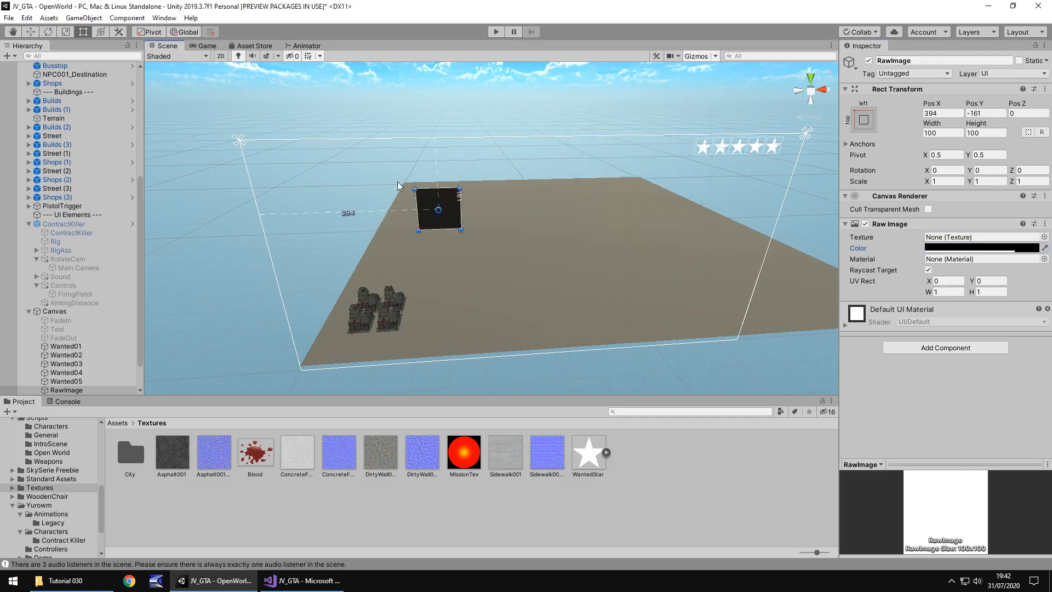
Step: Move the black box to the canvas's top-left corner, widen it to about 291 and preview in-game
left_click_drag(438, 209, 275, 167)
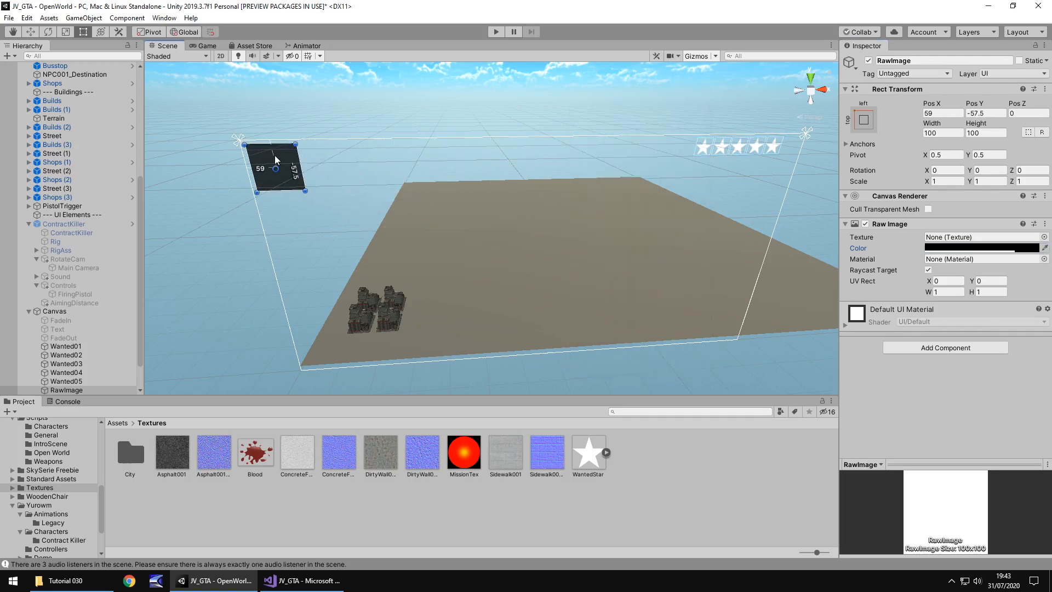
left_click_drag(275, 158, 287, 170)
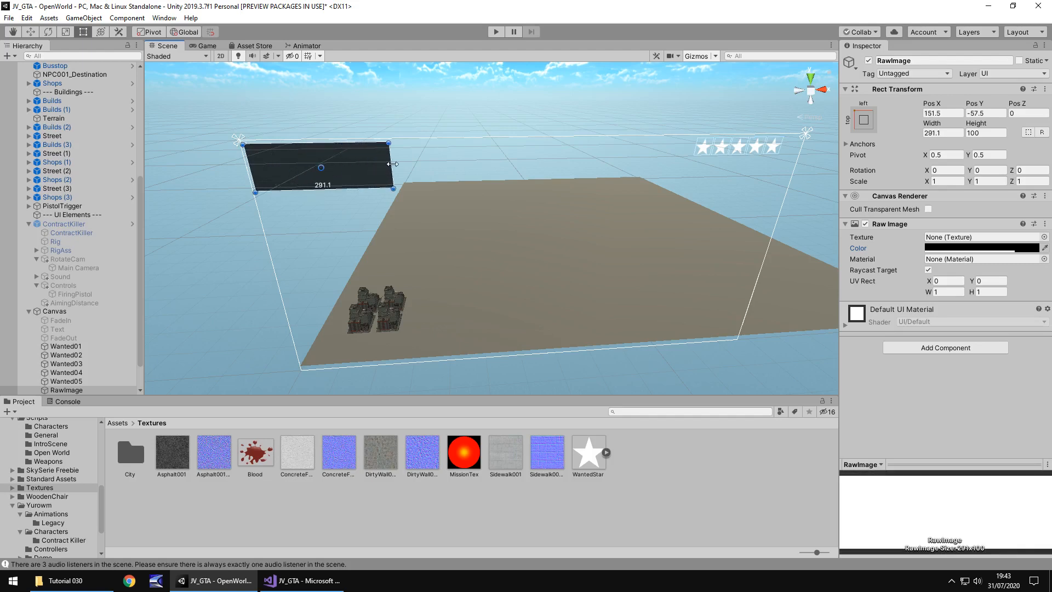
left_click(206, 46)
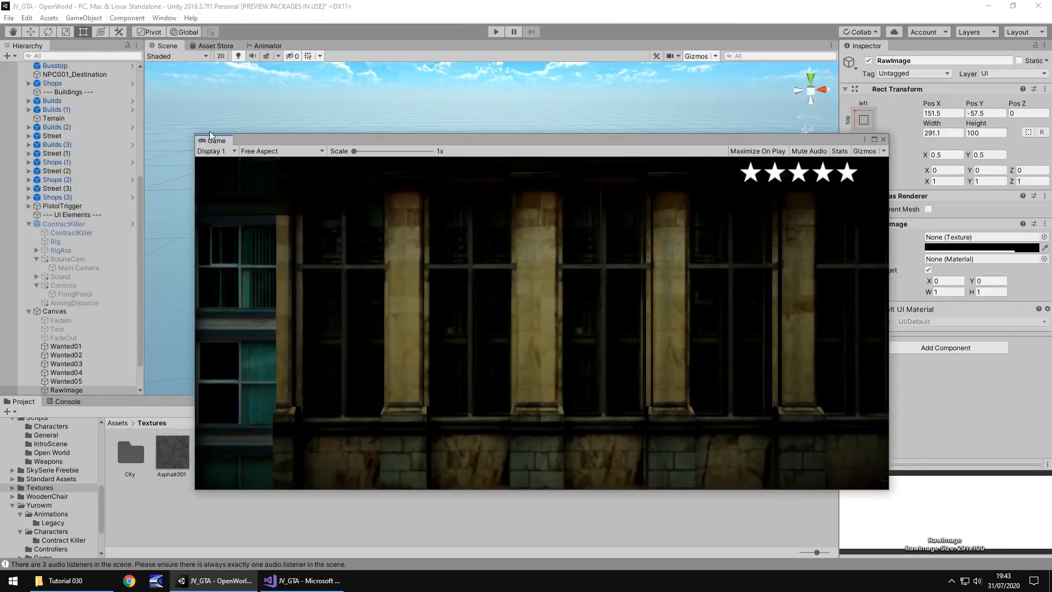
Step: Close the Game preview and rename the RawImage to HintBox
left_click(166, 46)
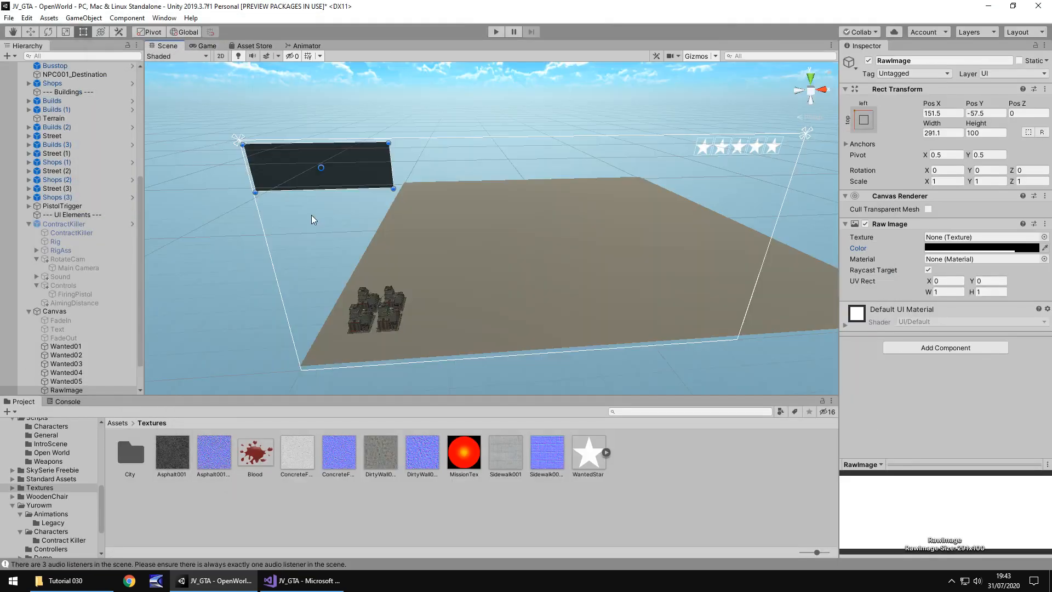
double_click(65, 390)
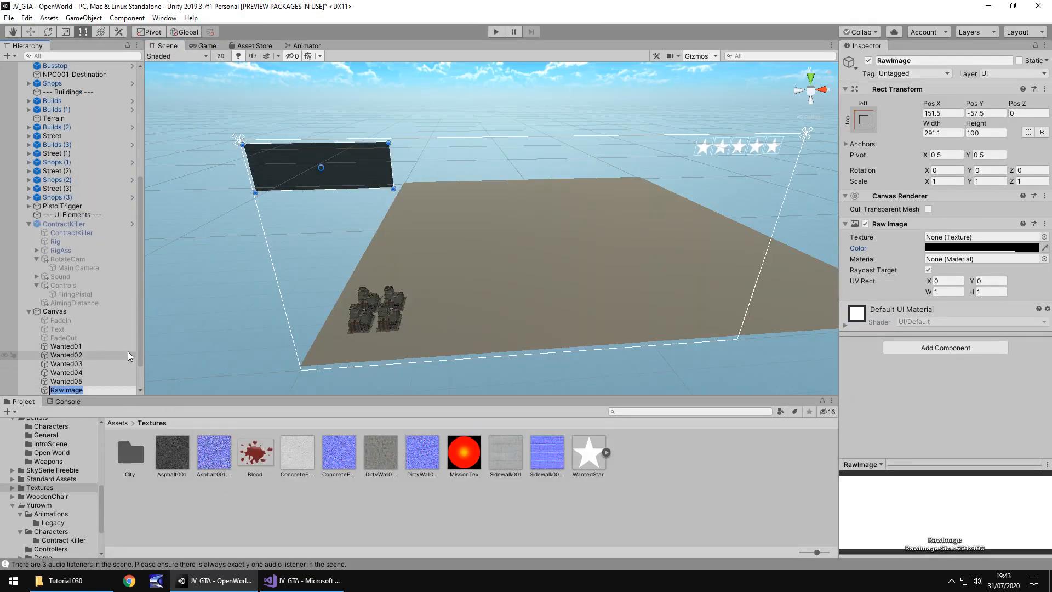
type("HintBox")
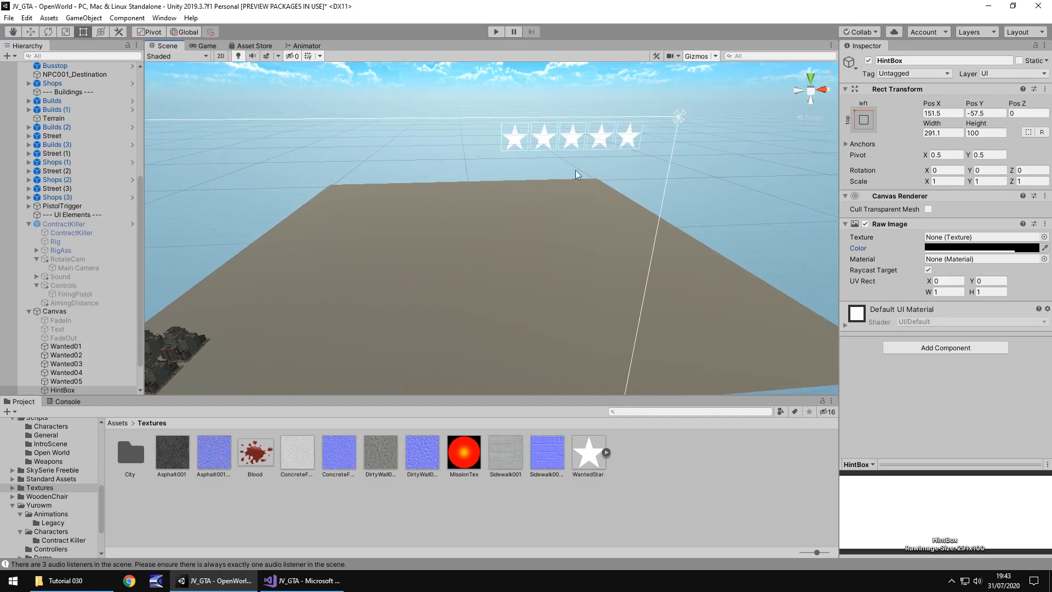
mouse_move(64, 61)
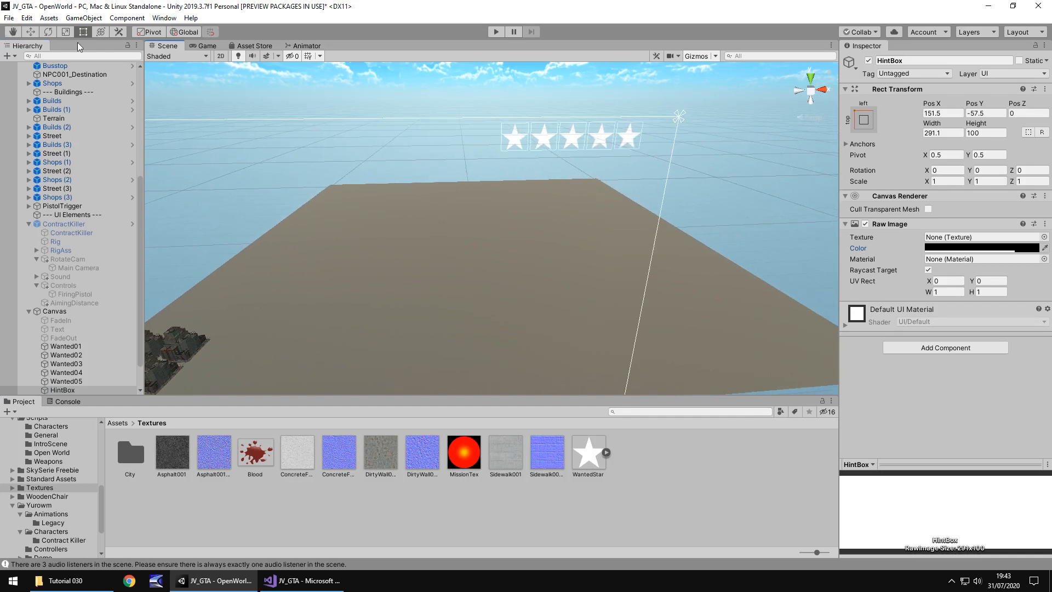
Step: Add a UI Text to the Canvas and keep its default Arial font after checking the font chooser
left_click(88, 17)
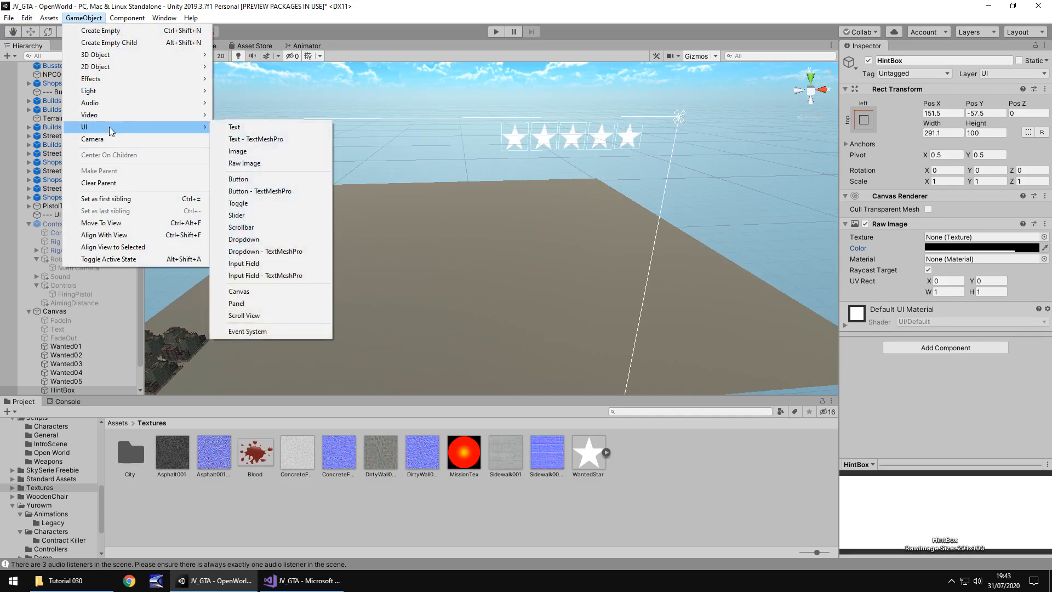
left_click(234, 127)
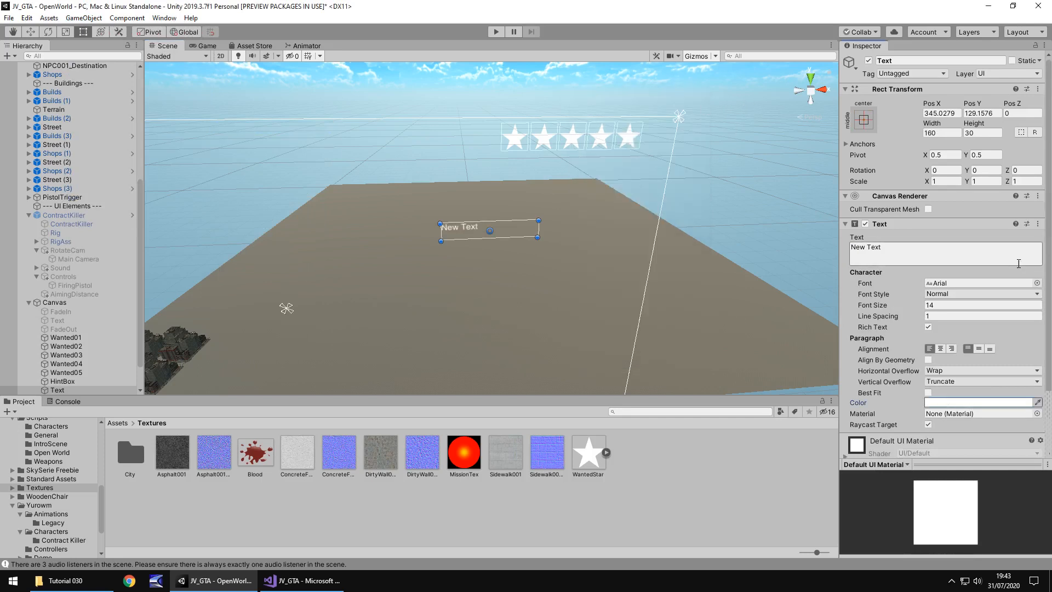
left_click(1037, 283)
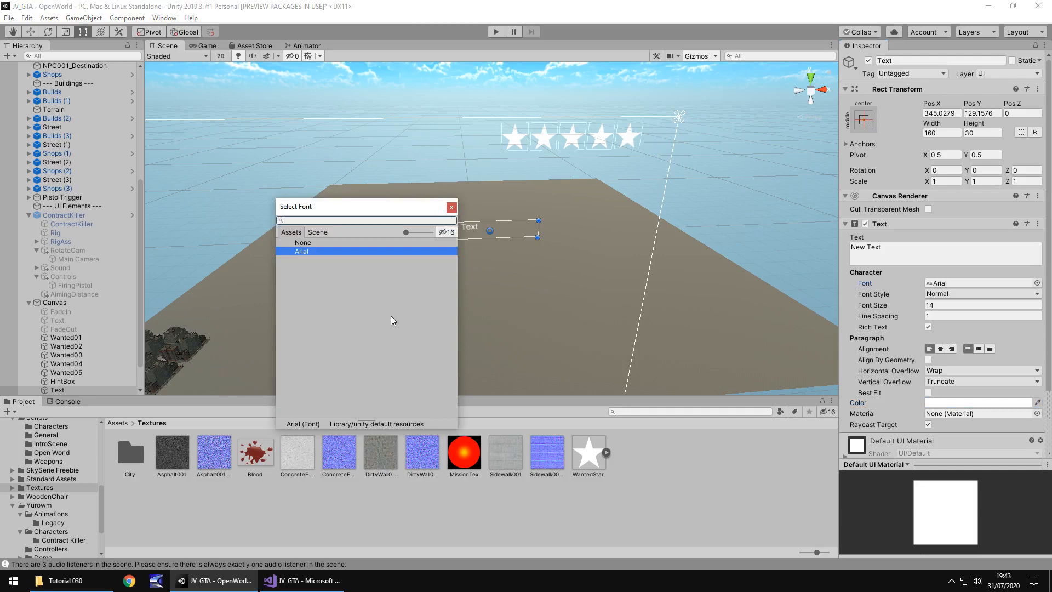
mouse_move(406, 342)
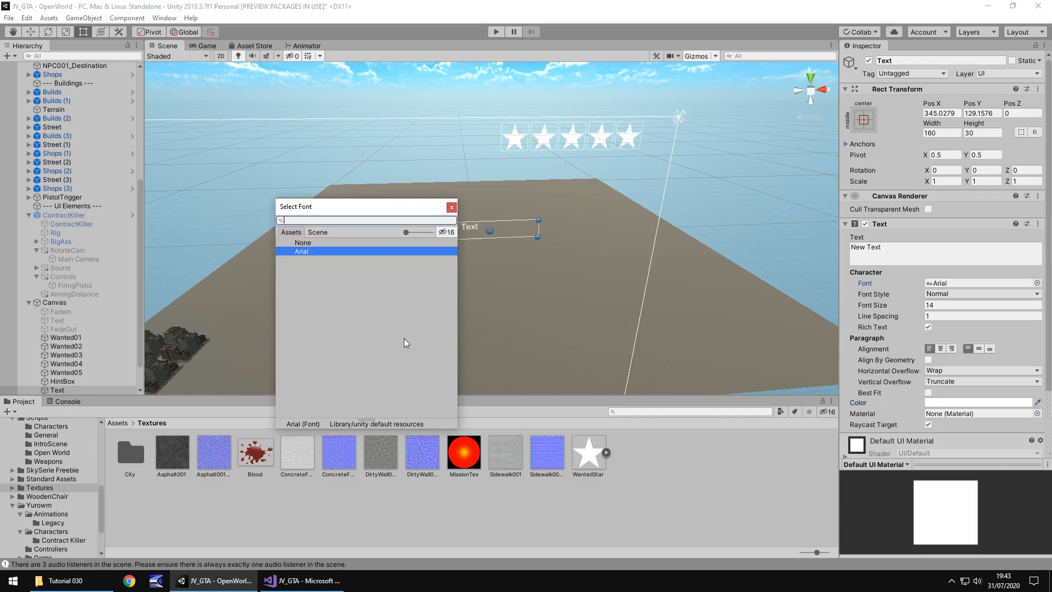
mouse_move(397, 352)
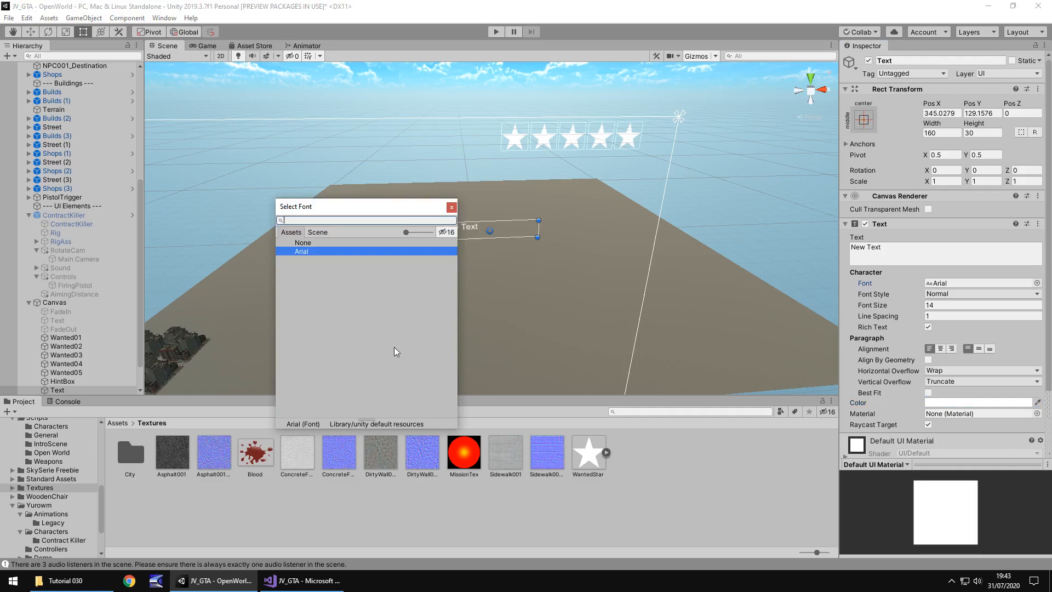
mouse_move(395, 342)
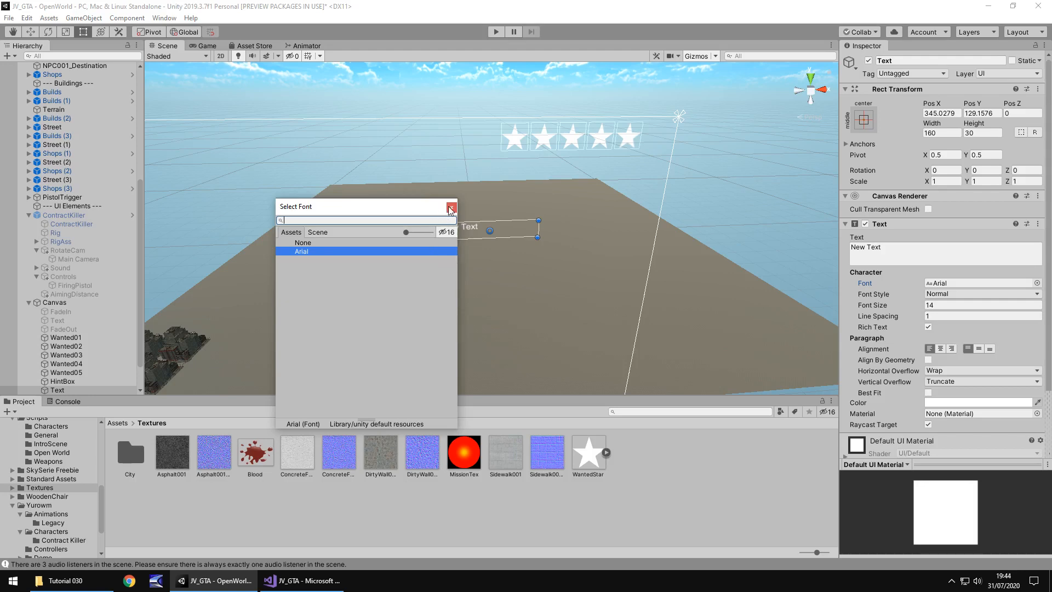
left_click(450, 206)
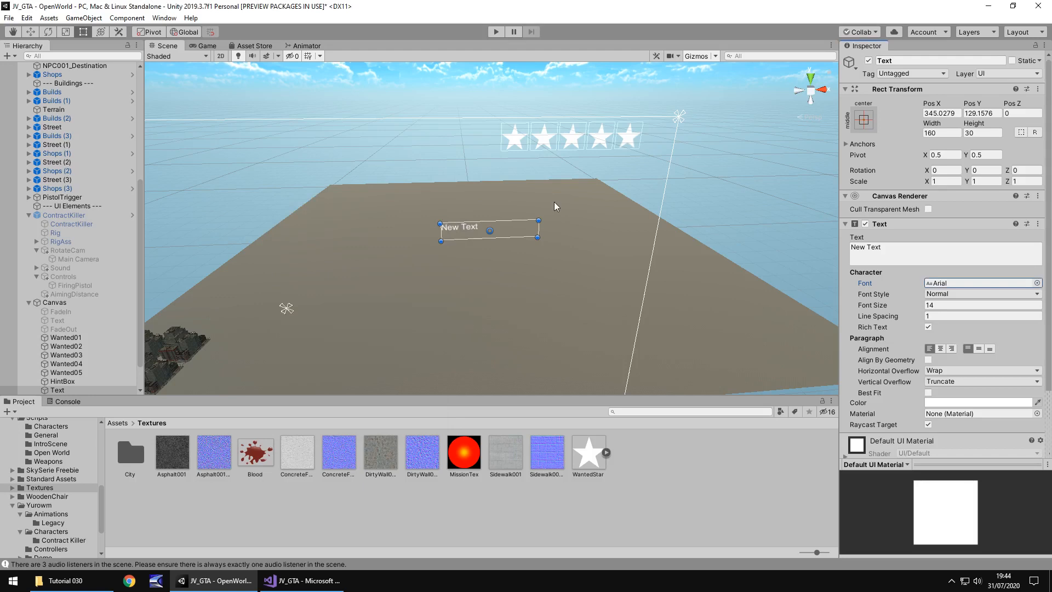
mouse_move(538, 239)
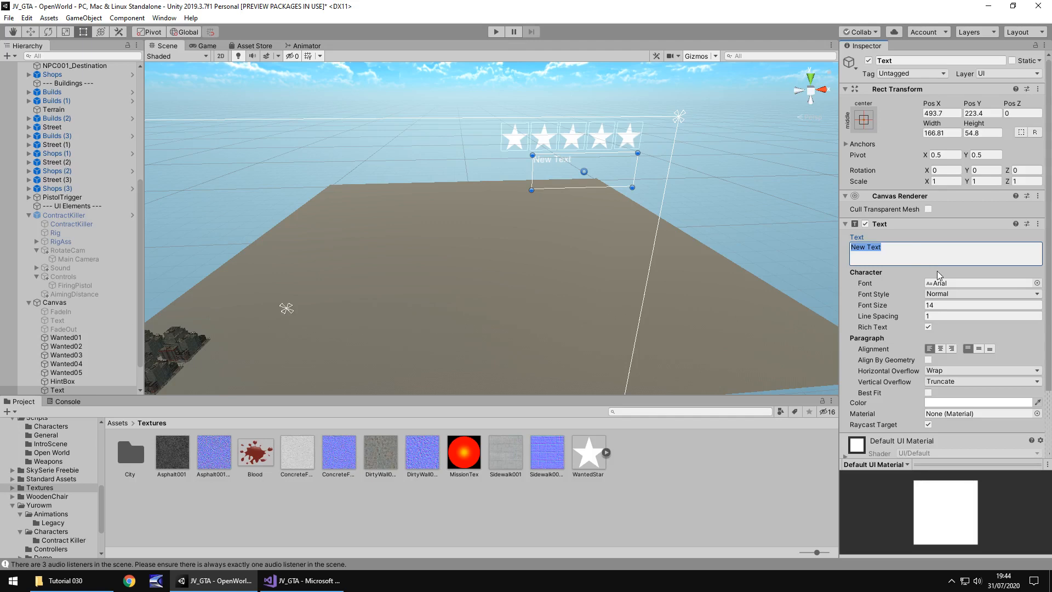
mouse_move(684, 278)
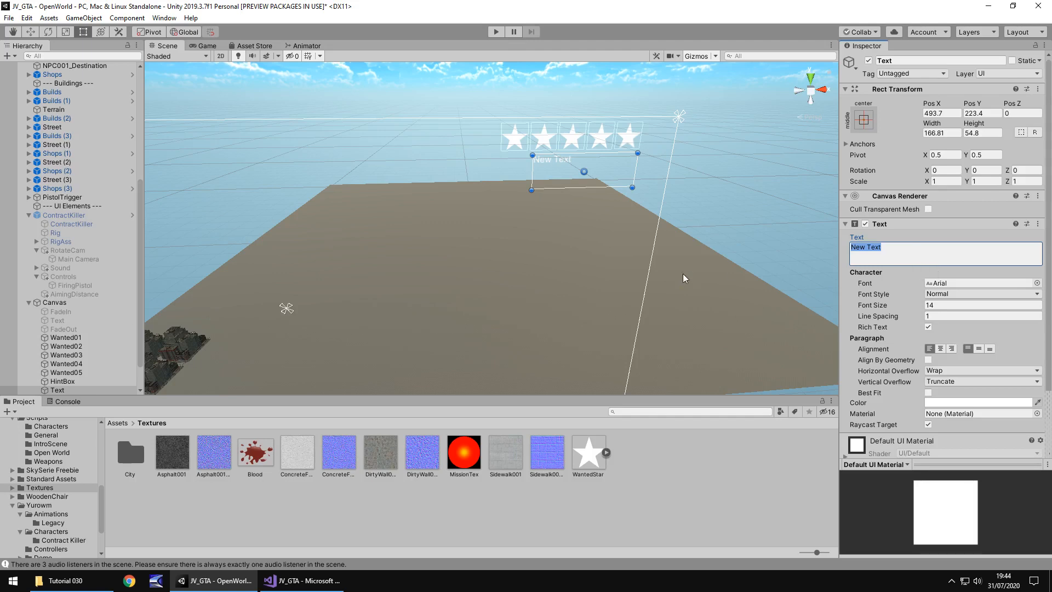
mouse_move(654, 320)
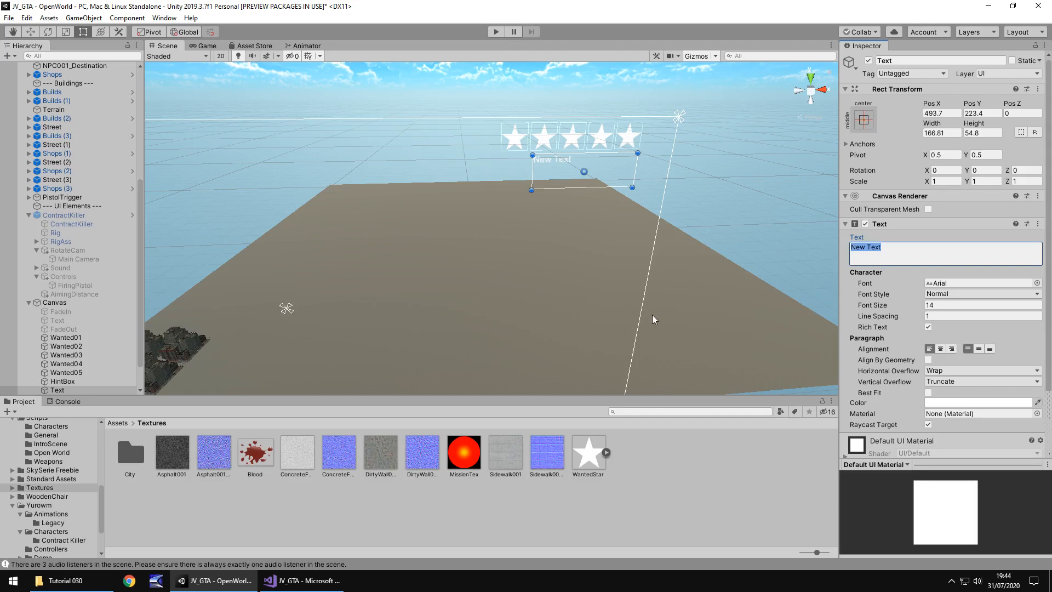
mouse_move(381, 294)
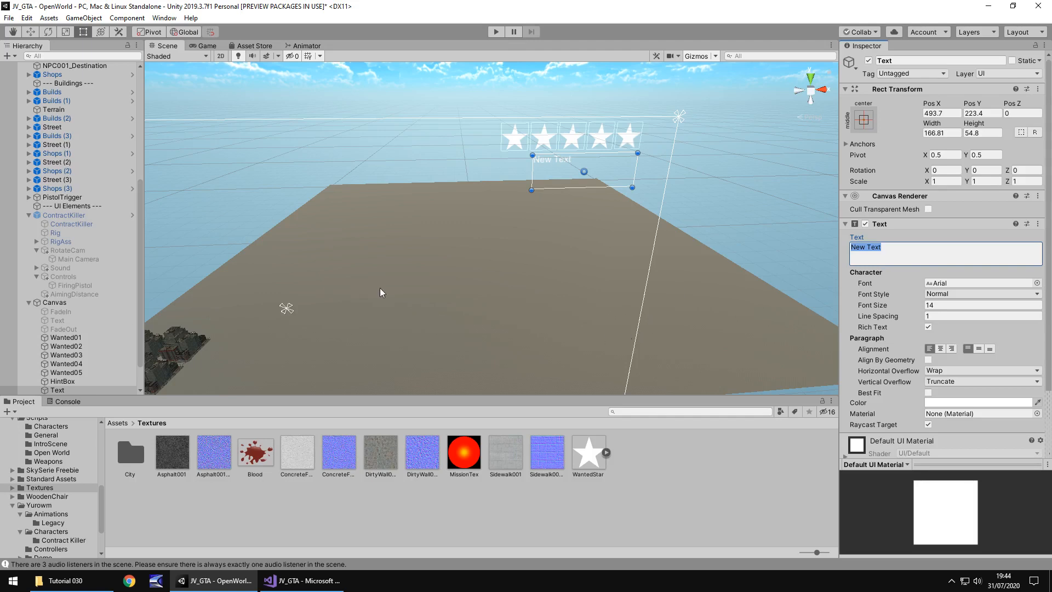
mouse_move(379, 285)
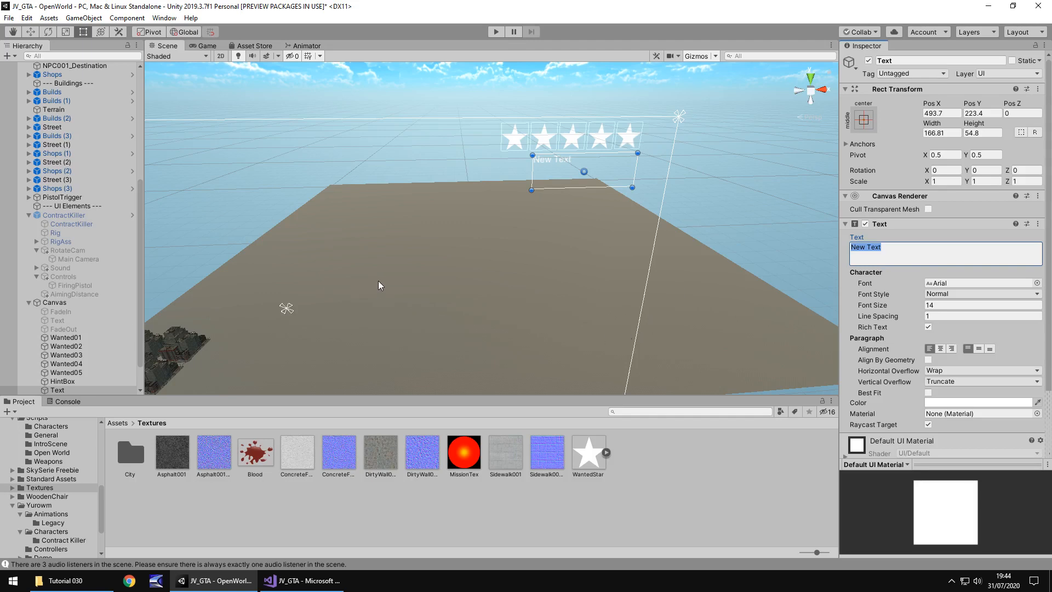
mouse_move(705, 274)
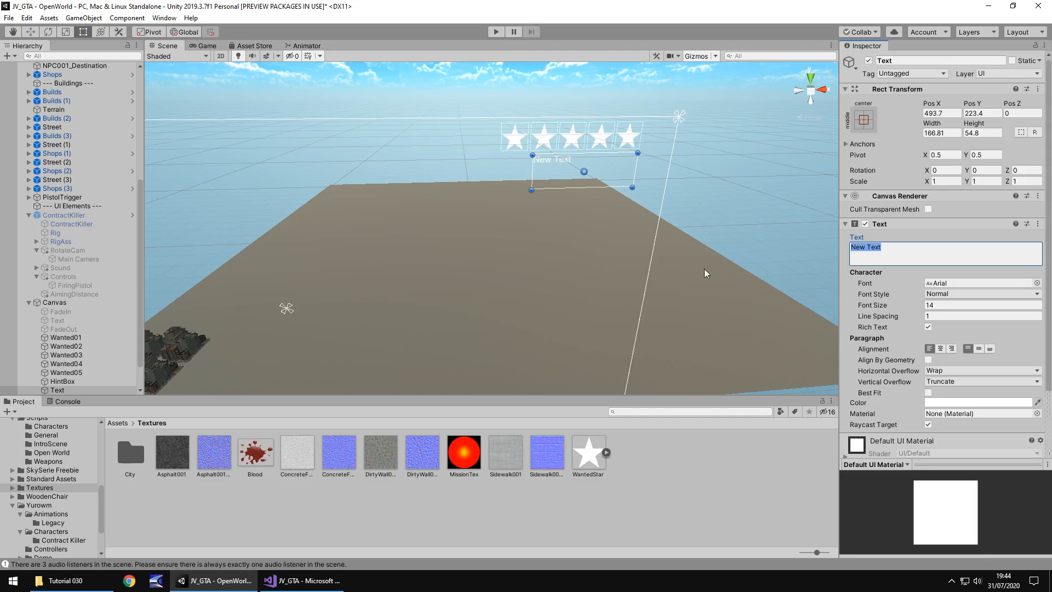
Step: Replace New Text with 15, set Font Size 30 and Font Style Bold
left_click(910, 254)
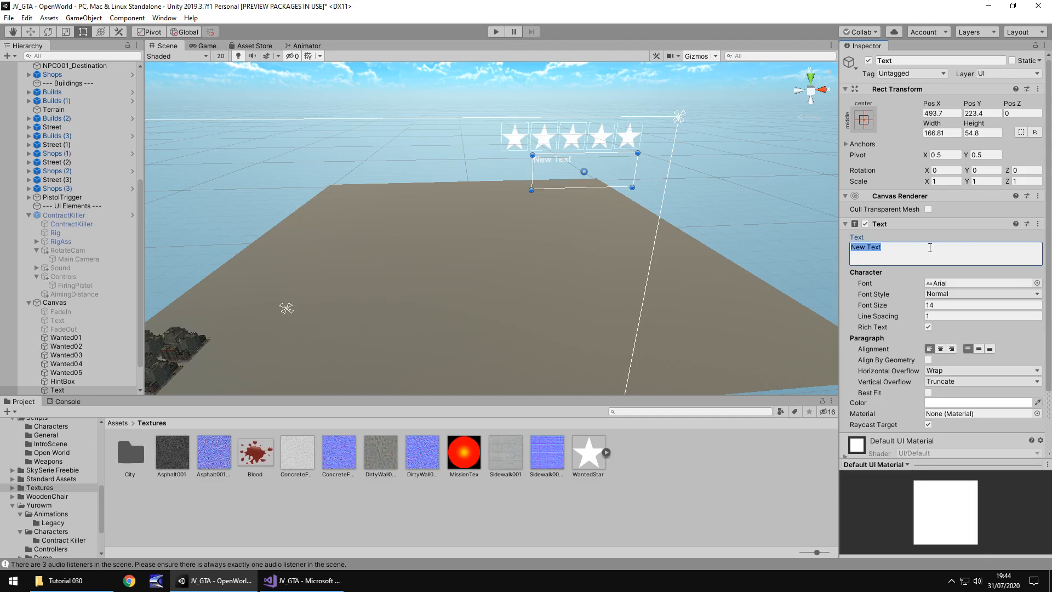
mouse_move(933, 250)
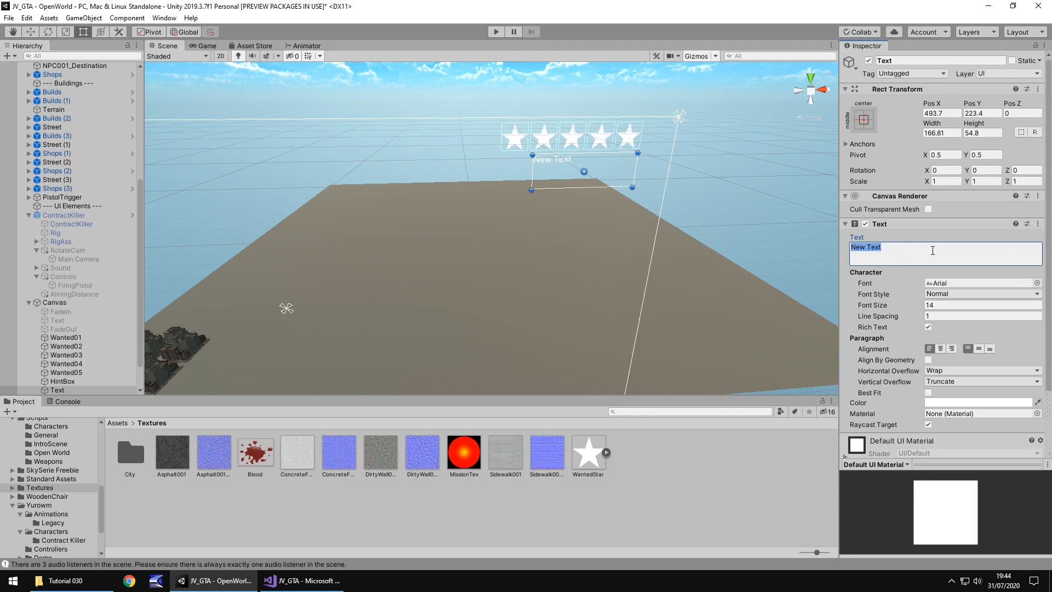
type("15")
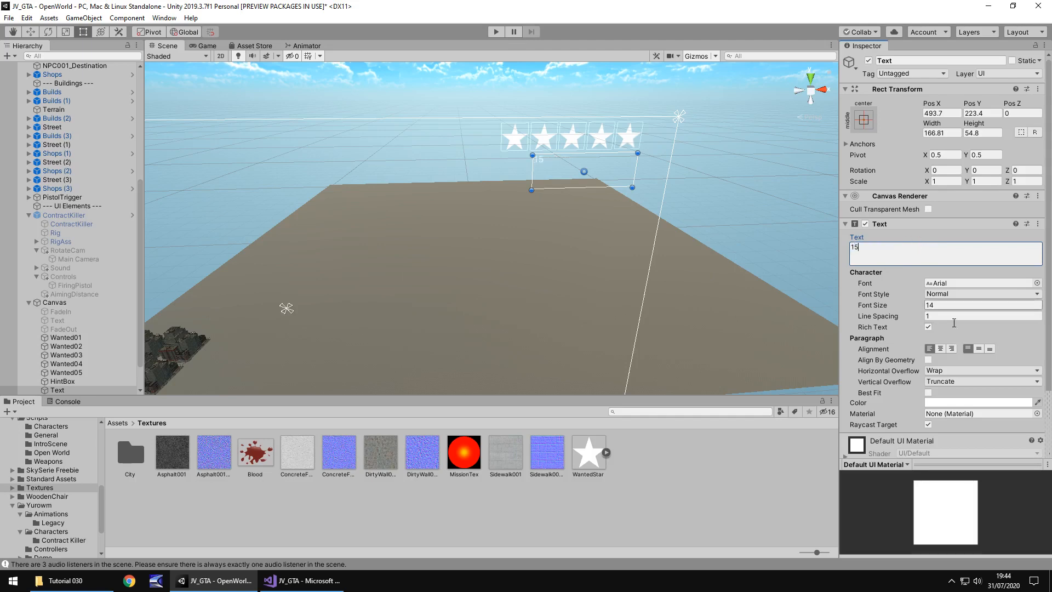
left_click(982, 305)
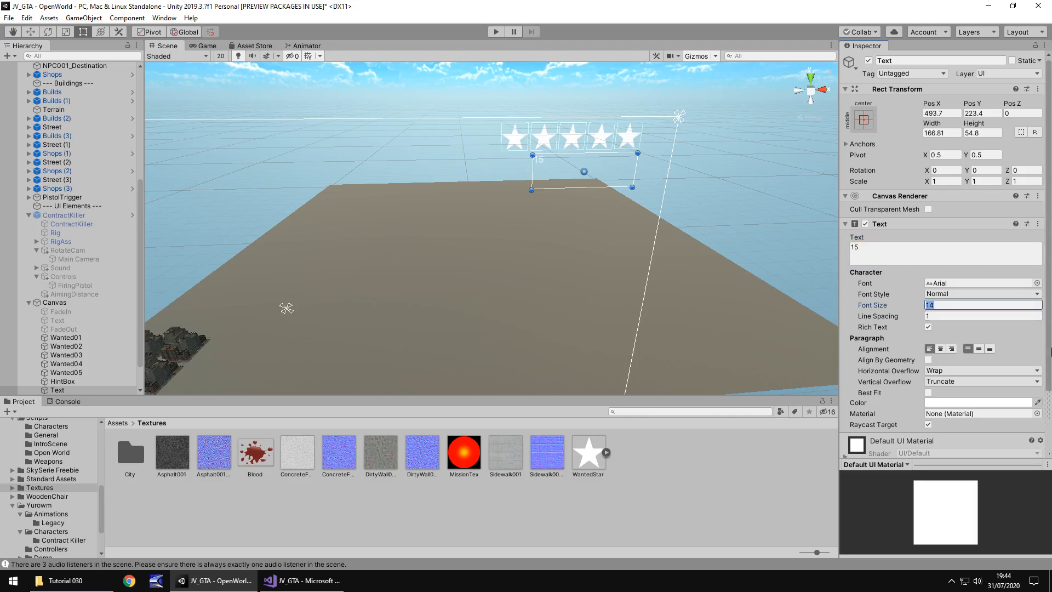
type("30")
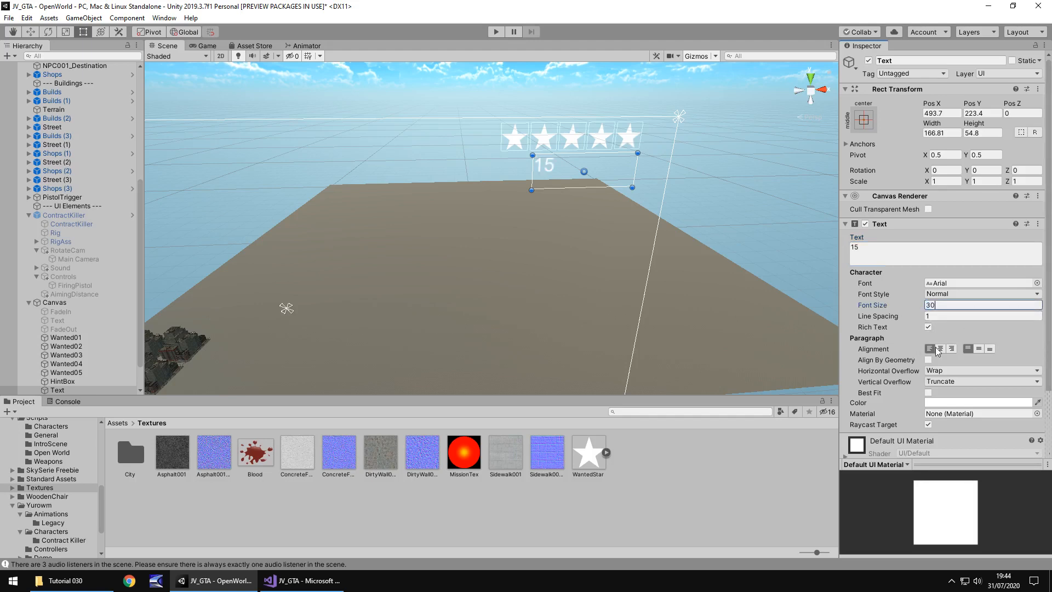
left_click(982, 294)
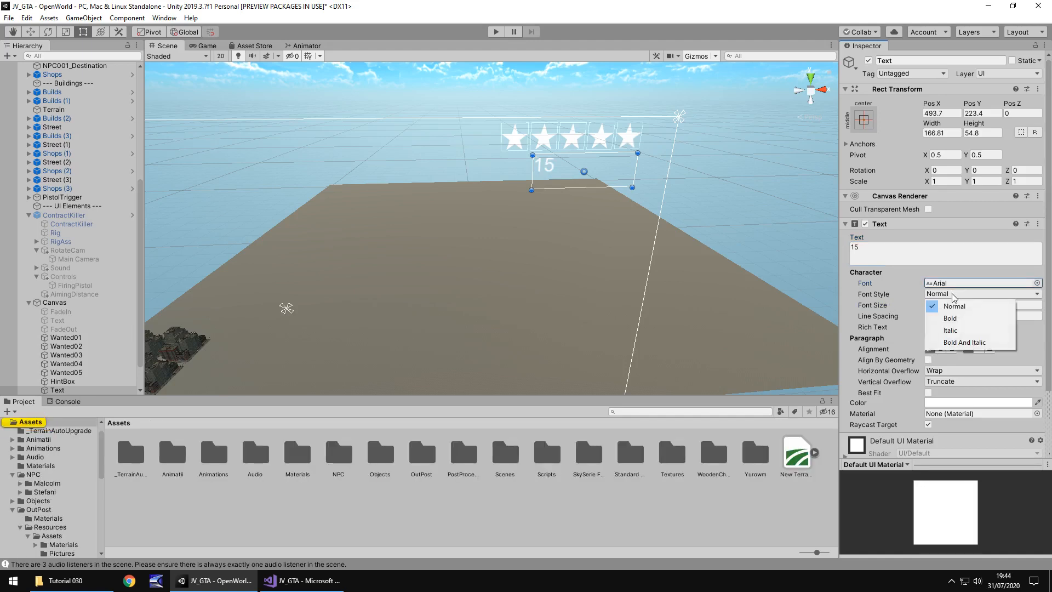
left_click(949, 318)
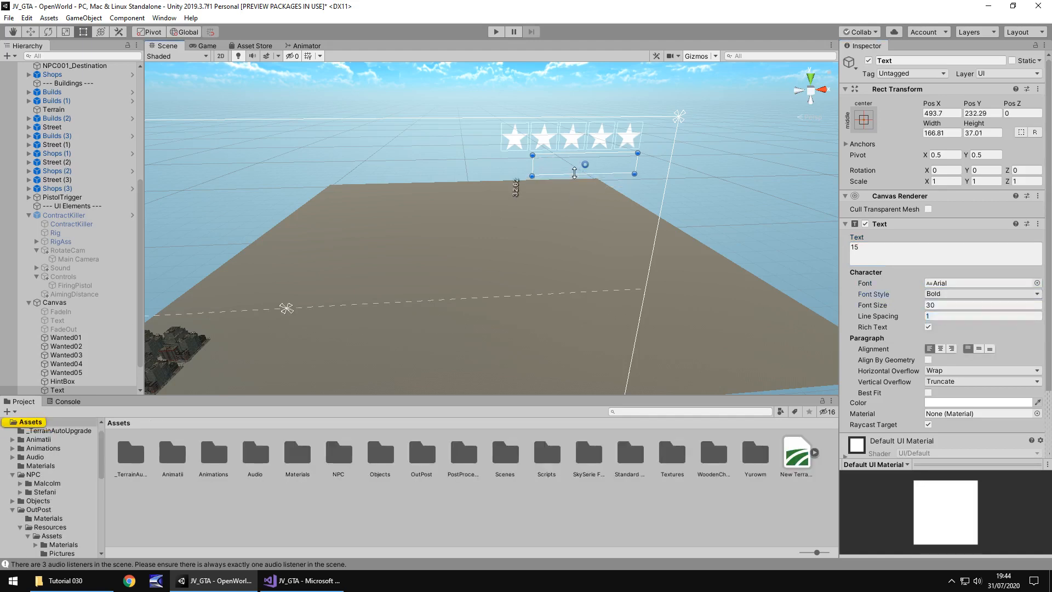
left_click(57, 390)
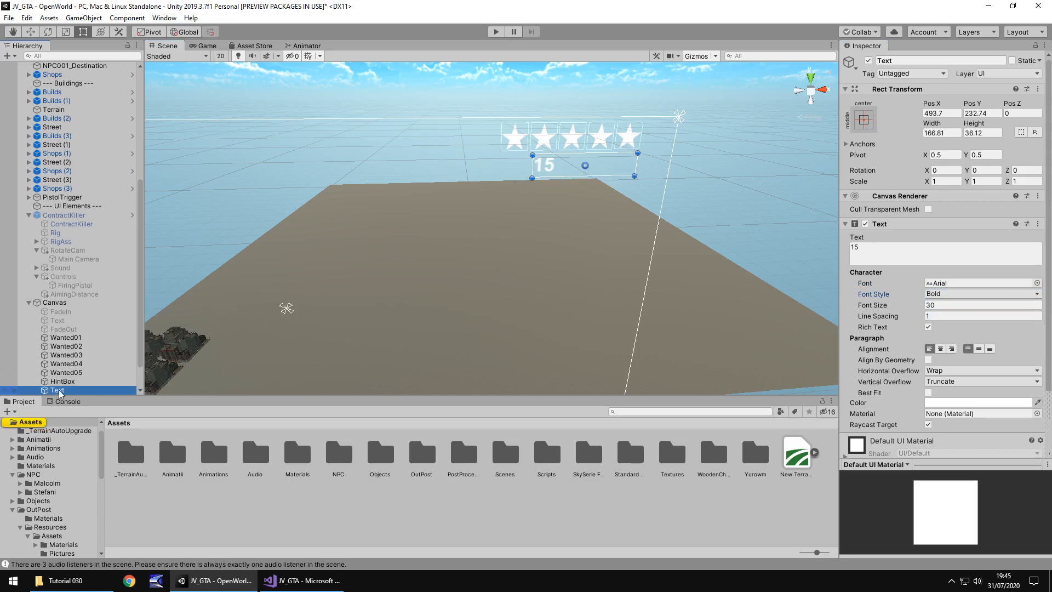
Step: Rename the text AmmoCount and colour its duplicated copy green
type("AmmoCount")
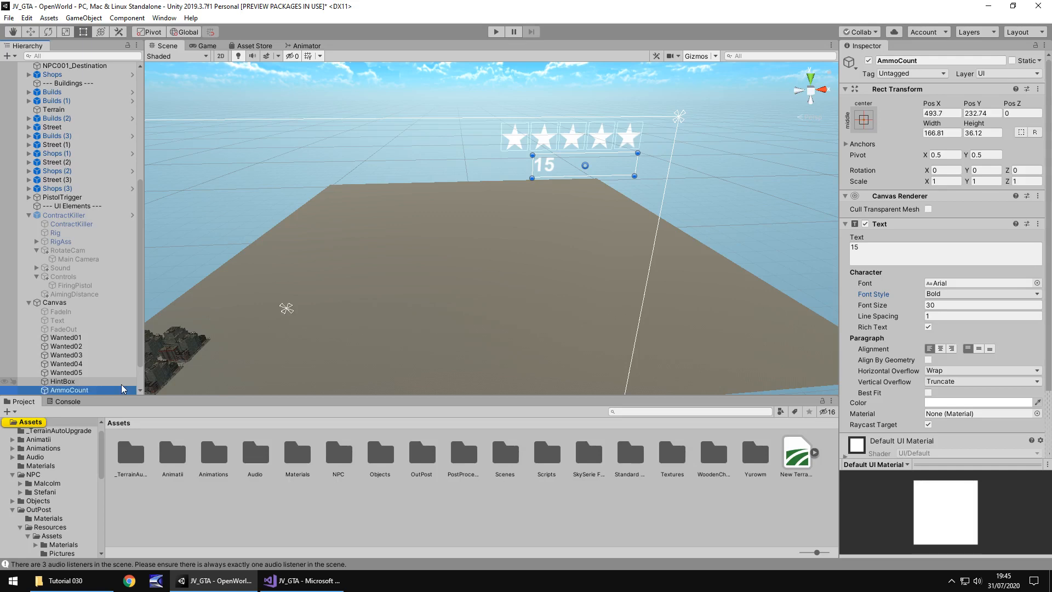
mouse_move(84, 372)
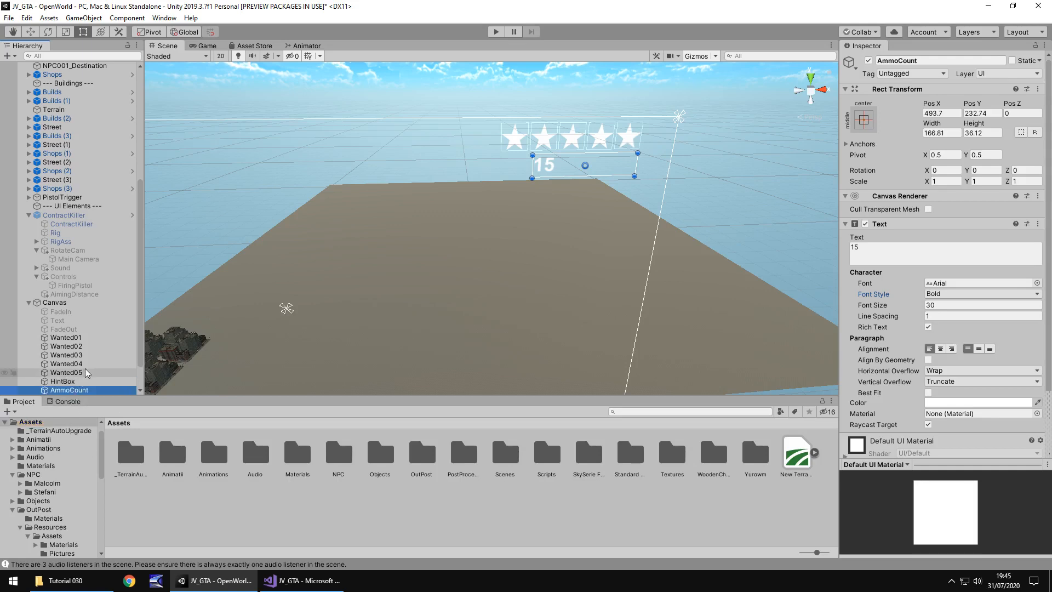
mouse_move(108, 375)
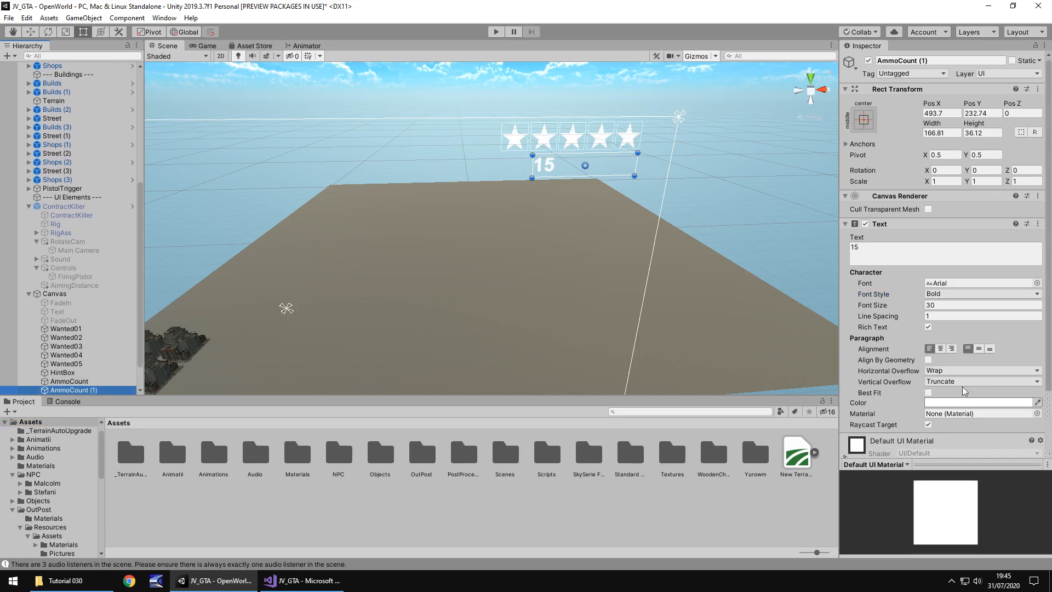
left_click(982, 402)
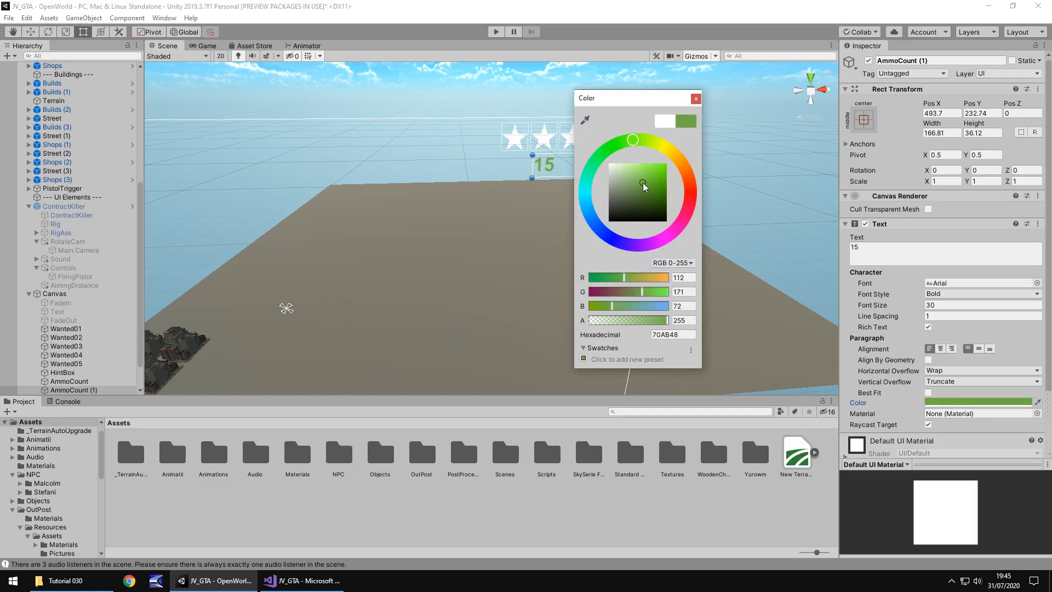
left_click(695, 99)
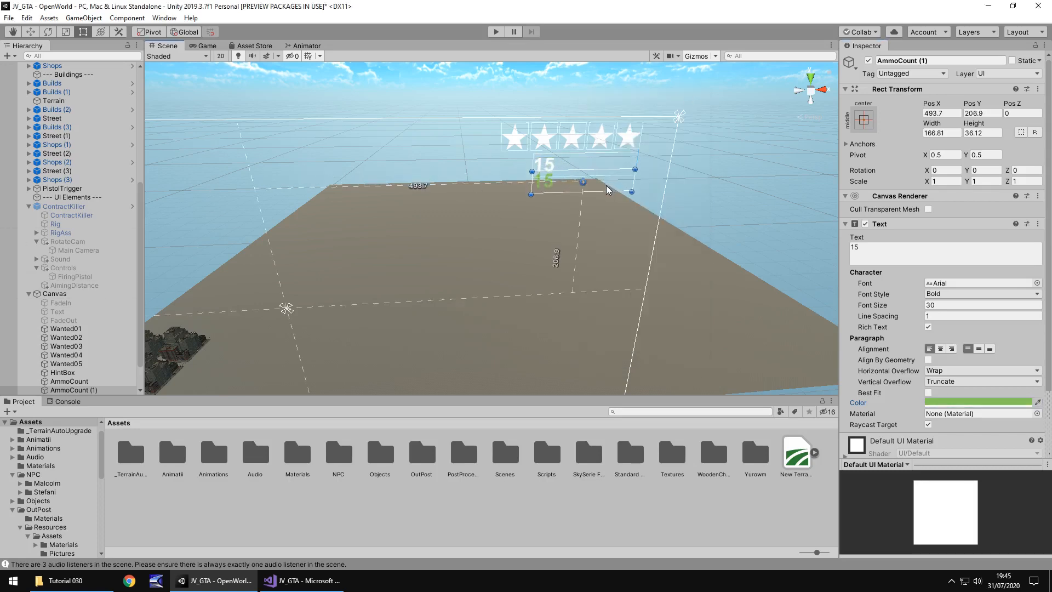
Step: Move the green copy below the 15, widen it leftward and change its text to $100
left_click_drag(582, 181, 582, 188)
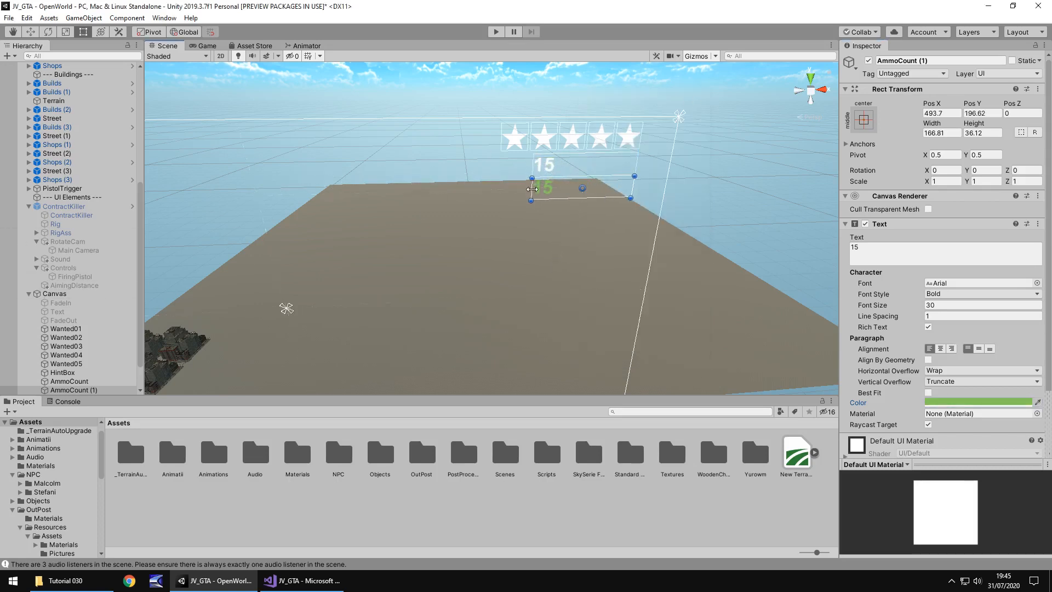
left_click_drag(531, 187, 504, 187)
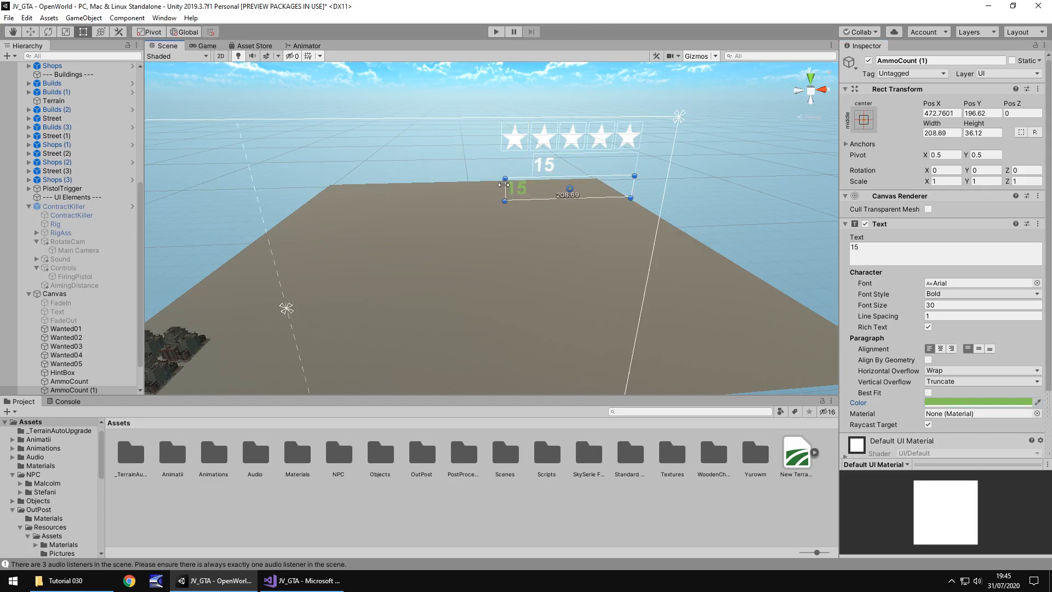
left_click(914, 247)
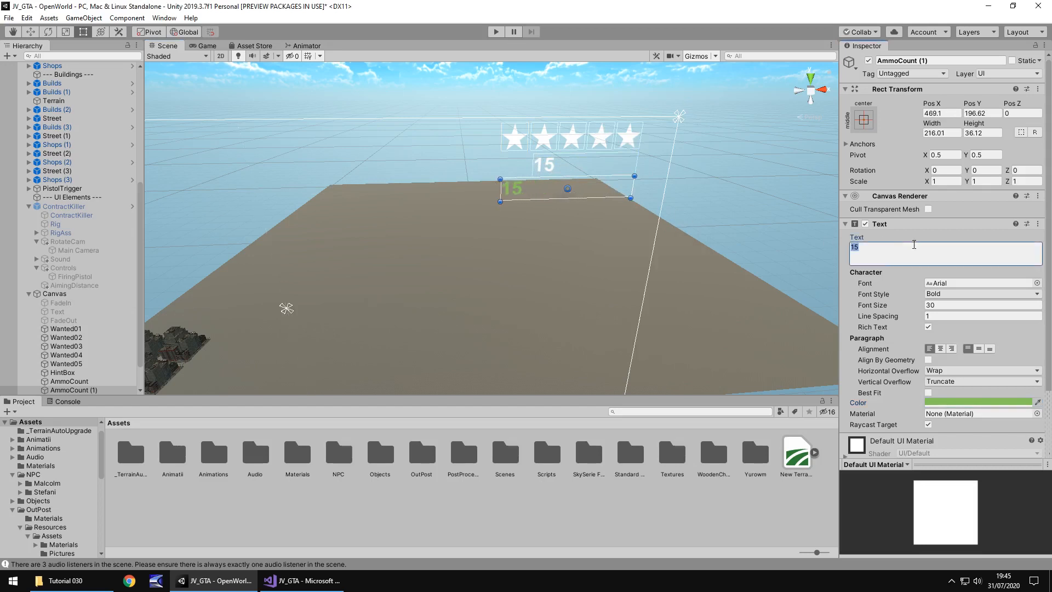
type("$")
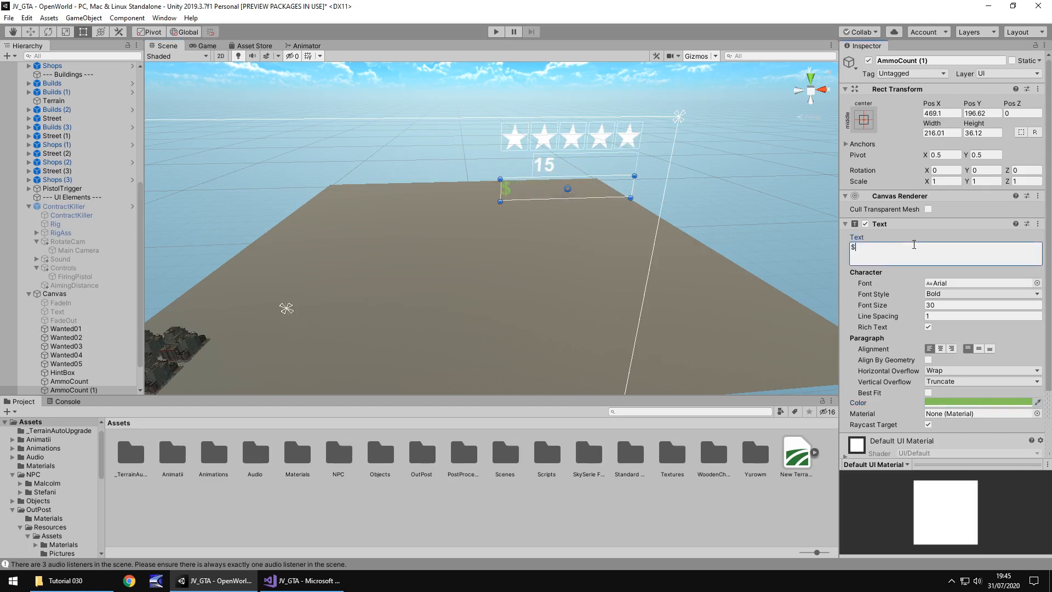
type("100")
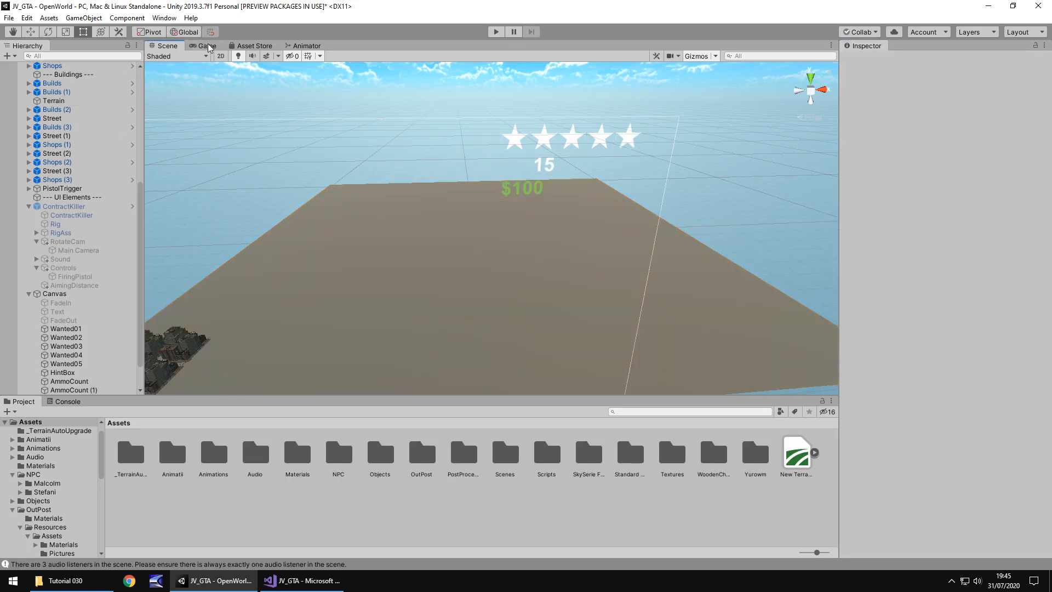
left_click(204, 46)
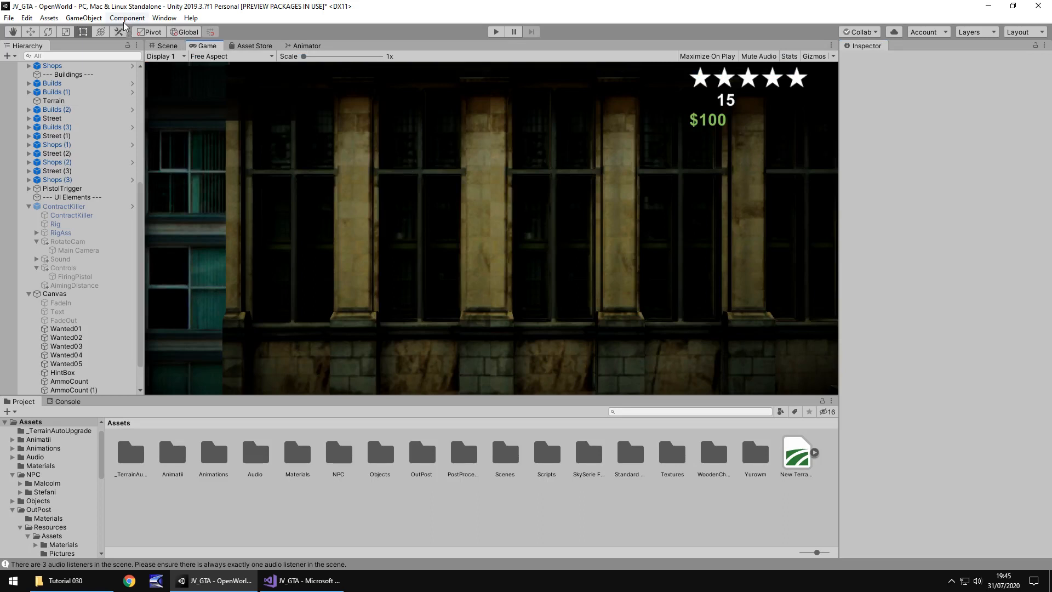
left_click(165, 46)
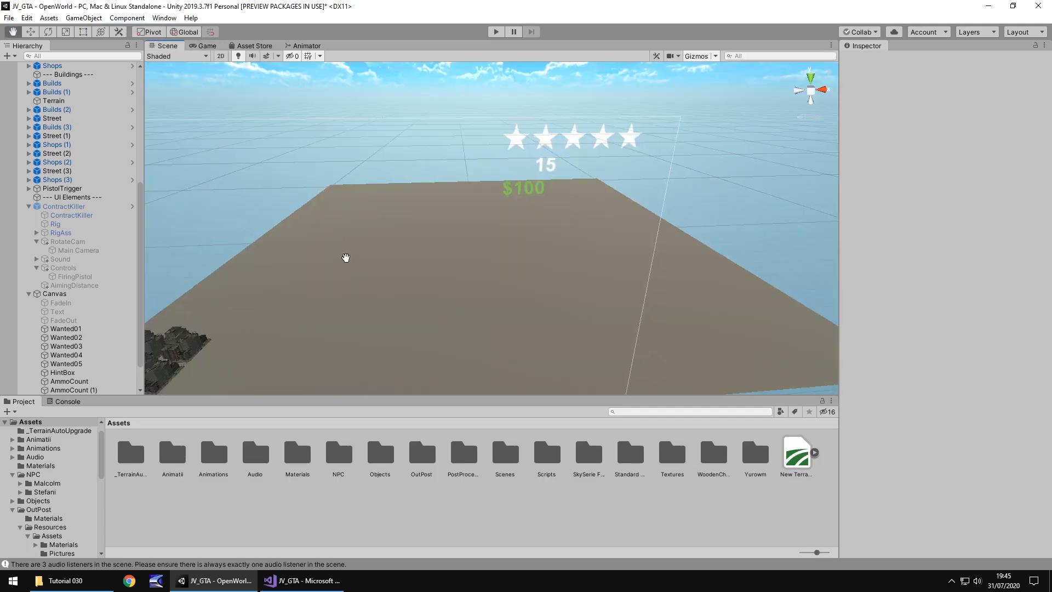
left_click_drag(345, 257, 421, 253)
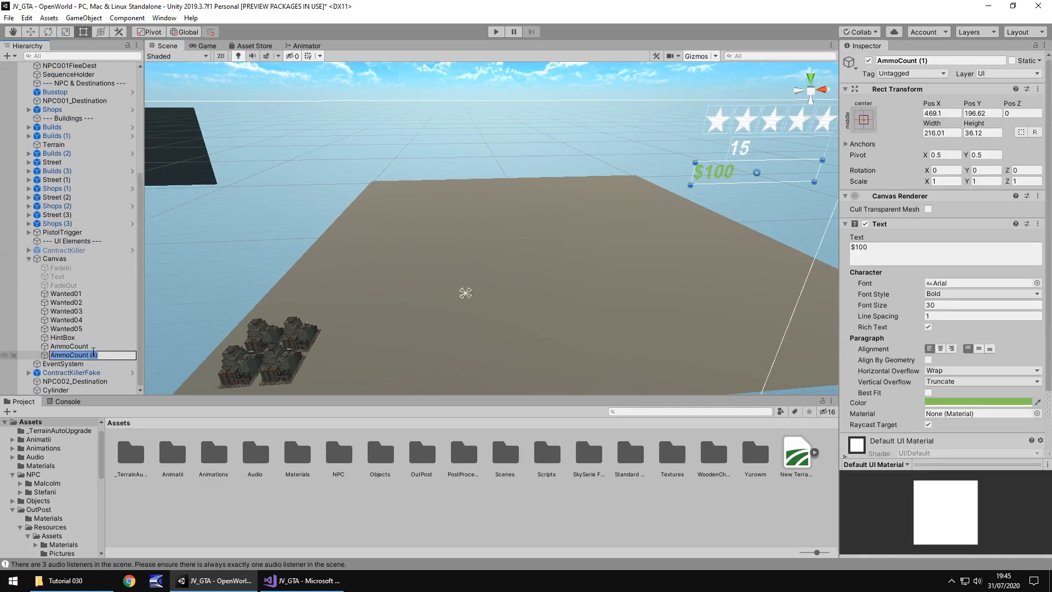
Step: Rename the copy CashCount and move FadeIn, Text and FadeOut below it in the Hierarchy
type("CashCount")
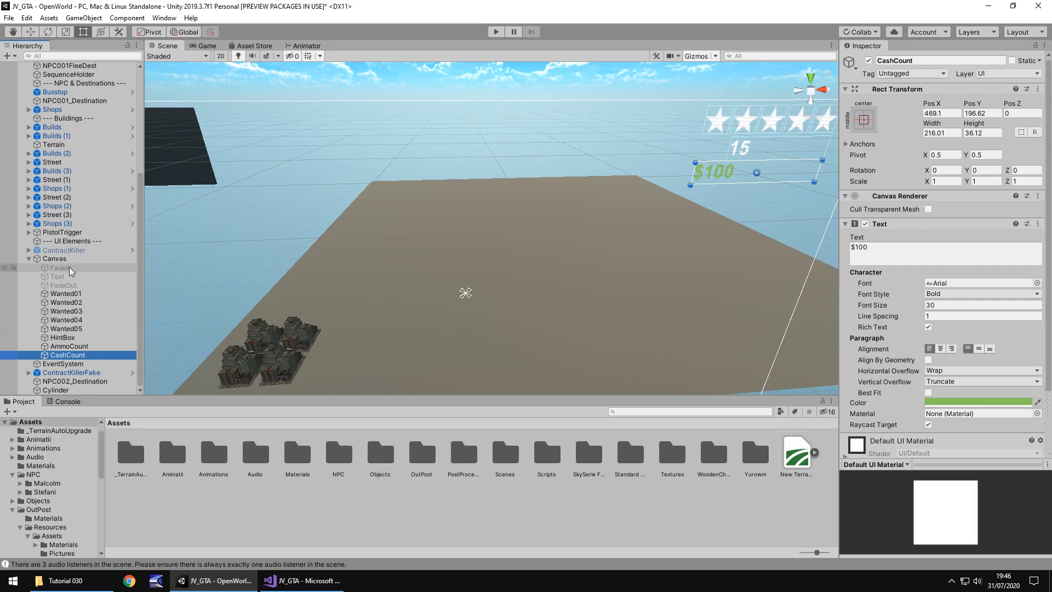
mouse_move(79, 285)
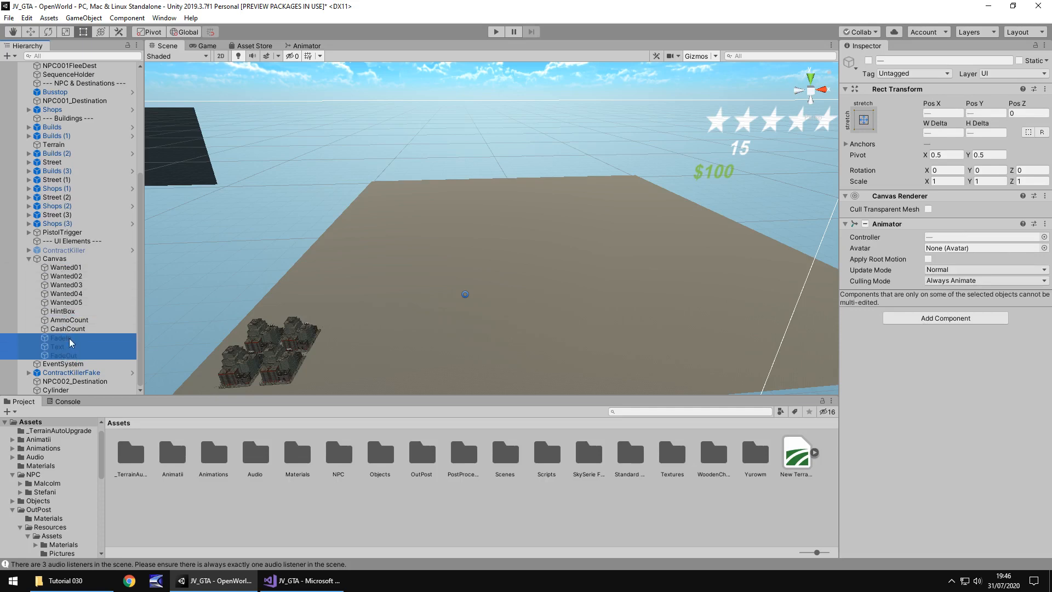
left_click(60, 338)
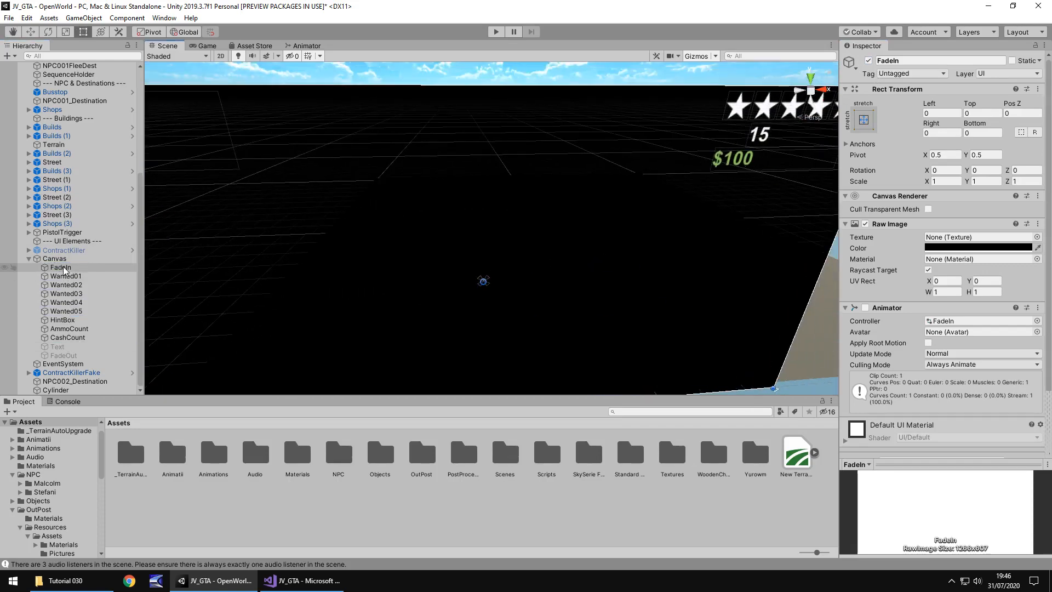
left_click(60, 266)
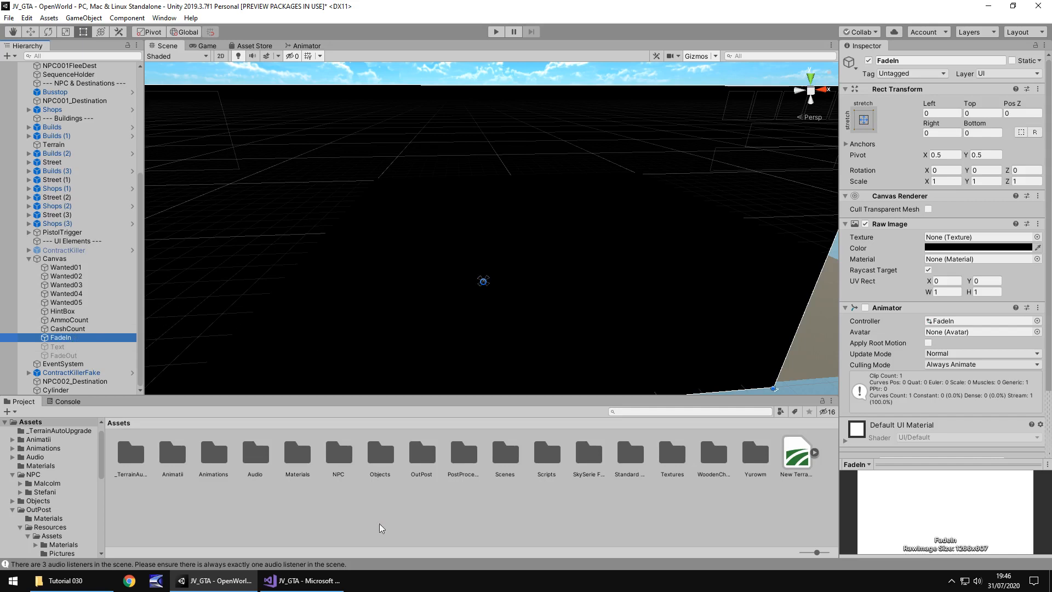
left_click(495, 31)
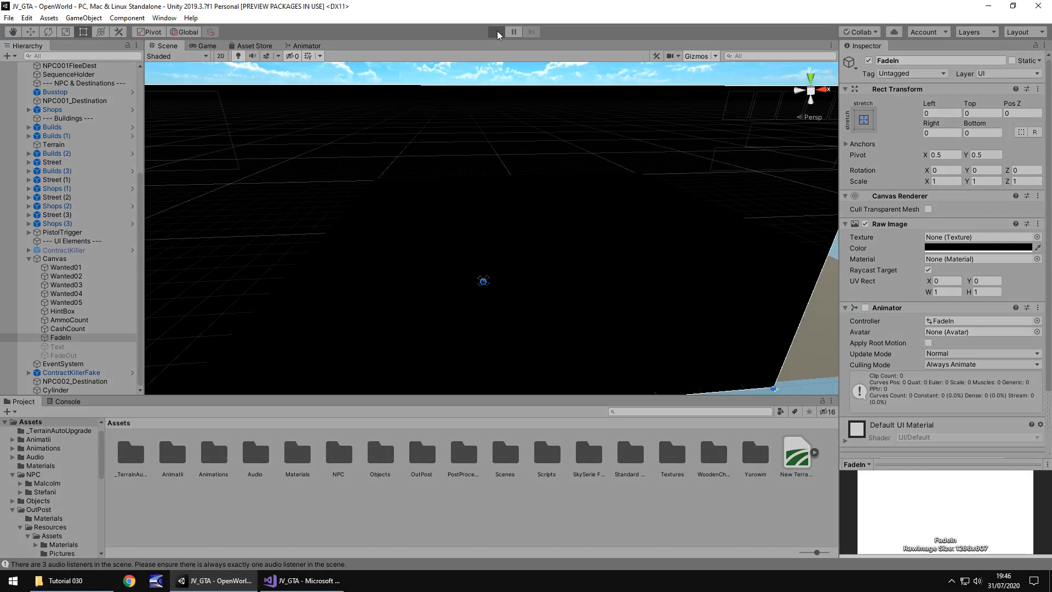
left_click(495, 30)
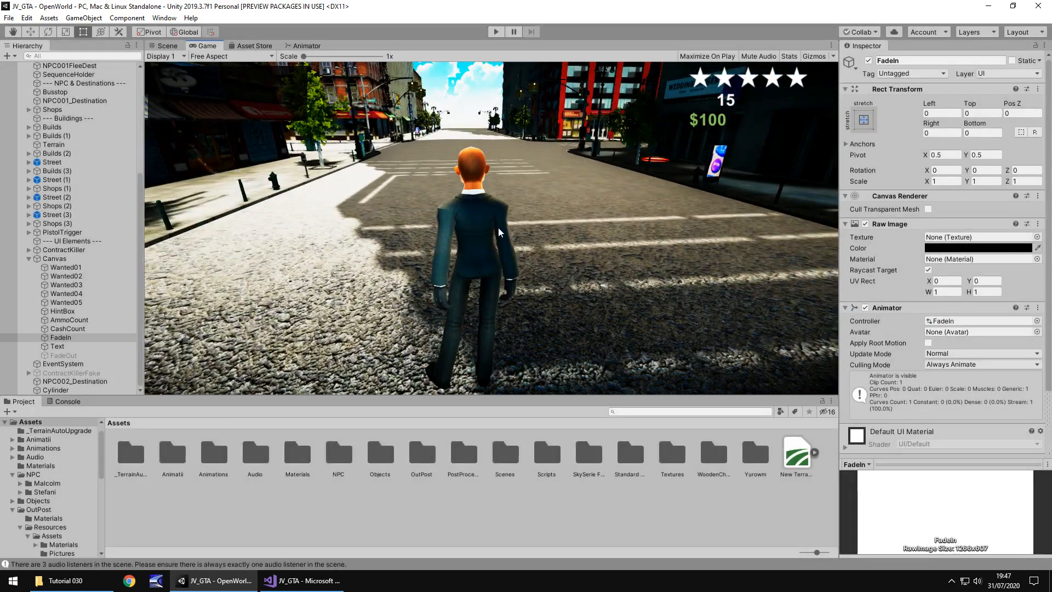
left_click(166, 46)
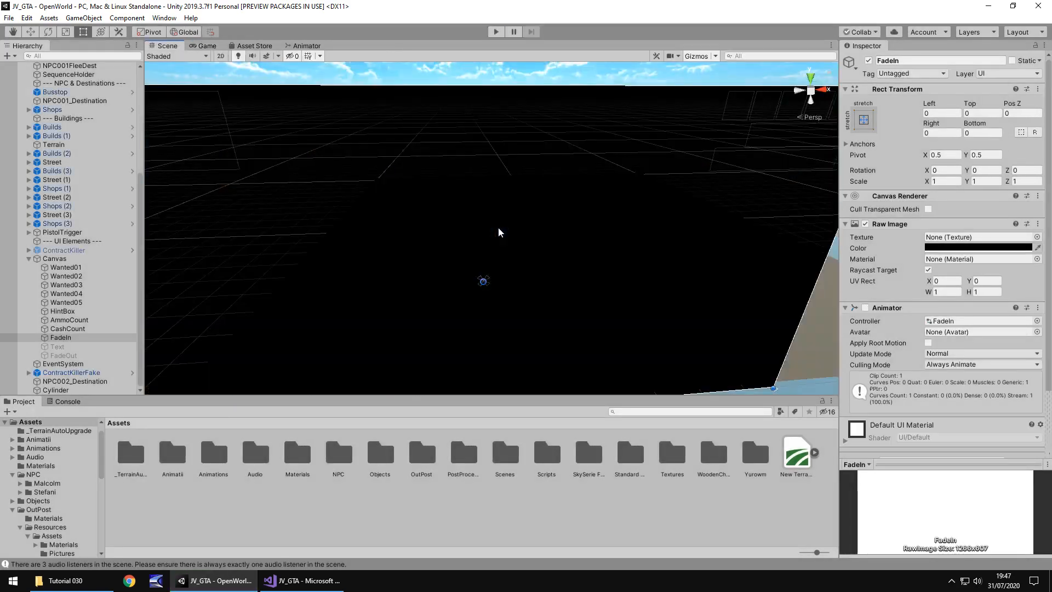